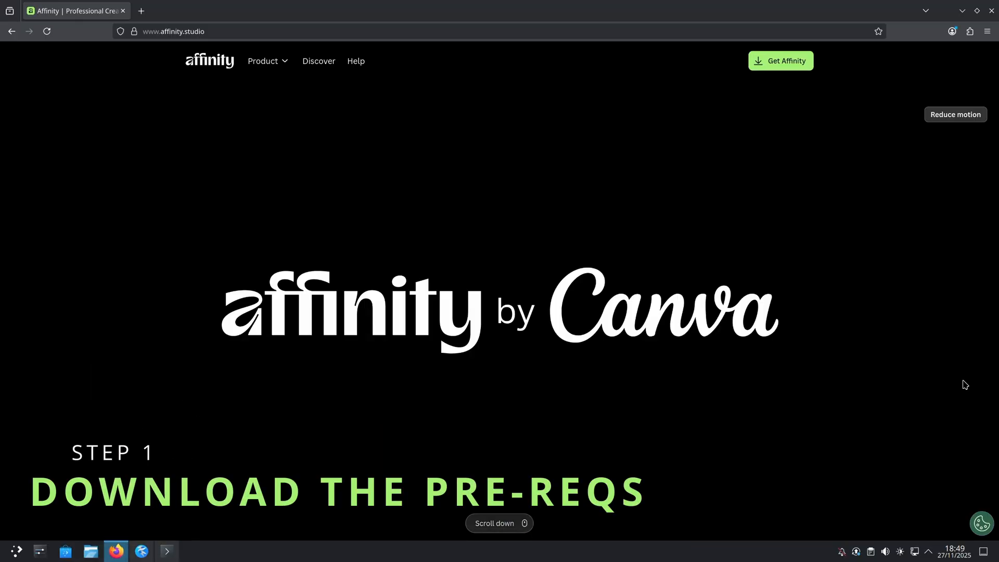
{"action": "mouse_move", "coordinate": [896, 380]}
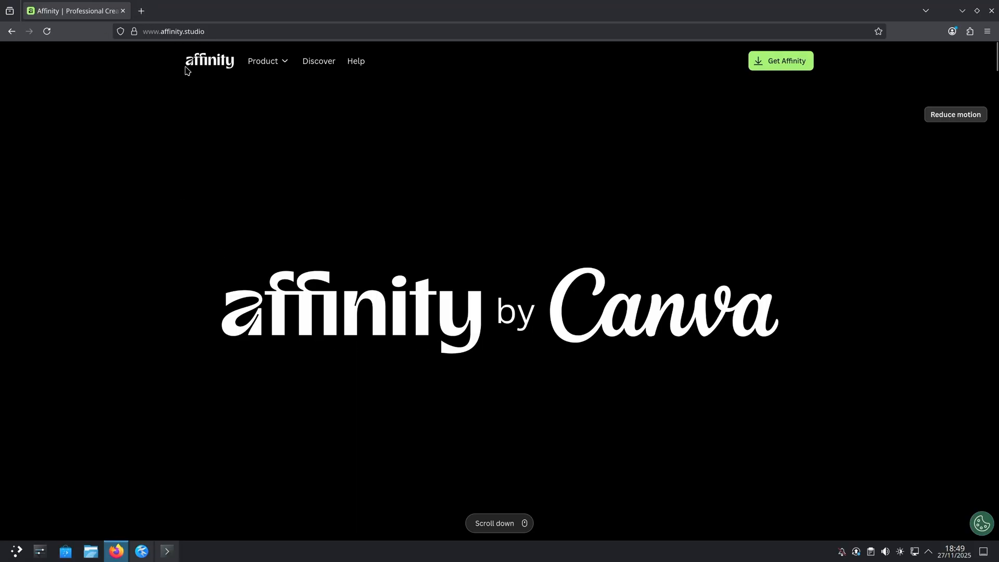
{"action": "mouse_move", "coordinate": [896, 208]}
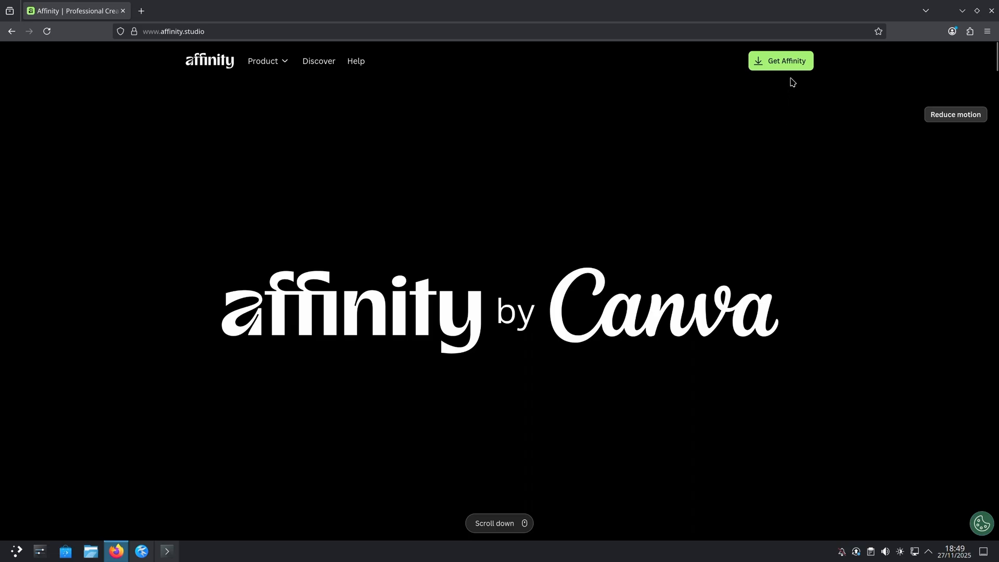
{"action": "mouse_move", "coordinate": [795, 65]}
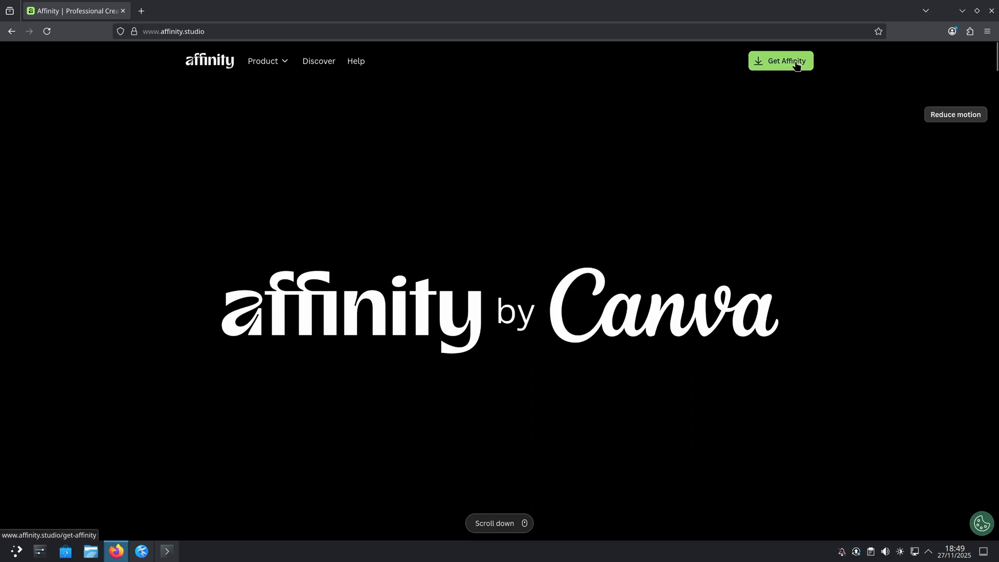
Go to the Get Affinity page and choose 'Sign up to download'.
{"action": "left_click", "coordinate": [781, 61]}
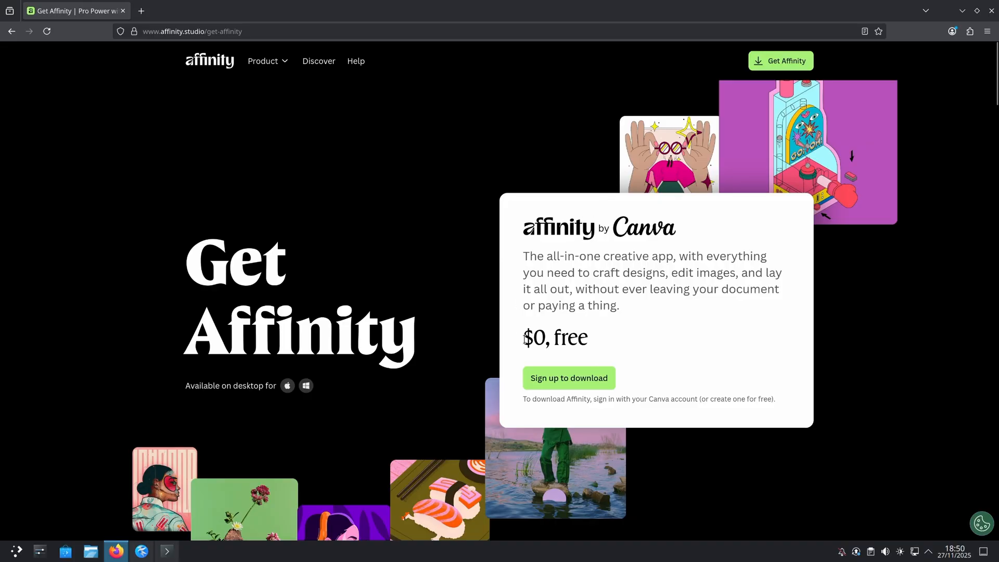
{"action": "mouse_move", "coordinate": [601, 360]}
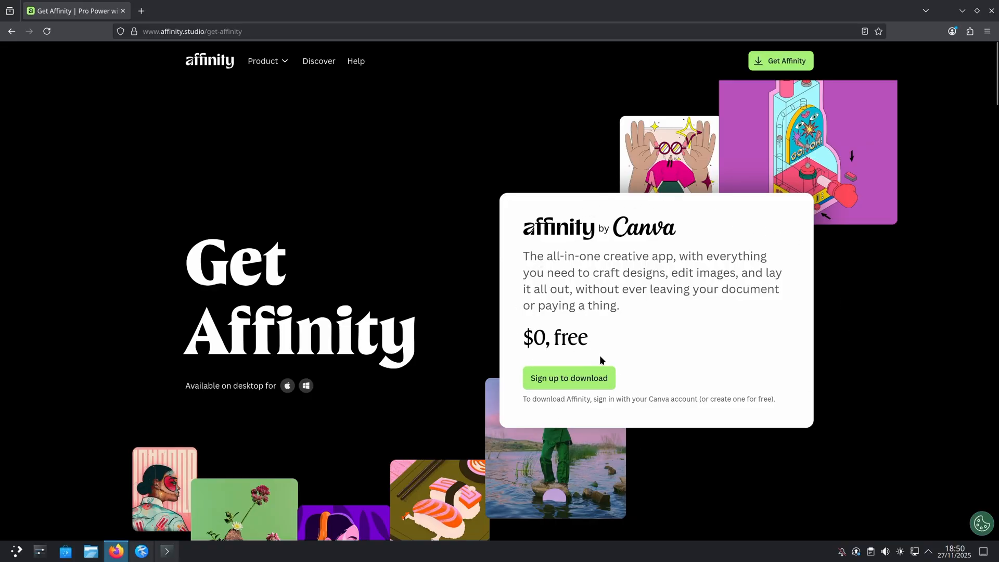
{"action": "mouse_move", "coordinate": [618, 348]}
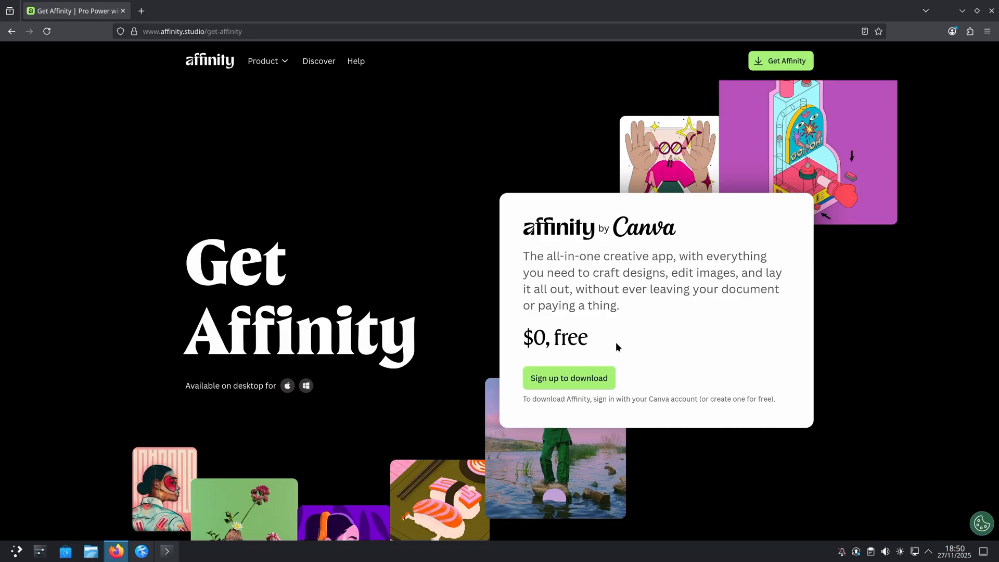
{"action": "mouse_move", "coordinate": [651, 348]}
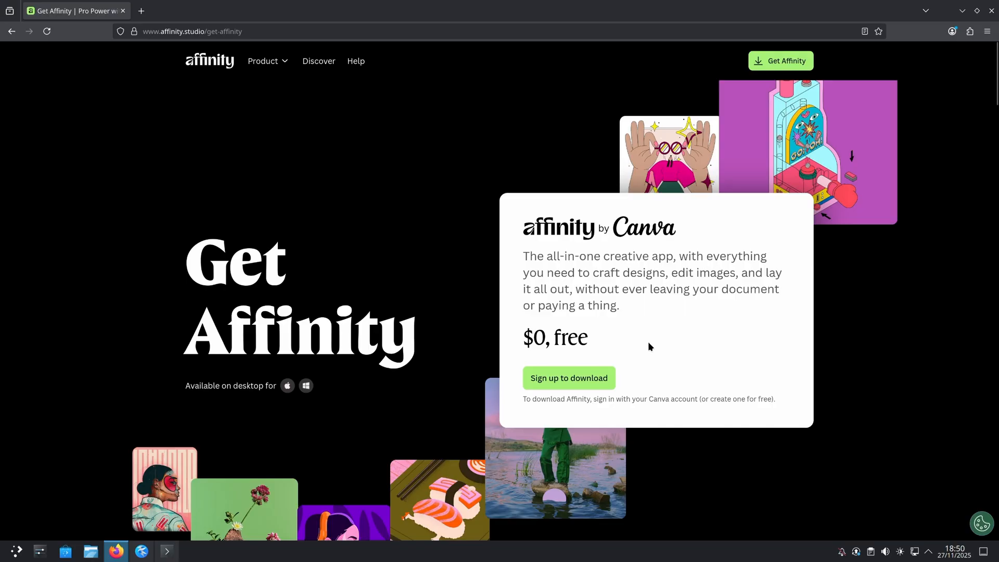
{"action": "left_click", "coordinate": [569, 377]}
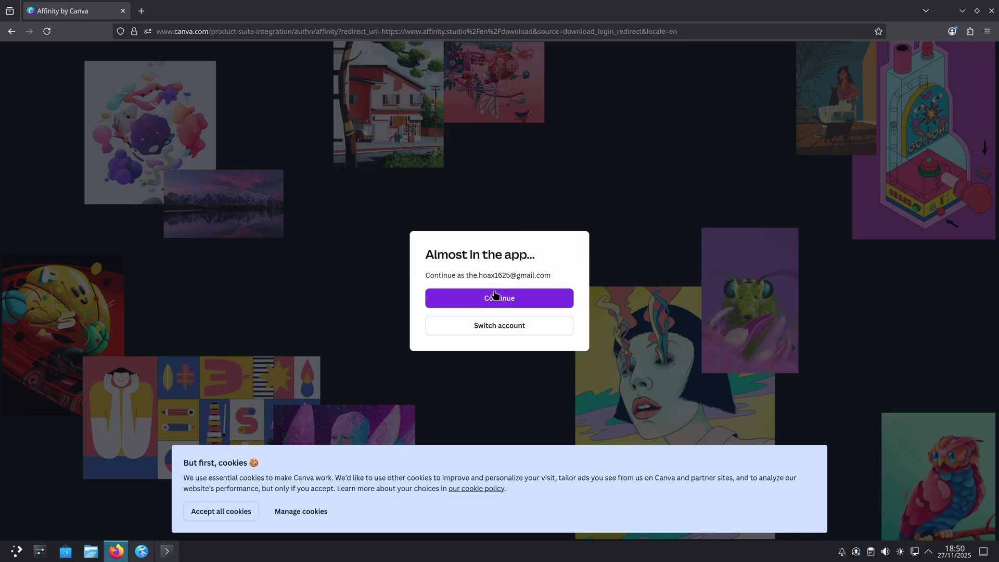
{"action": "mouse_move", "coordinate": [543, 305]}
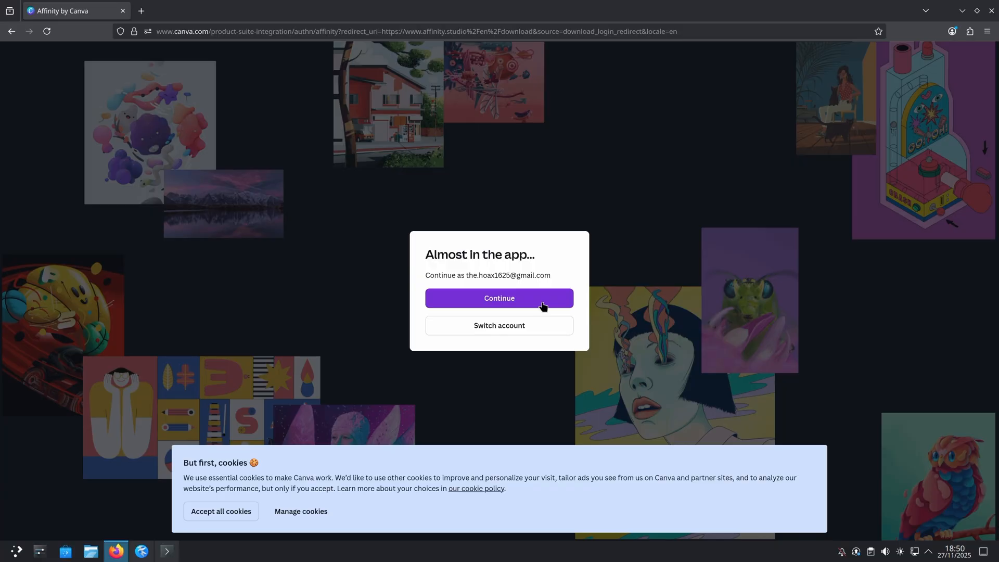
Continue with the Canva account and download Affinity for Windows (Intel/AMD).
{"action": "left_click", "coordinate": [499, 298]}
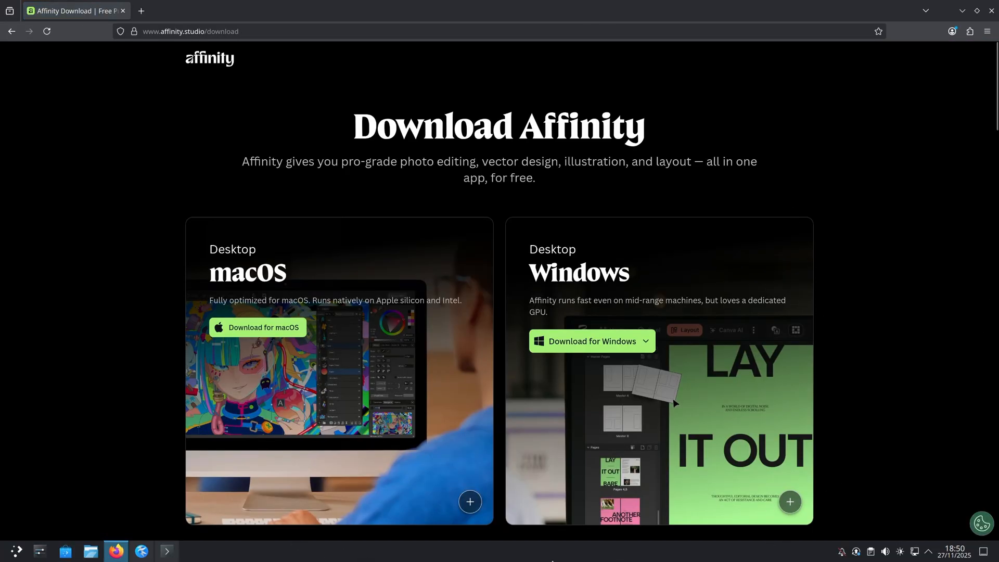
{"action": "mouse_move", "coordinate": [441, 99]}
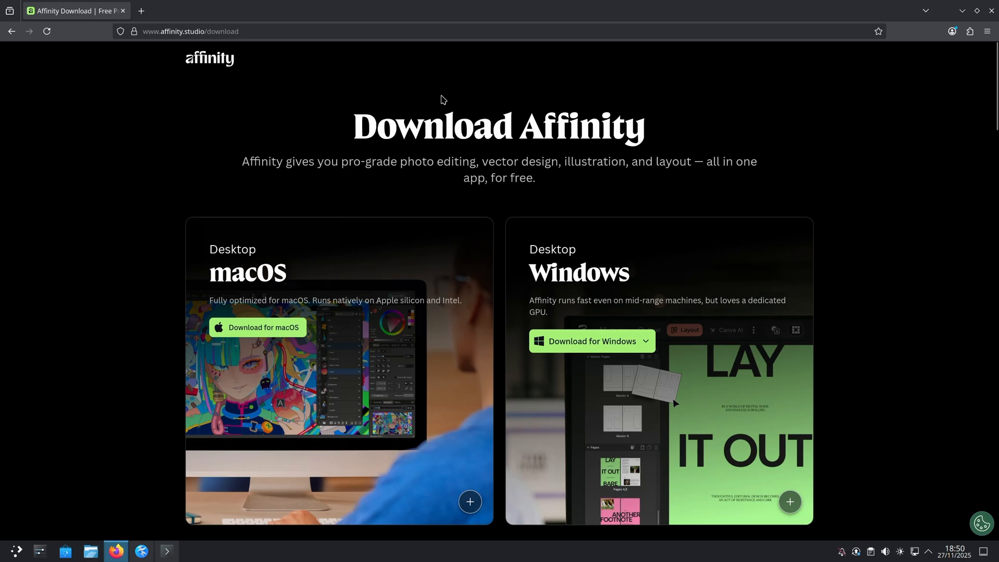
{"action": "mouse_move", "coordinate": [914, 153]}
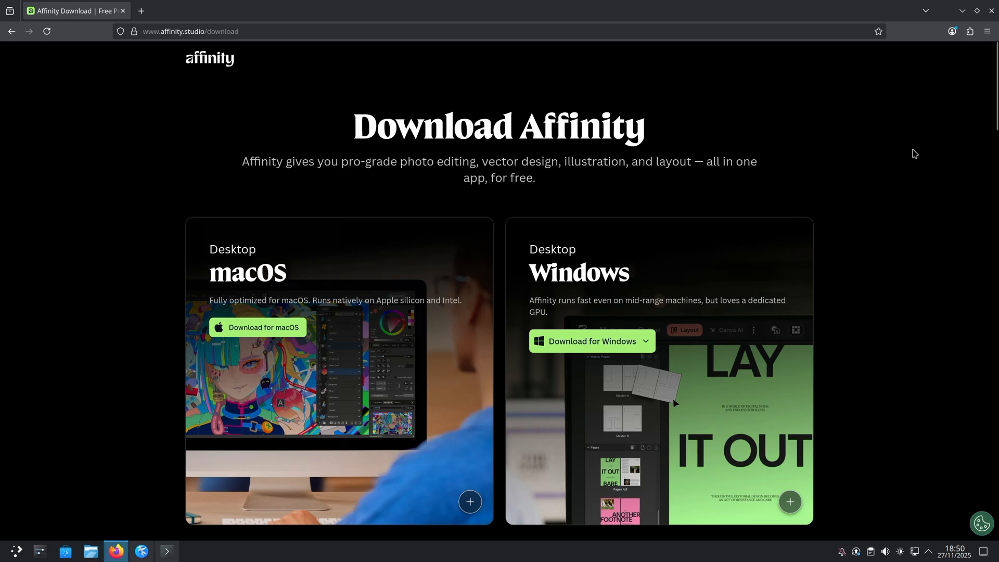
{"action": "mouse_move", "coordinate": [643, 348]}
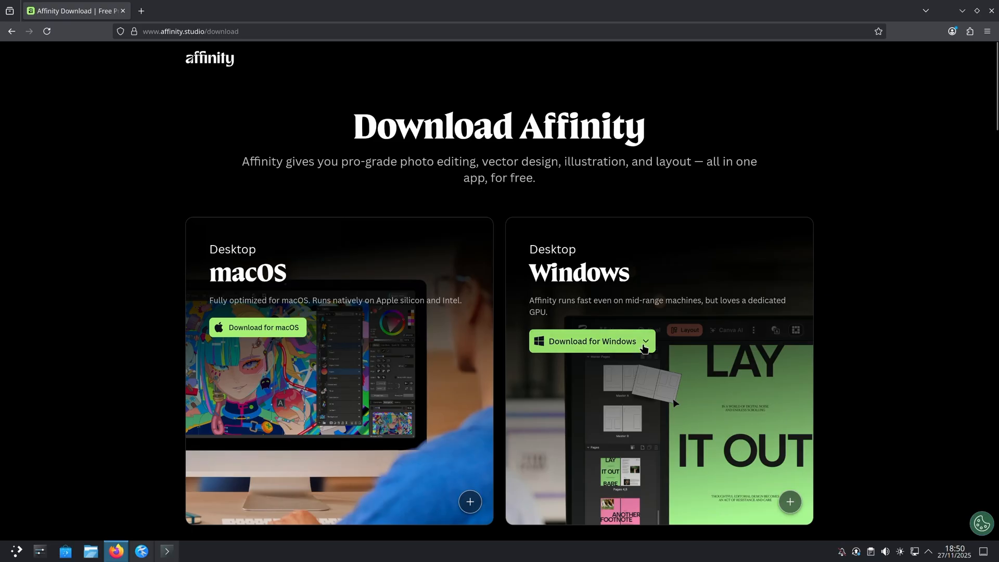
{"action": "left_click", "coordinate": [645, 341]}
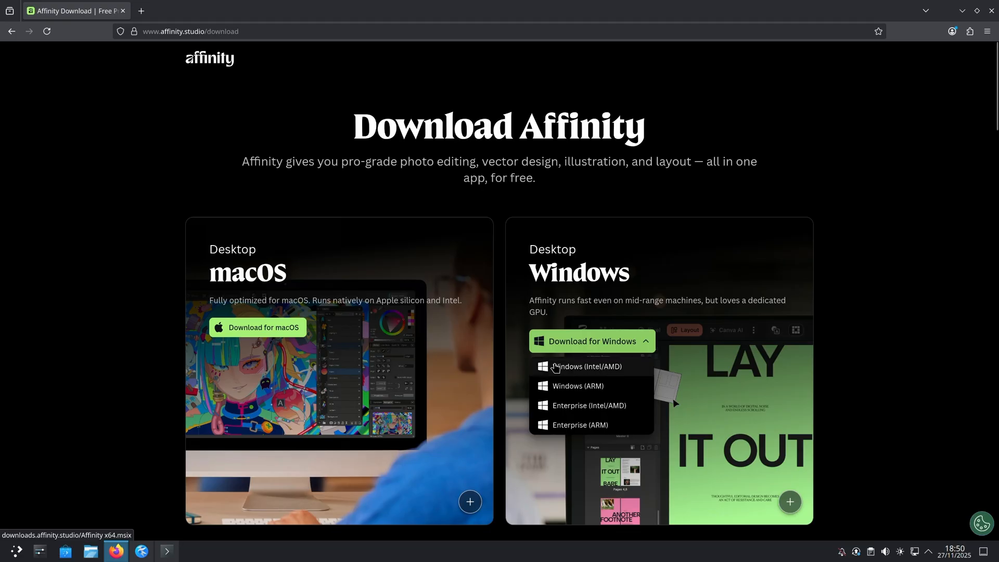
{"action": "left_click", "coordinate": [587, 366]}
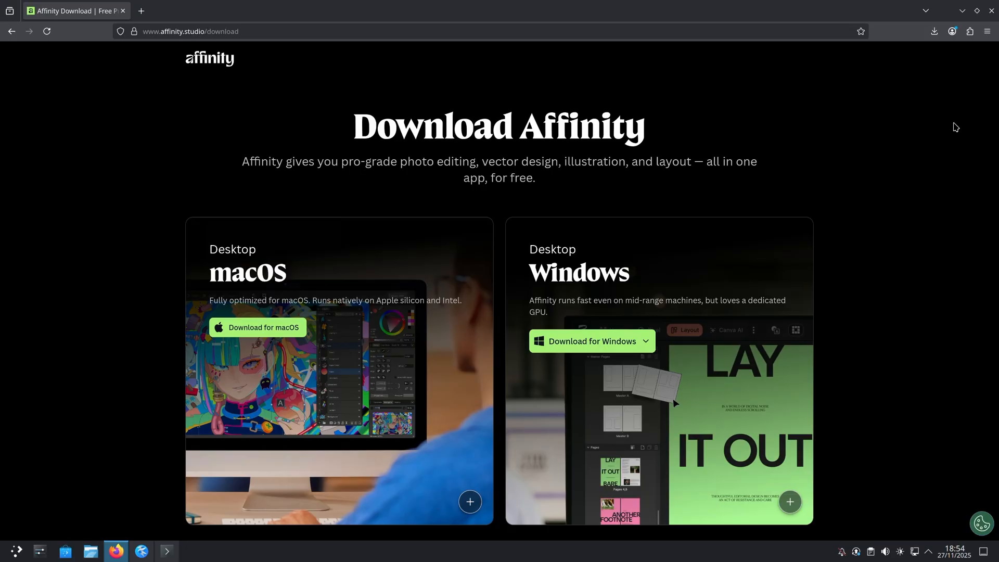
{"action": "mouse_move", "coordinate": [841, 5]}
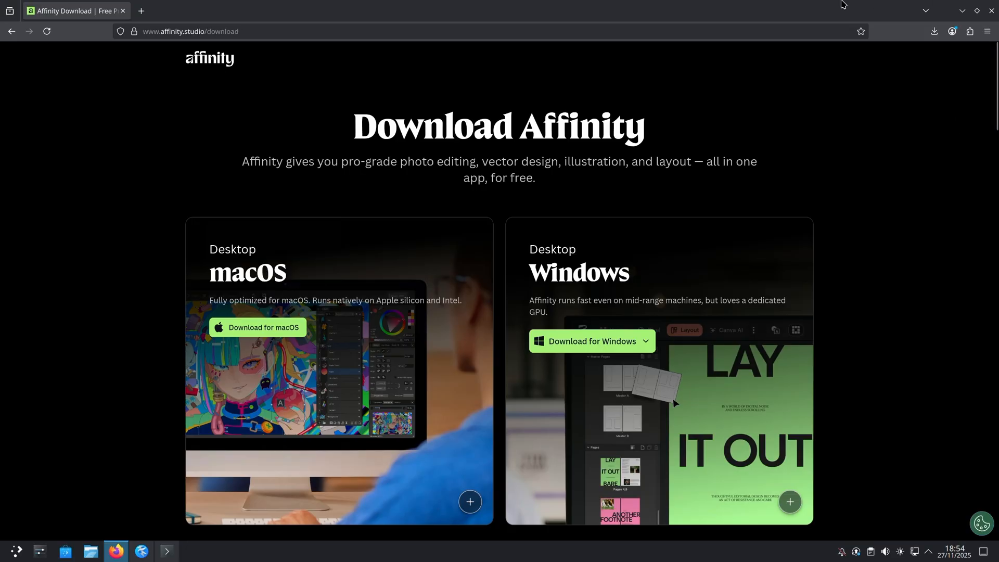
Download ElementalWarriorWine-x86_64.tar.gz from the AffinityOnLinux GitHub release.
{"action": "left_click", "coordinate": [190, 32]}
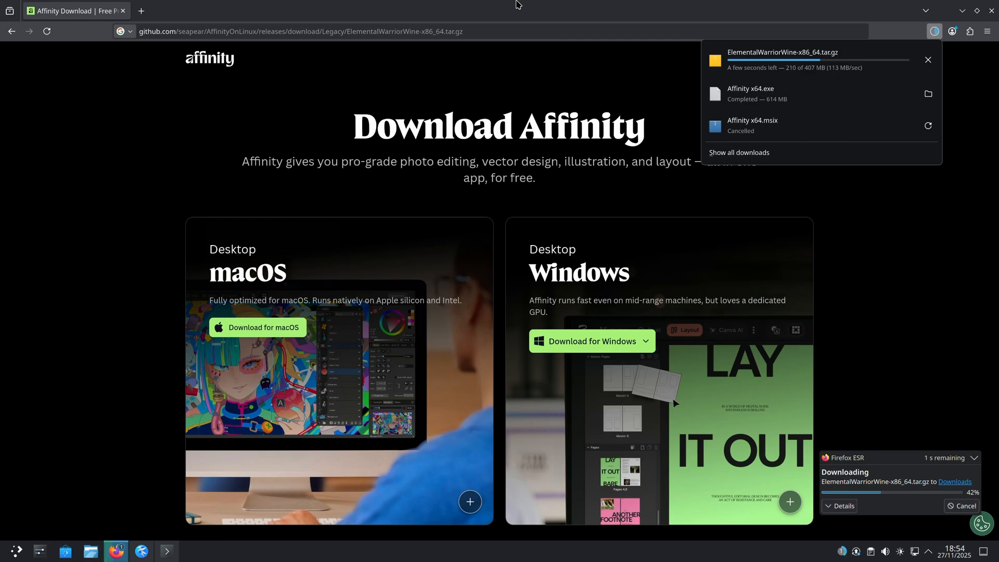
{"action": "mouse_move", "coordinate": [914, 300]}
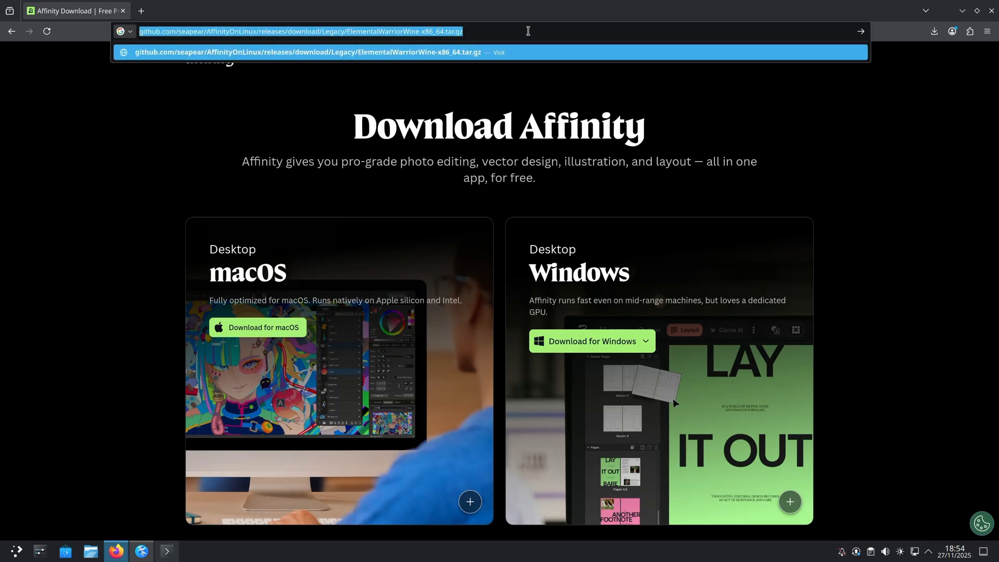
Enter the AffinityOnLinux GitHub URL for the Lutris install script Affinity-ew.yaml.
{"action": "type", "text": "https://github.com/seapear/AffinityOnLinux/blob/main/Guides/Lutris/InstallScripts/Affinity-ew.yaml"}
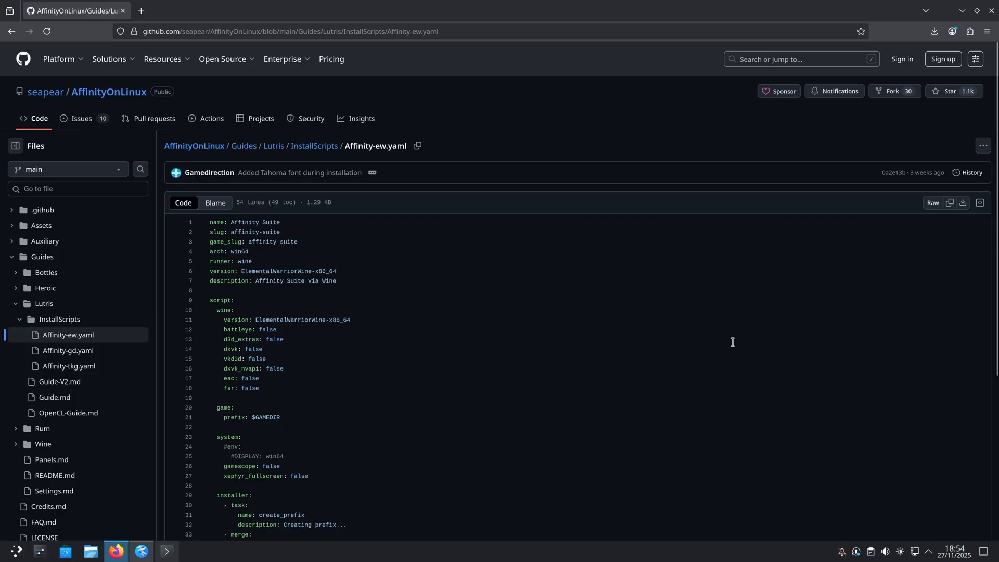
{"action": "mouse_move", "coordinate": [948, 226]}
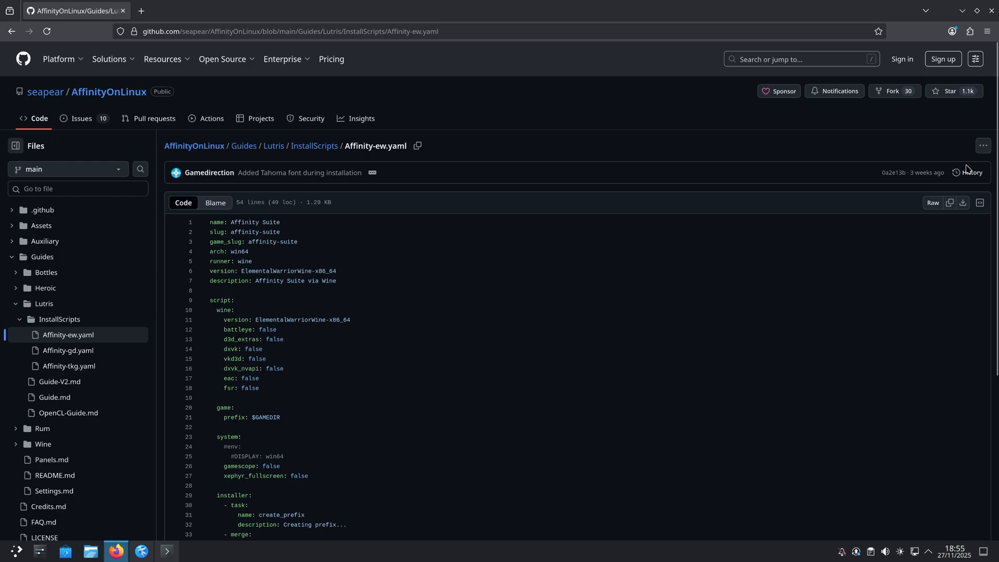
{"action": "mouse_move", "coordinate": [969, 166]}
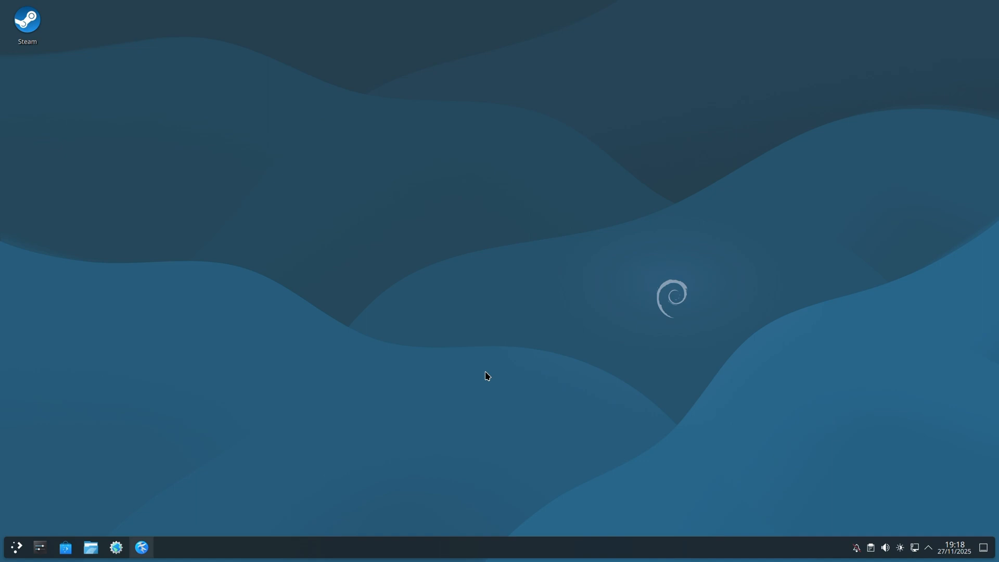
Open Konsole and install Wine with 'sudo apt install wine', confirming with y.
{"action": "left_click", "coordinate": [17, 546]}
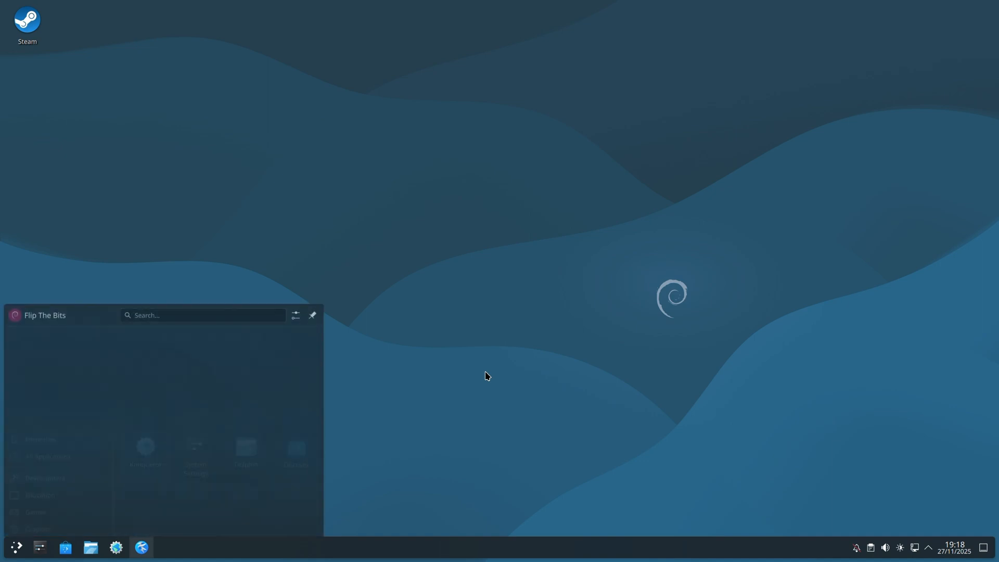
{"action": "type", "text": "konsole"}
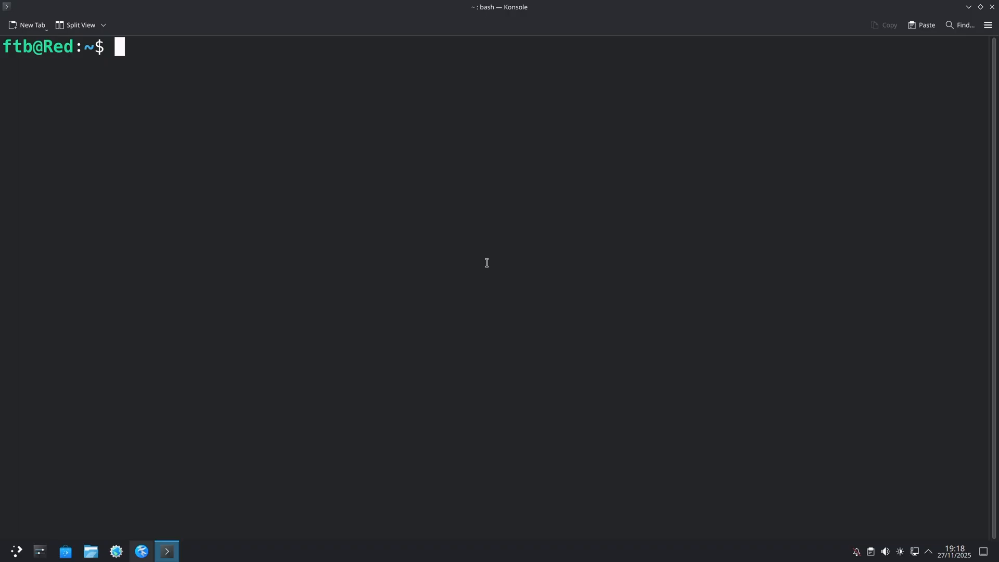
{"action": "type", "text": "sudo apt install wine"}
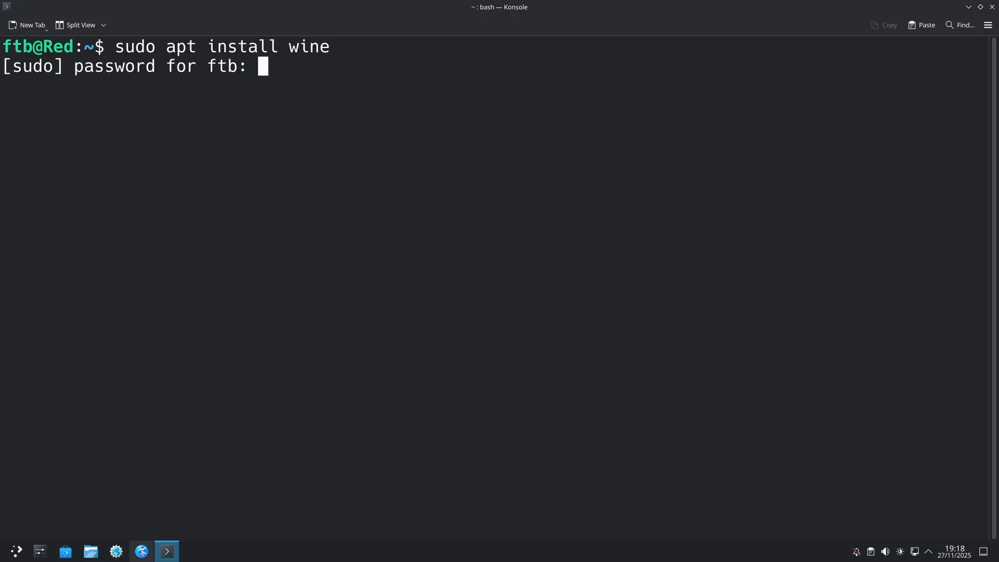
{"action": "key", "text": "Return"}
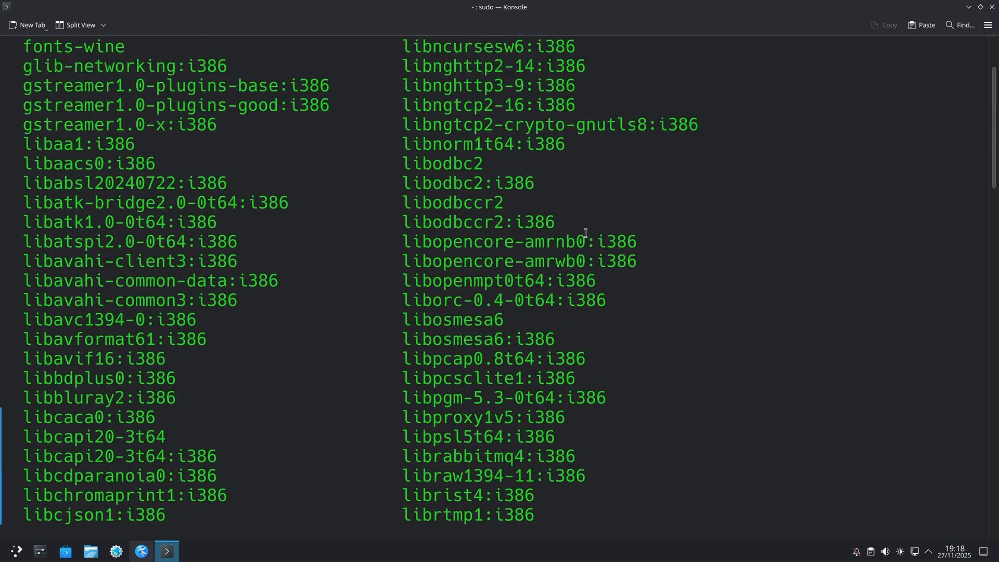
{"action": "scroll", "scroll_direction": "down", "scroll_amount": 3}
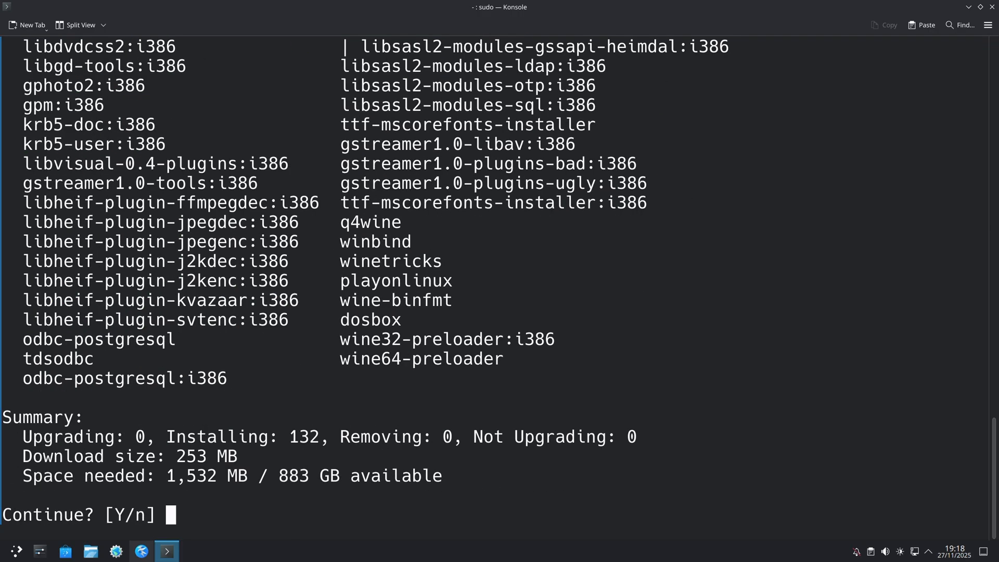
{"action": "type", "text": "y"}
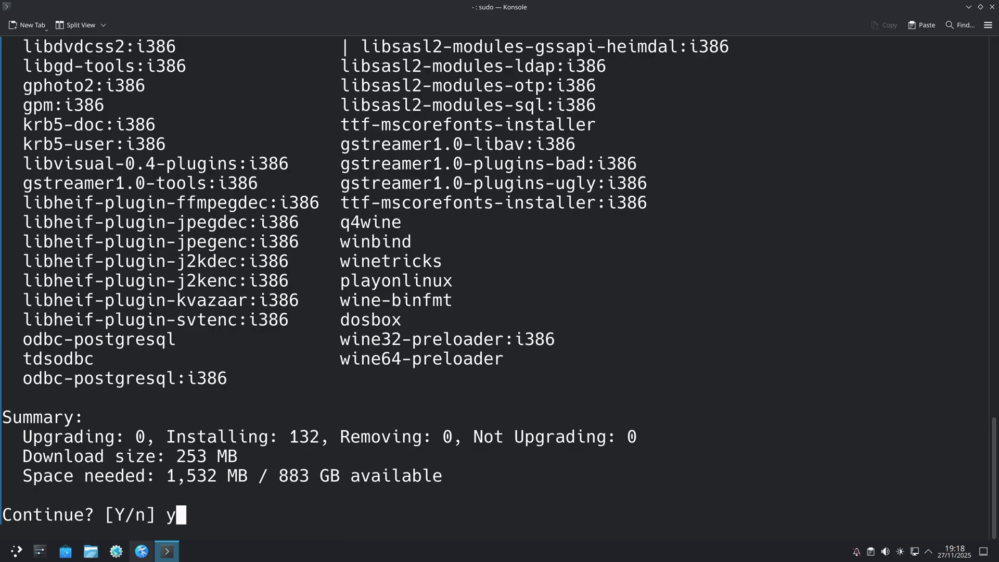
{"action": "key", "text": "Return"}
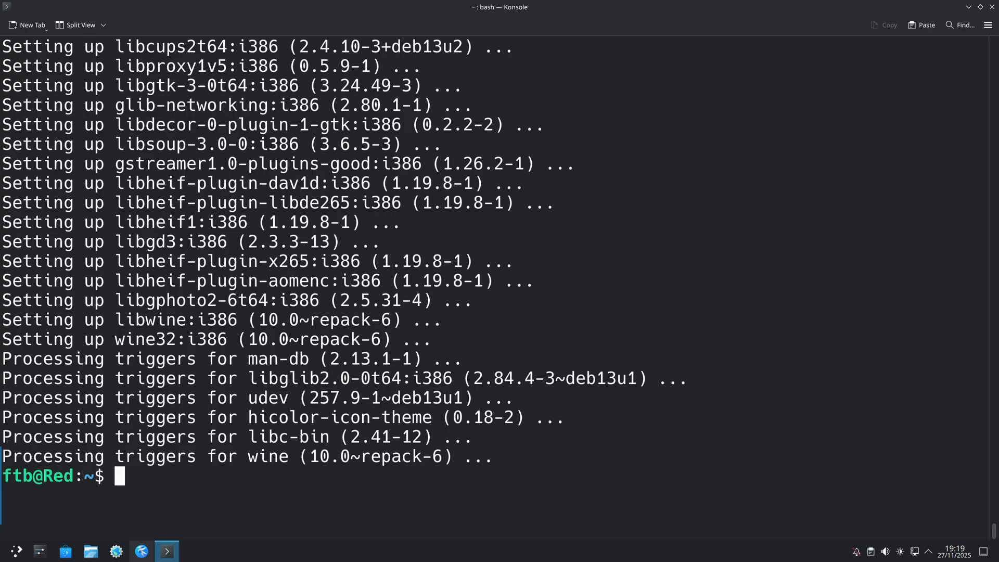
Install winetricks via 'sudo apt install winetricks', confirm with y, then exit Konsole.
{"action": "type", "text": "sudo"}
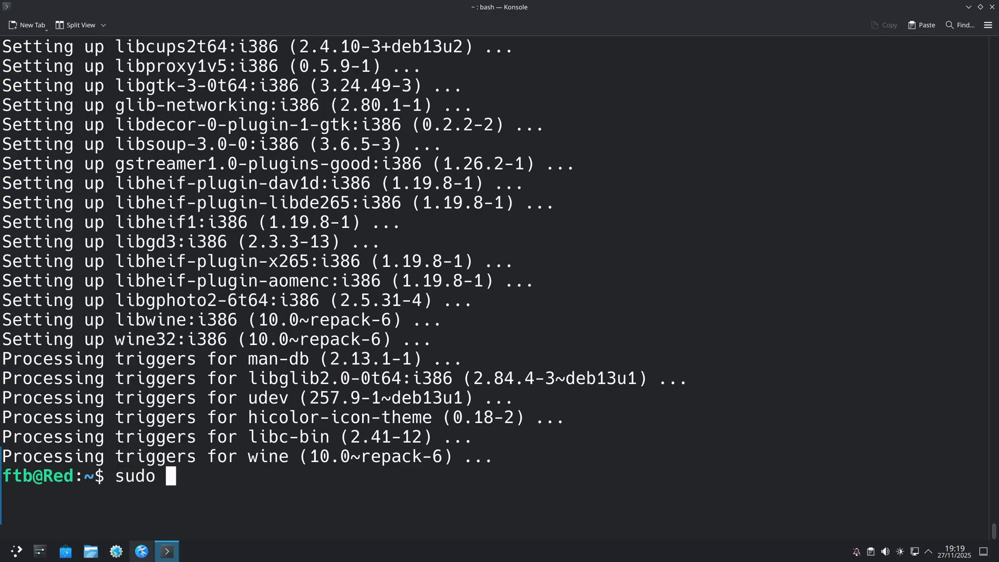
{"action": "type", "text": "apt inst"}
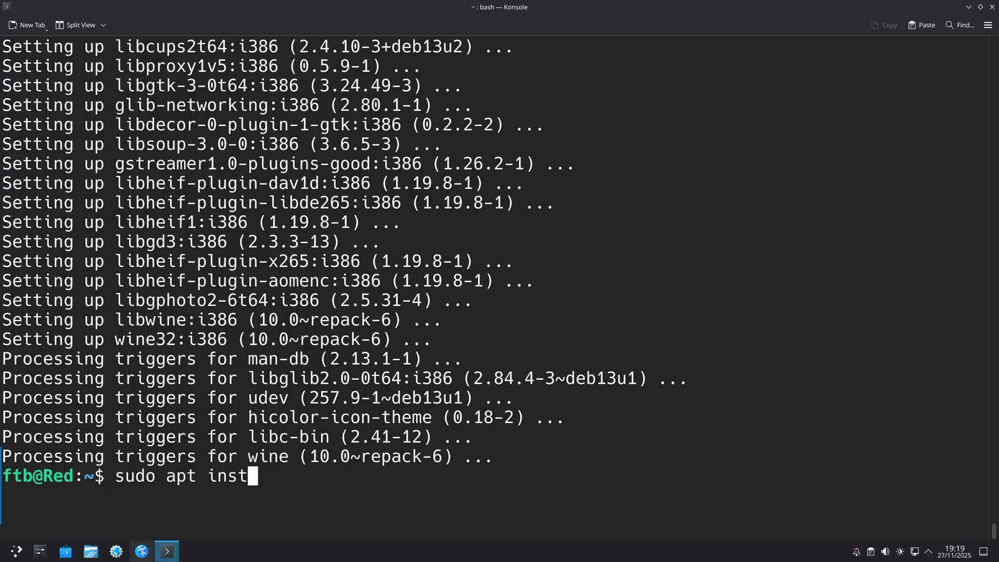
{"action": "type", "text": "all winetricks"}
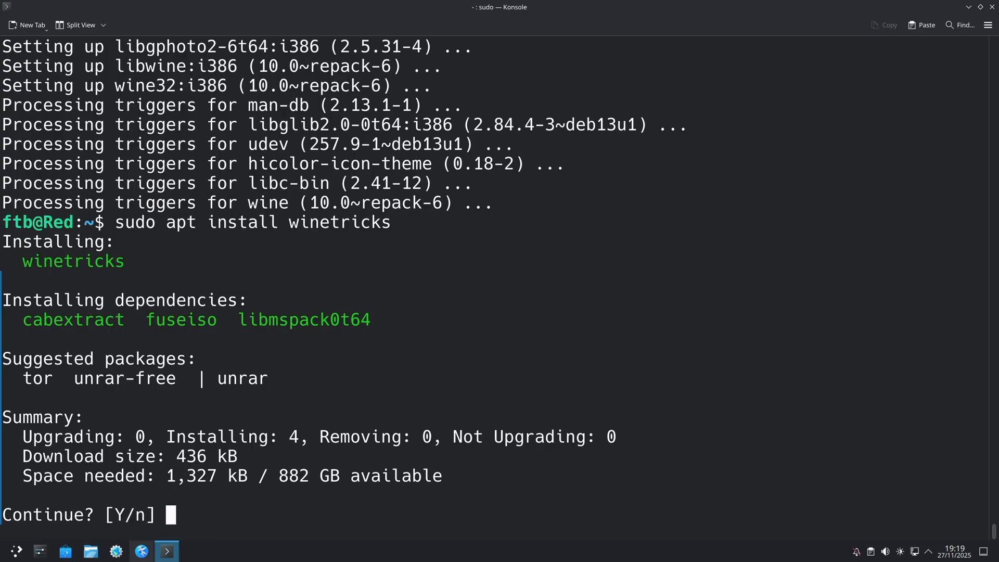
{"action": "type", "text": "y"}
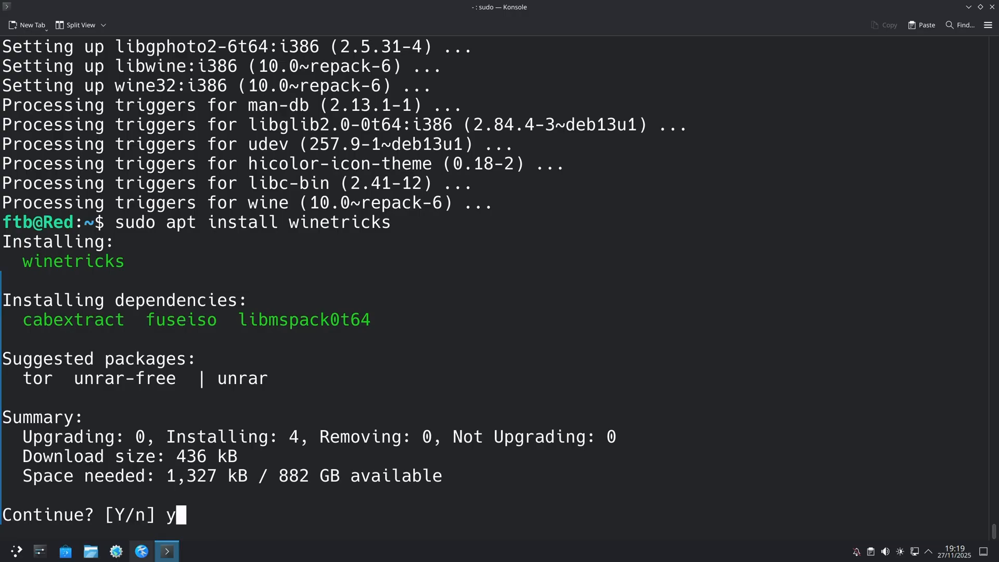
{"action": "key", "text": "Return"}
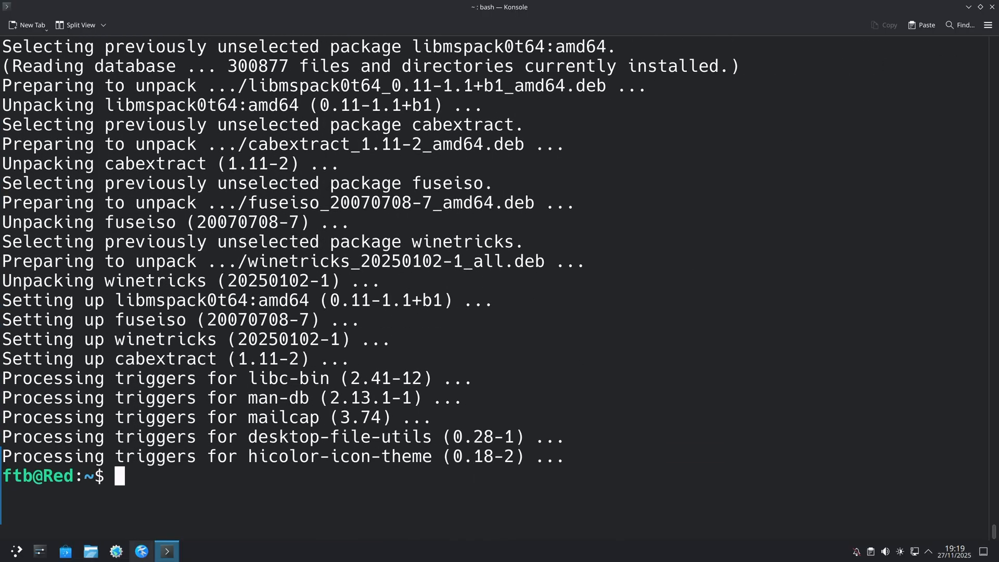
{"action": "type", "text": "exit"}
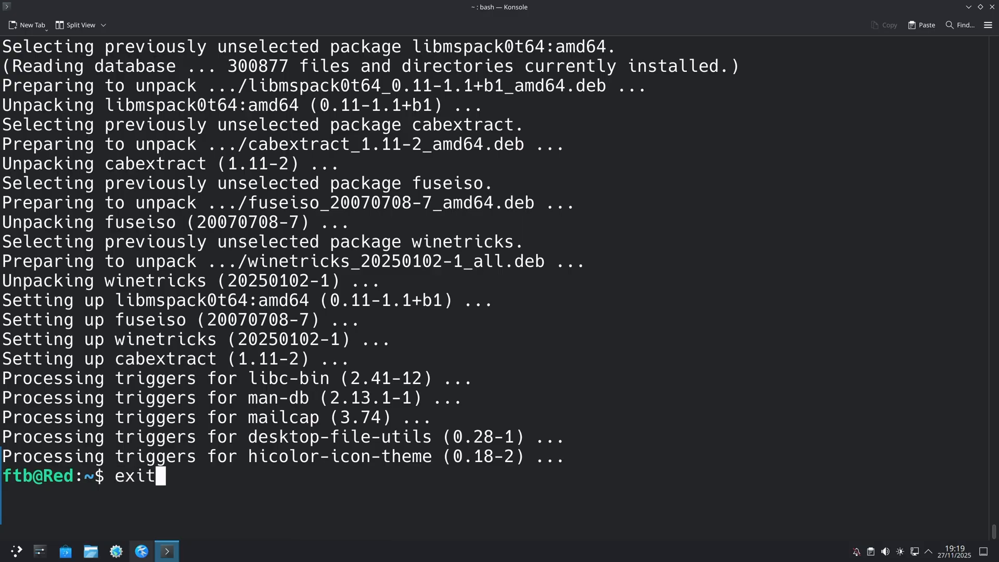
{"action": "key", "text": "Return"}
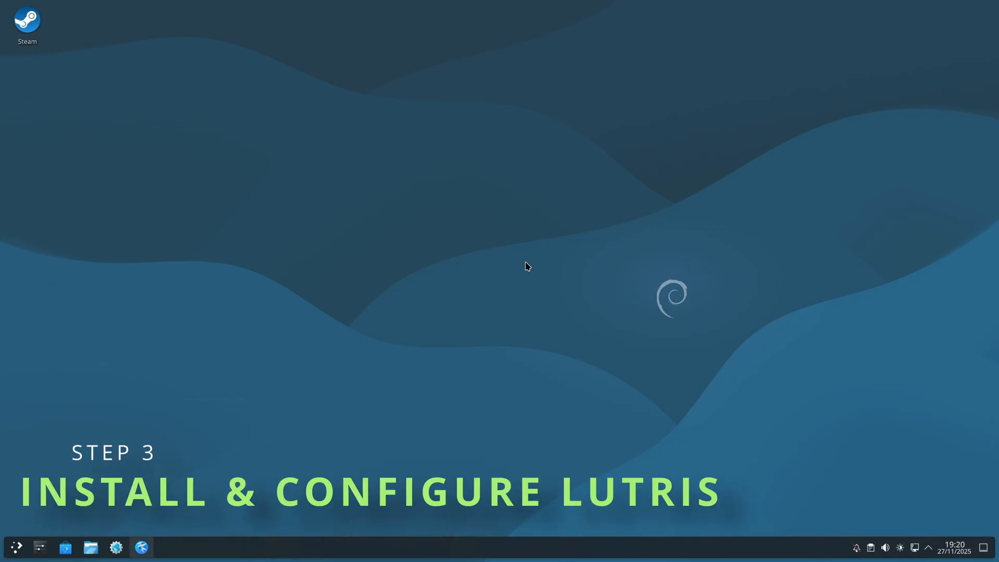
{"action": "mouse_move", "coordinate": [86, 473]}
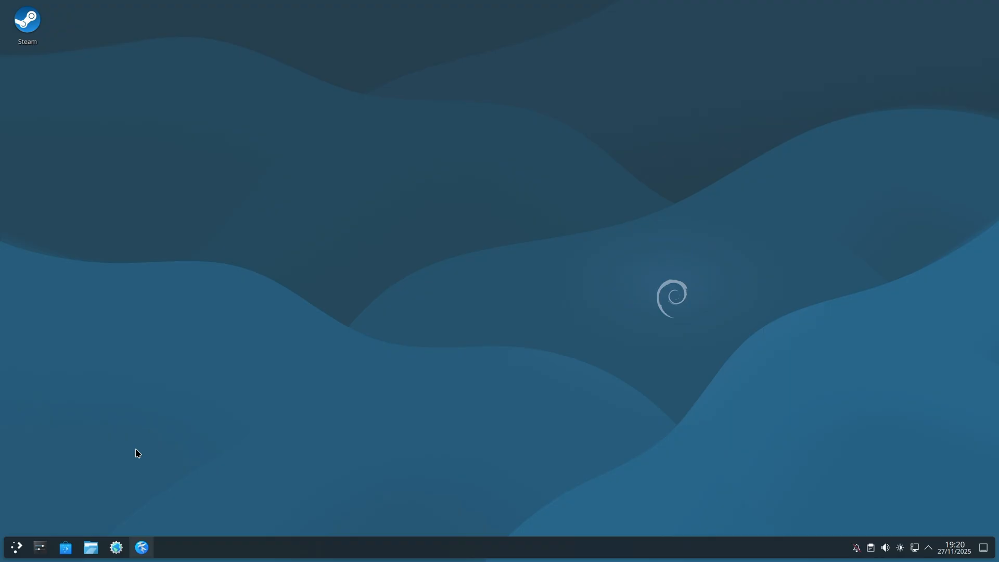
{"action": "mouse_move", "coordinate": [70, 548]}
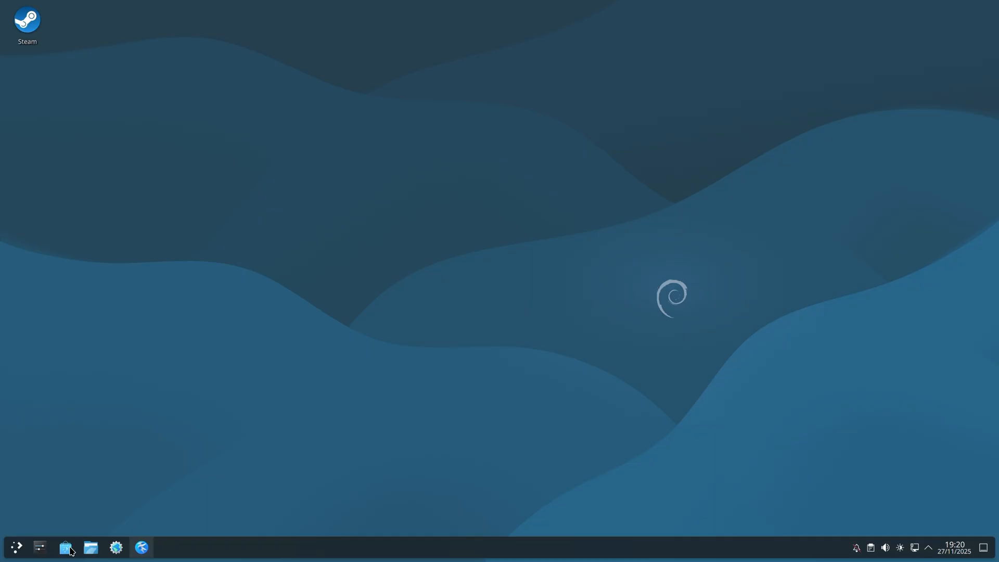
Launch Discover from the taskbar.
{"action": "left_click", "coordinate": [67, 548]}
{"action": "type", "text": "l"}
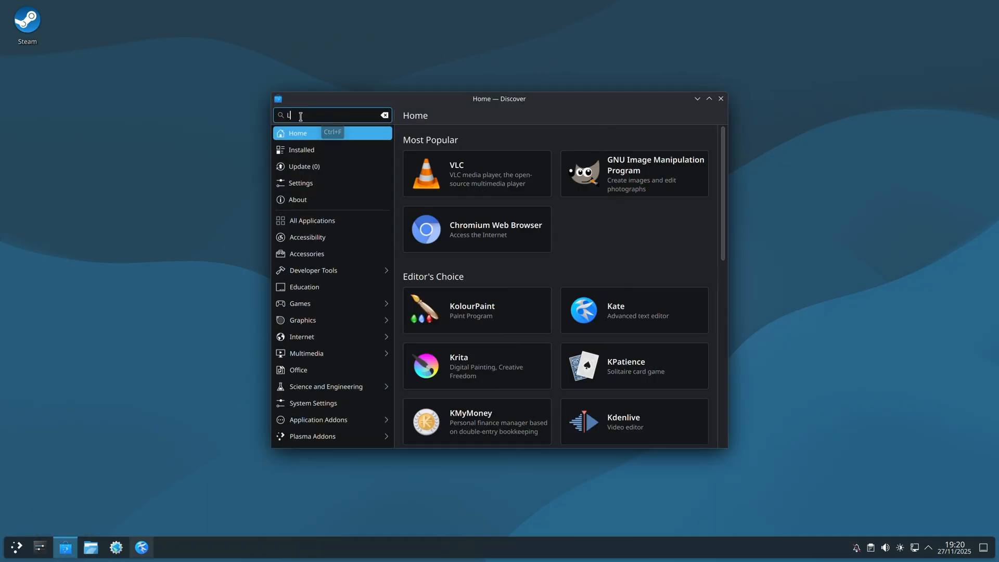
Search for Lutris, select the Flathub source, and install it.
{"action": "type", "text": "utris"}
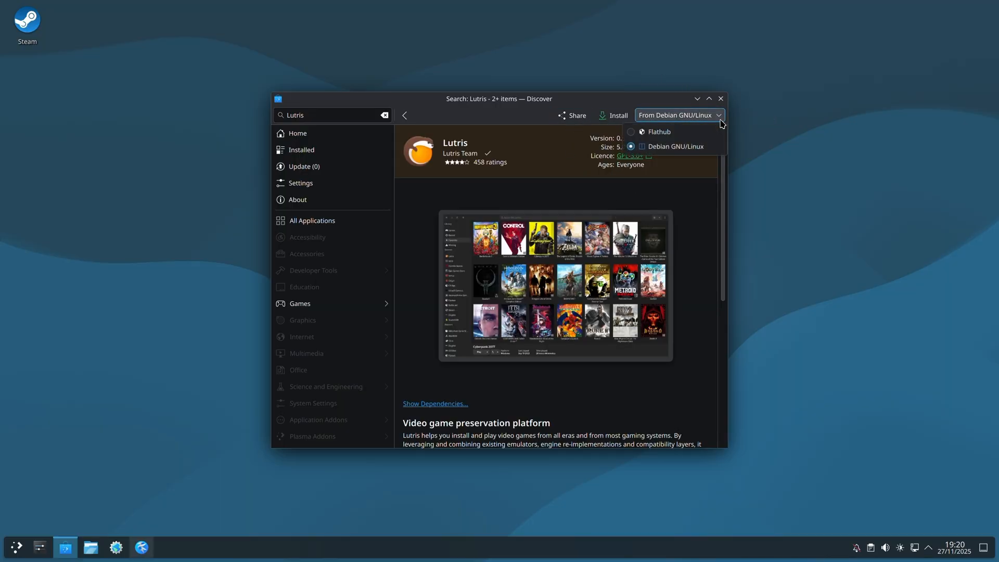
{"action": "mouse_move", "coordinate": [657, 136]}
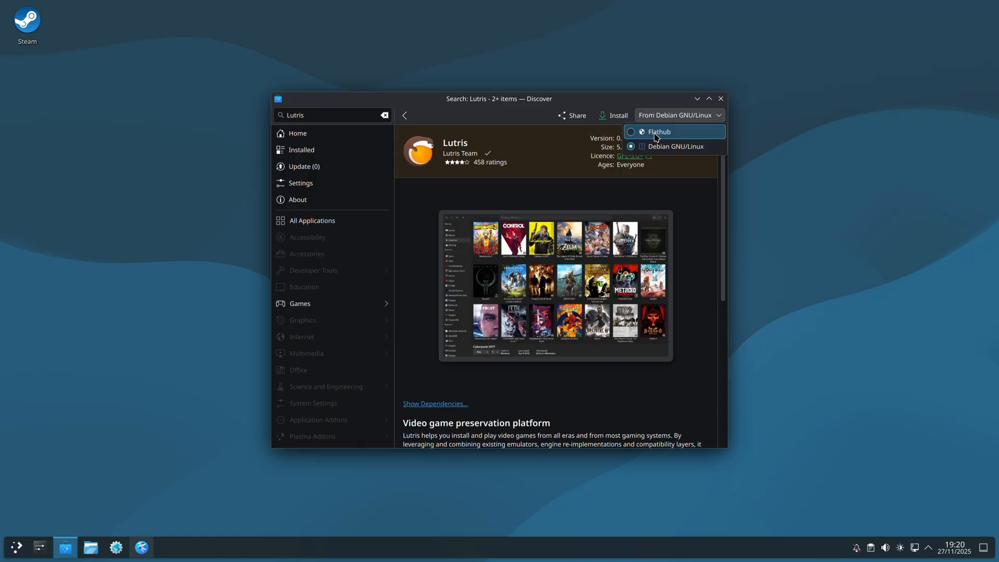
{"action": "left_click", "coordinate": [659, 132]}
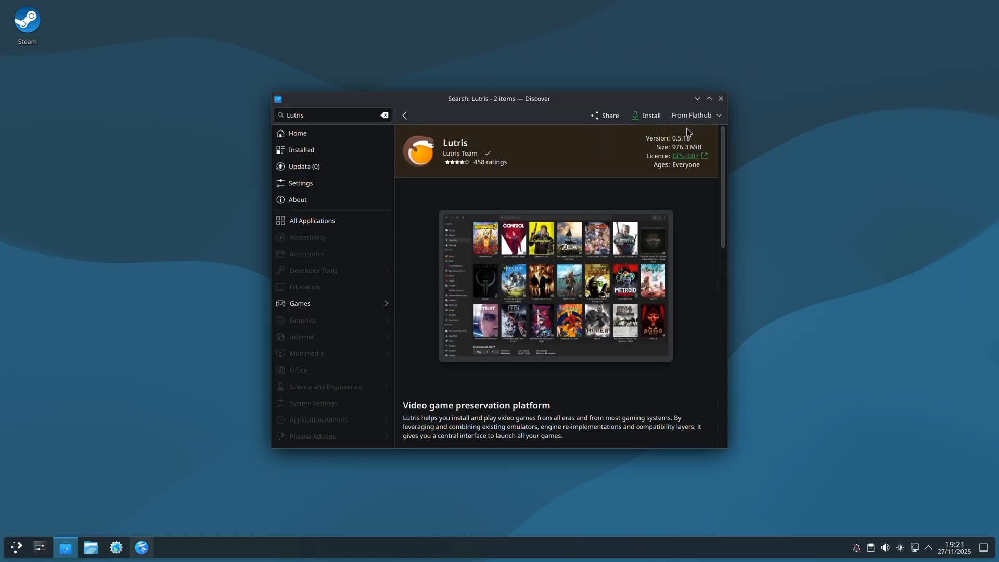
{"action": "mouse_move", "coordinate": [645, 123]}
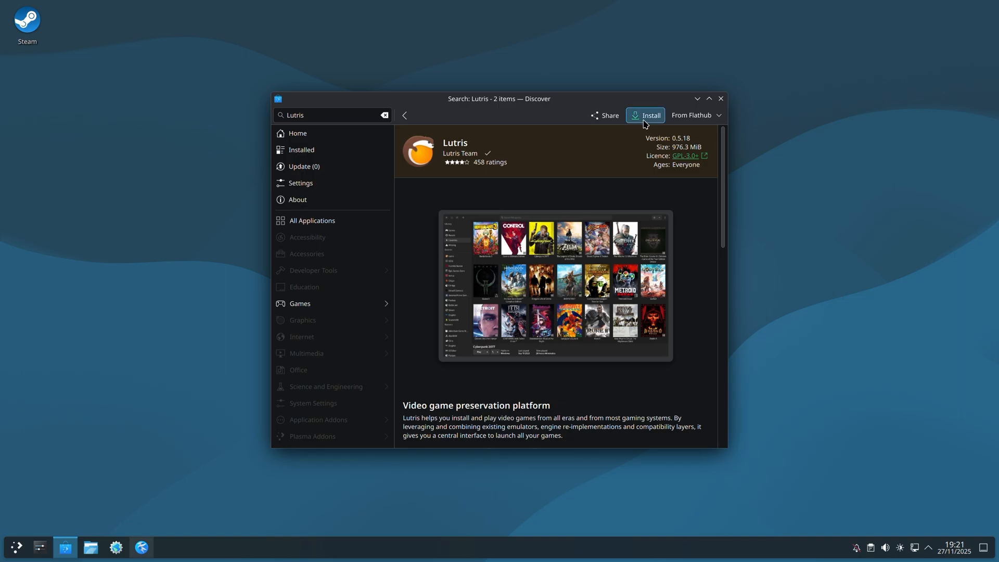
{"action": "left_click", "coordinate": [645, 115]}
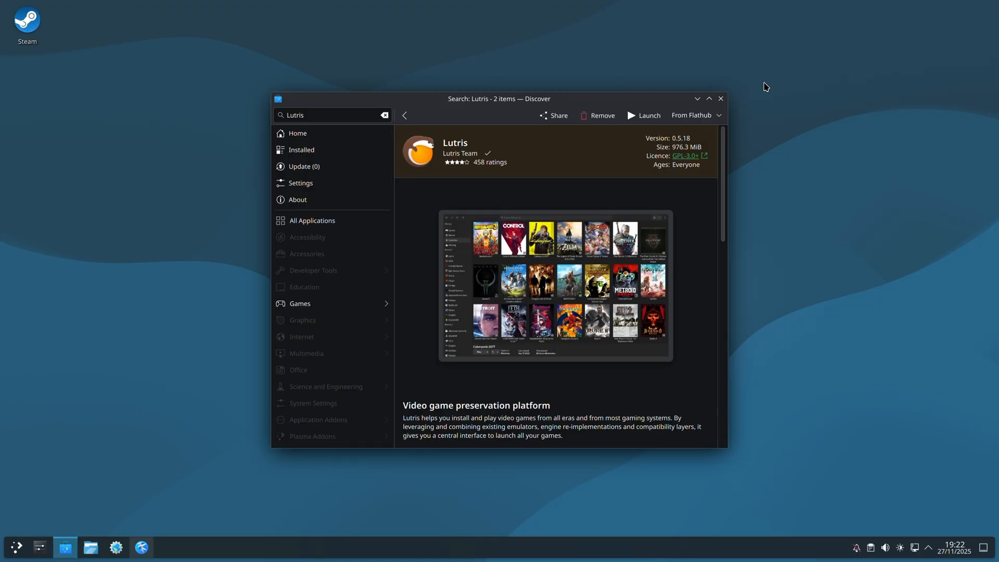
{"action": "mouse_move", "coordinate": [746, 81]}
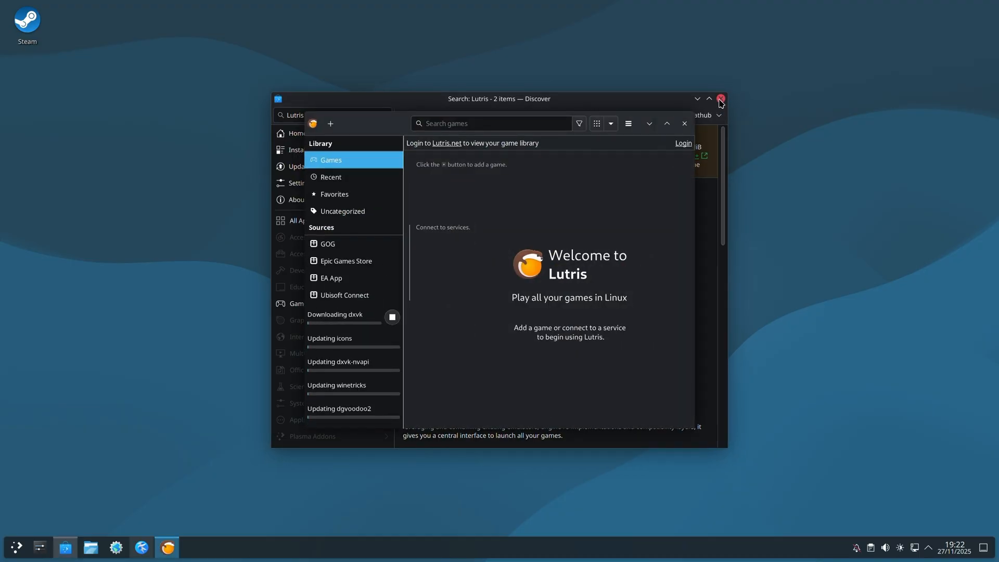
Close Discover, then close Lutris after its first-run downloads complete.
{"action": "left_click", "coordinate": [720, 98]}
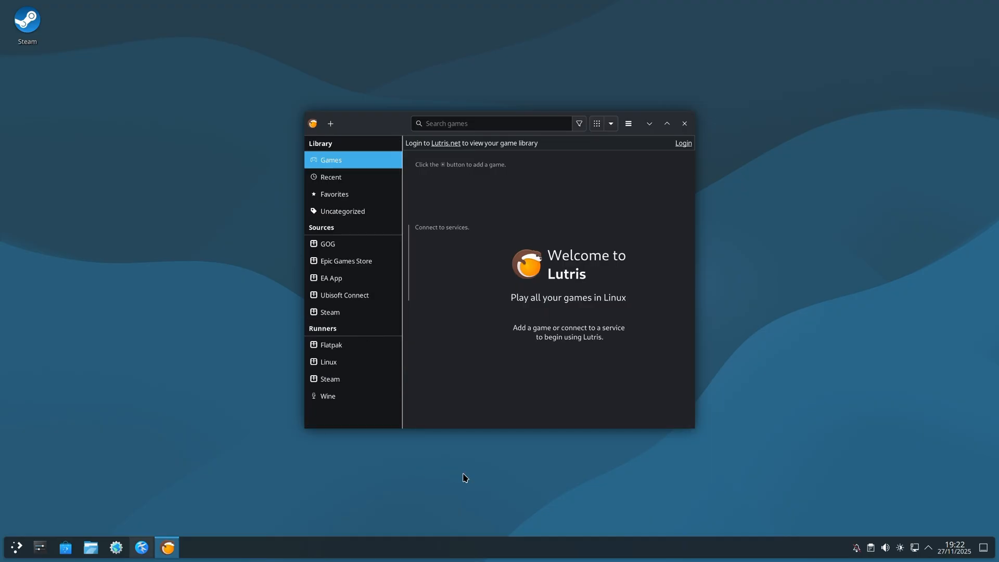
{"action": "mouse_move", "coordinate": [685, 123]}
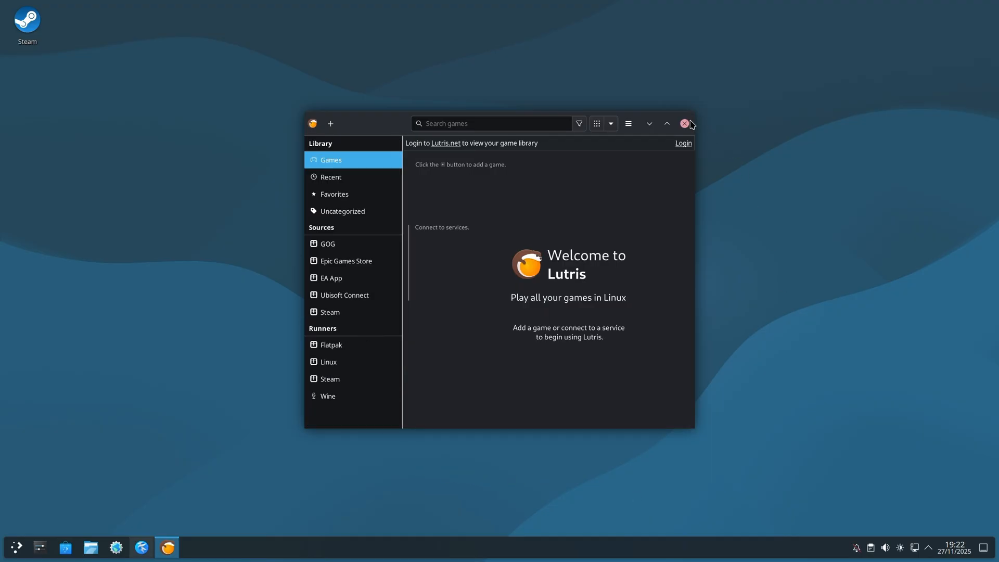
{"action": "left_click", "coordinate": [684, 123]}
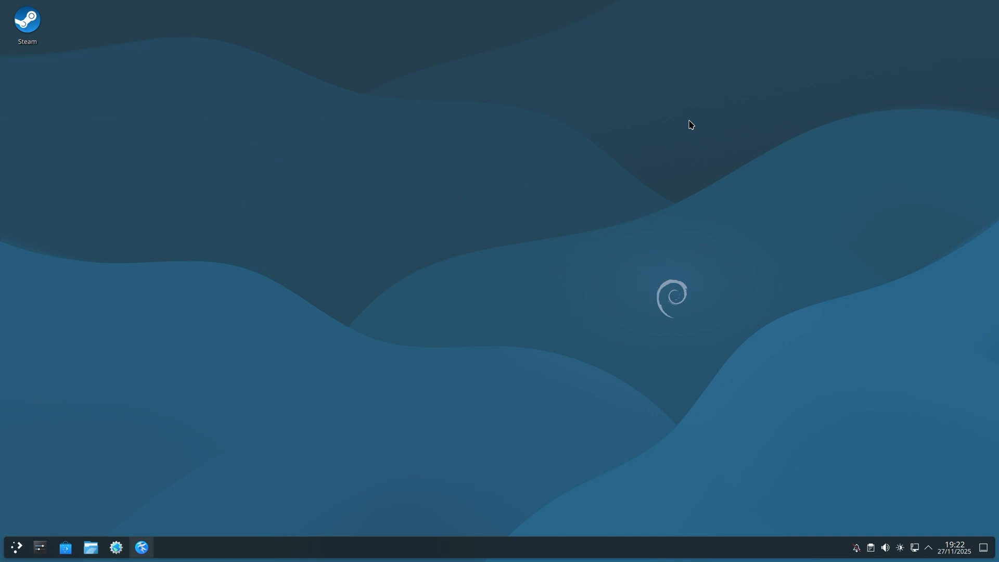
{"action": "mouse_move", "coordinate": [697, 111]}
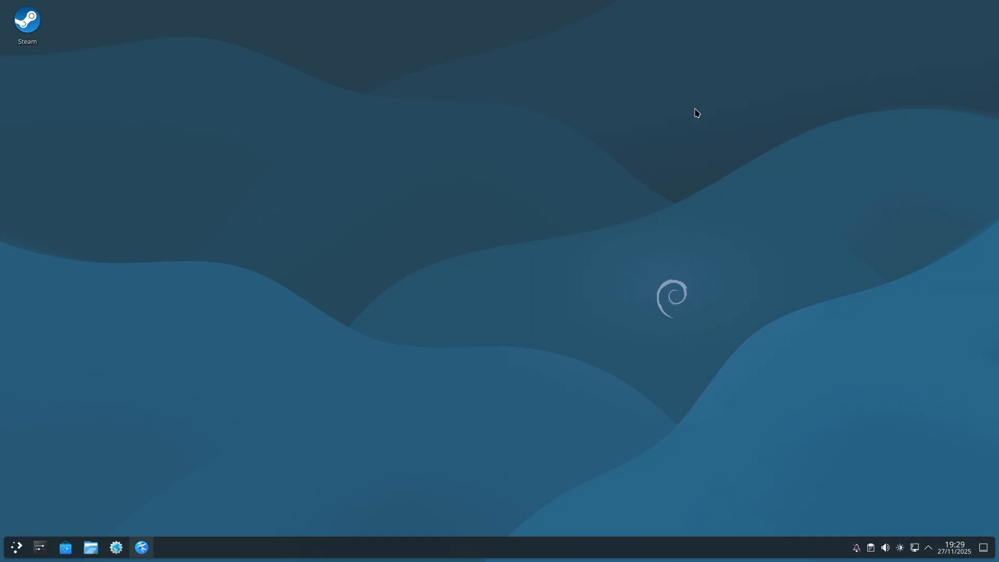
Launch Dolphin from the taskbar.
{"action": "left_click", "coordinate": [92, 547]}
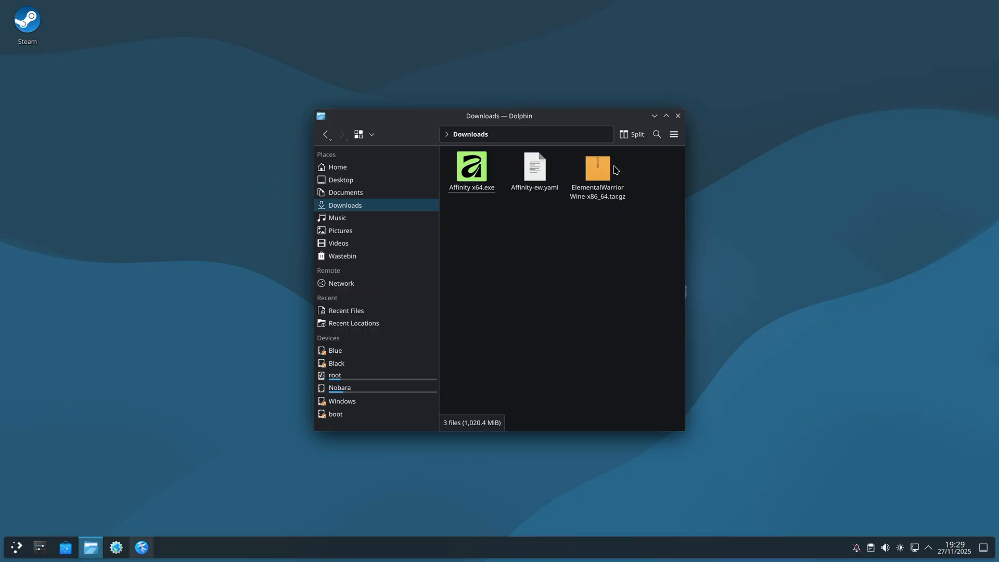
Open the ElementalWarriorWine-x86_64.tar.gz archive in Ark and go to Lutris's runners folder.
{"action": "left_click", "coordinate": [597, 169]}
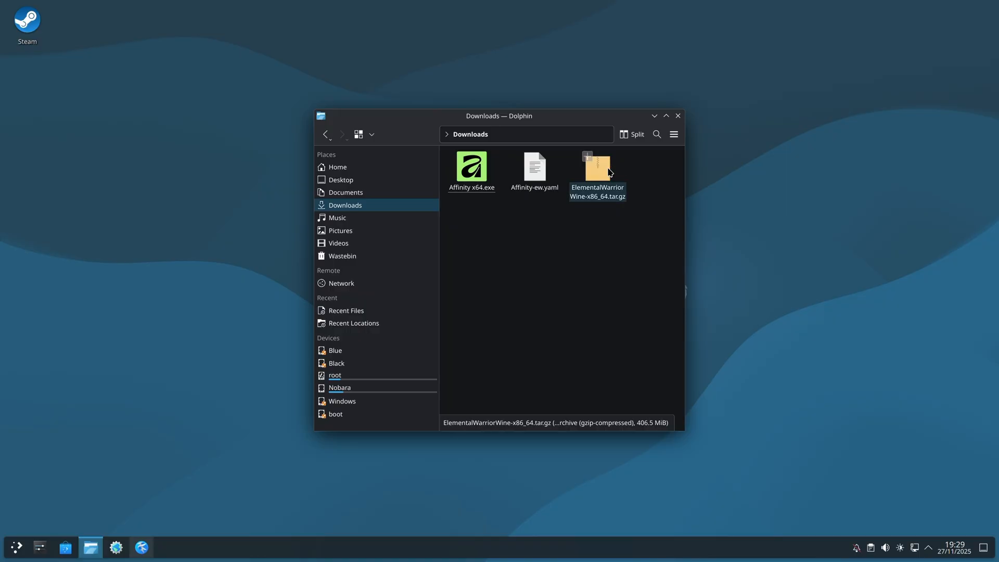
{"action": "double_click", "coordinate": [597, 168]}
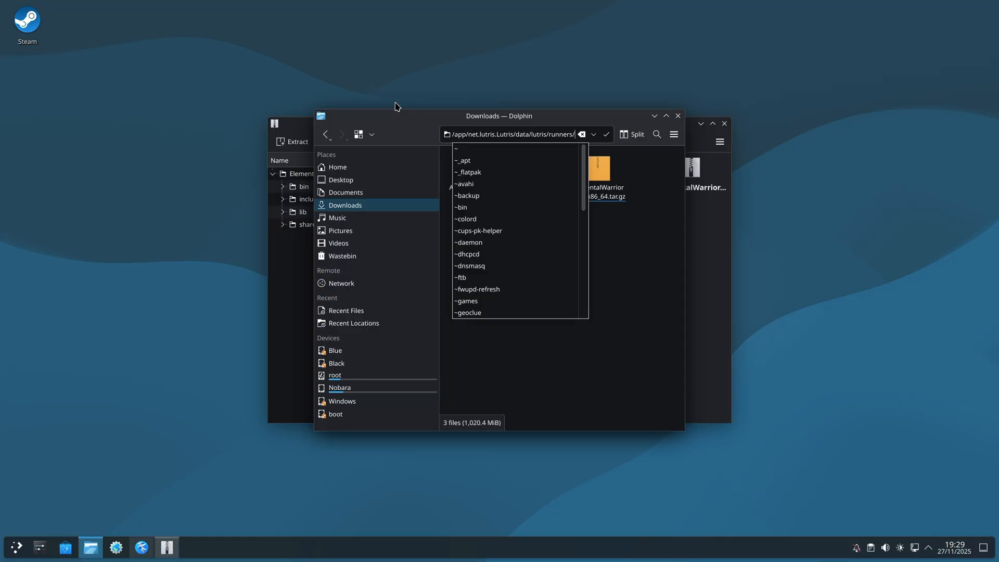
{"action": "left_click", "coordinate": [607, 135]}
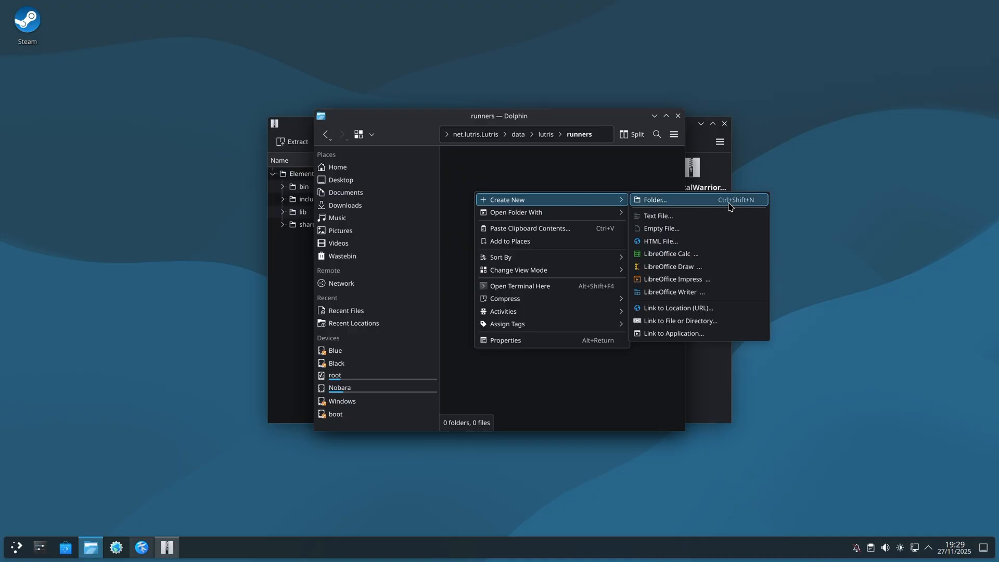
Create a 'wine' folder in runners and extract ElementalWarriorWine-x86_64 into it.
{"action": "left_click", "coordinate": [656, 200]}
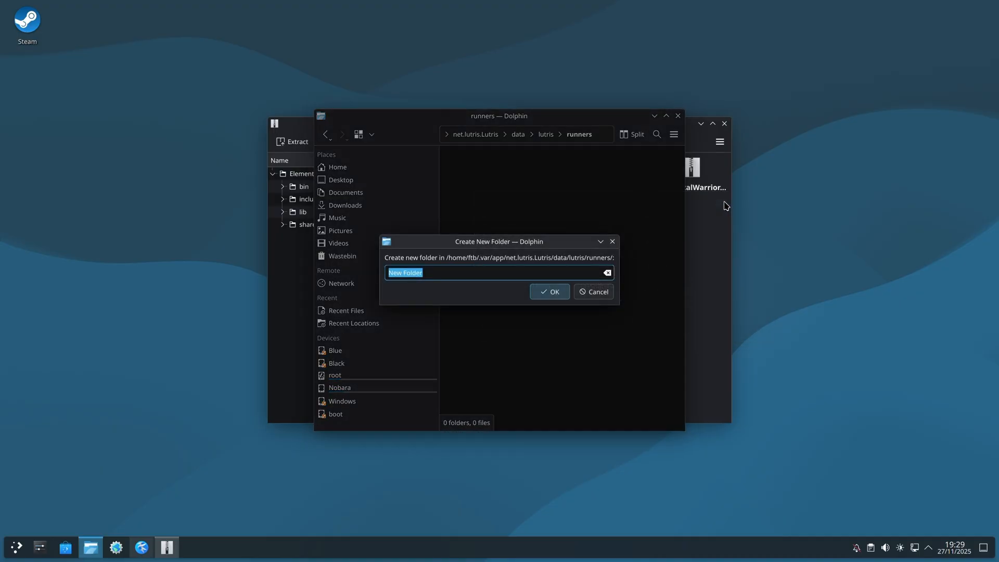
{"action": "left_click", "coordinate": [550, 292]}
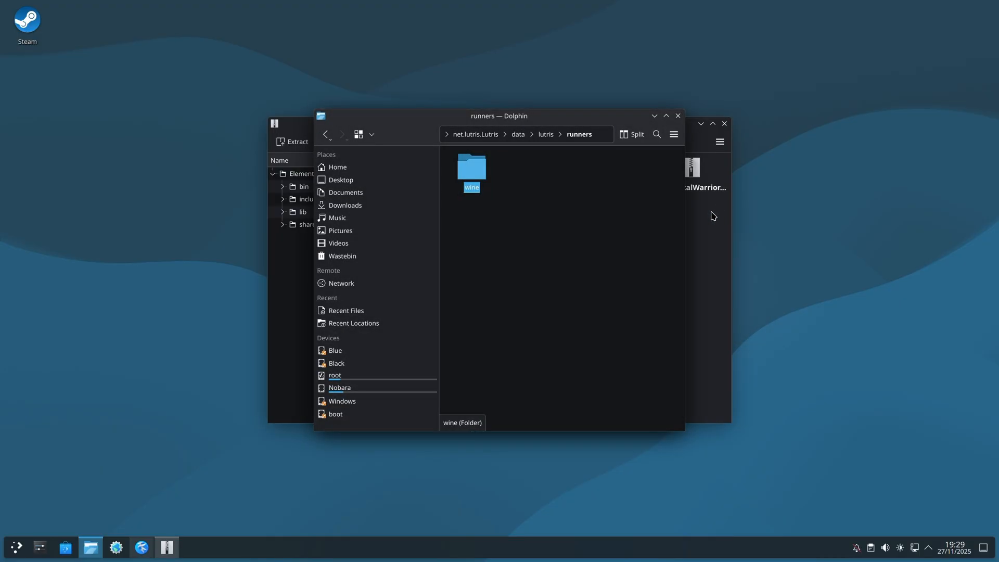
{"action": "double_click", "coordinate": [471, 167]}
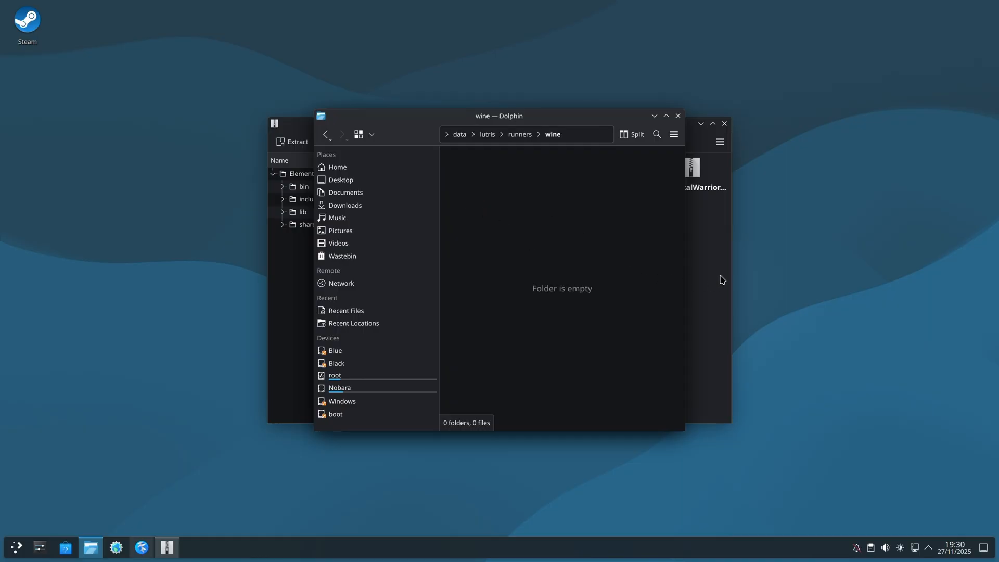
{"action": "mouse_move", "coordinate": [333, 184]}
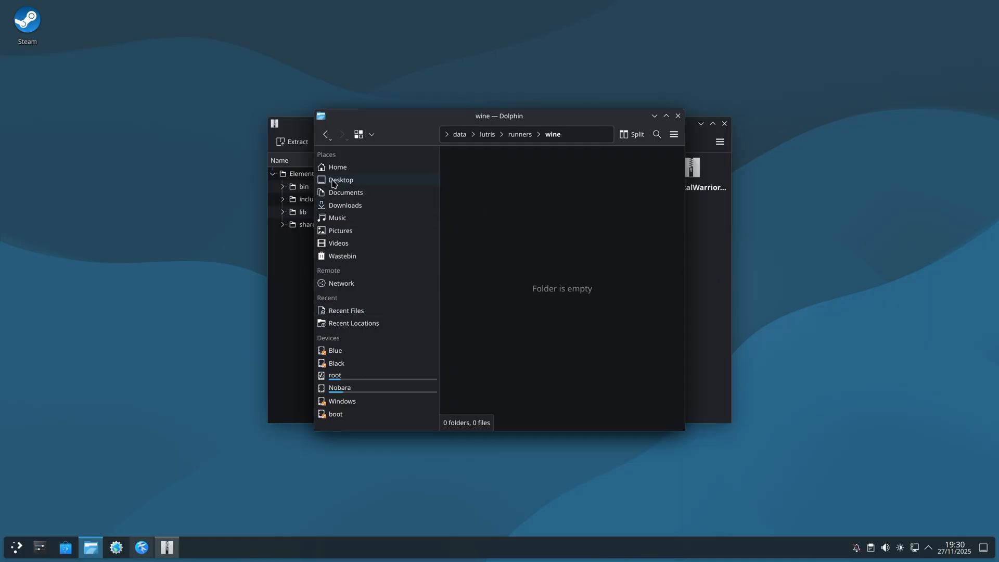
{"action": "mouse_move", "coordinate": [301, 177]}
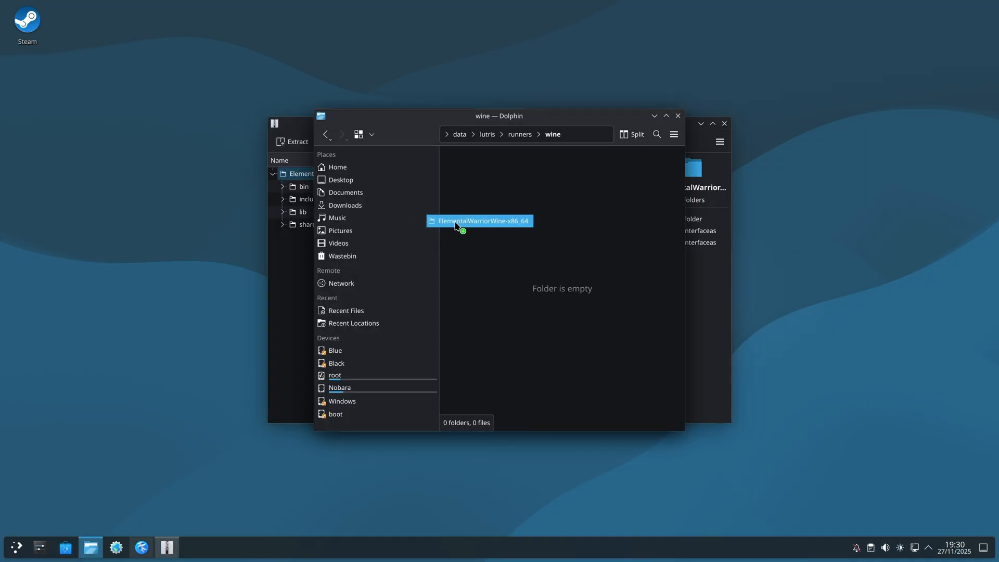
{"action": "left_click_drag", "start_coordinate": [456, 224], "coordinate": [491, 186]}
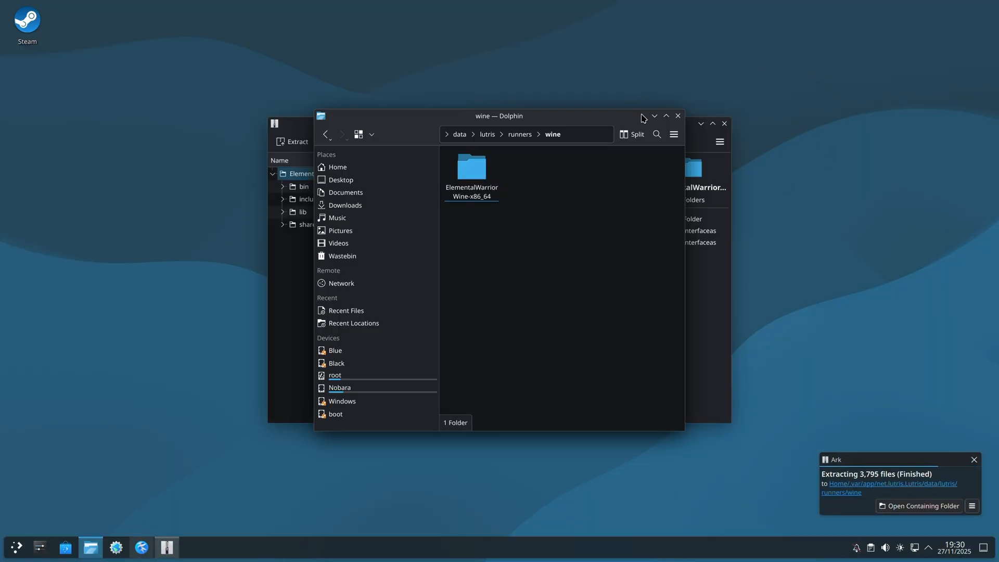
{"action": "mouse_move", "coordinate": [678, 115]}
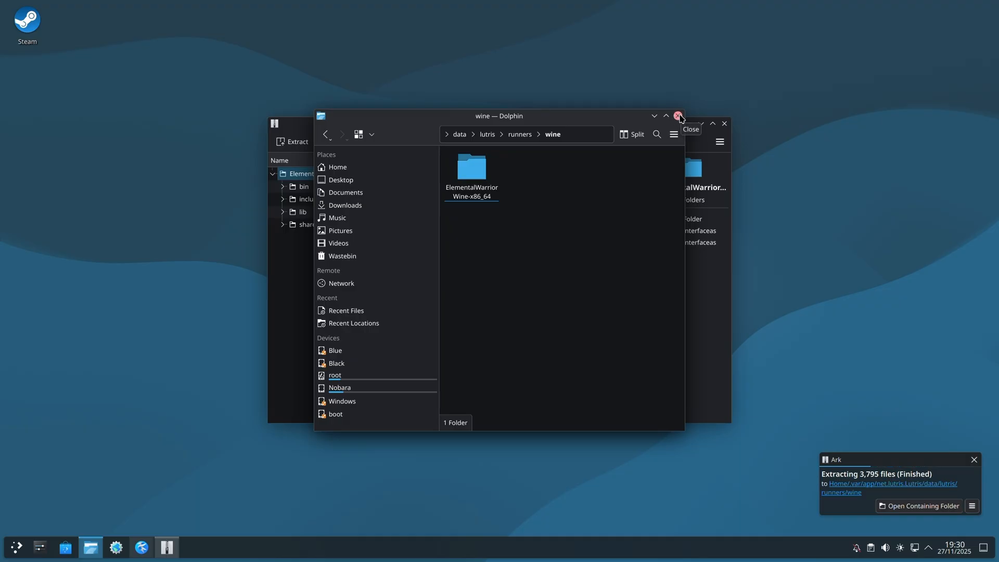
Close the Ark archive window and relaunch Lutris from the taskbar.
{"action": "left_click", "coordinate": [679, 116]}
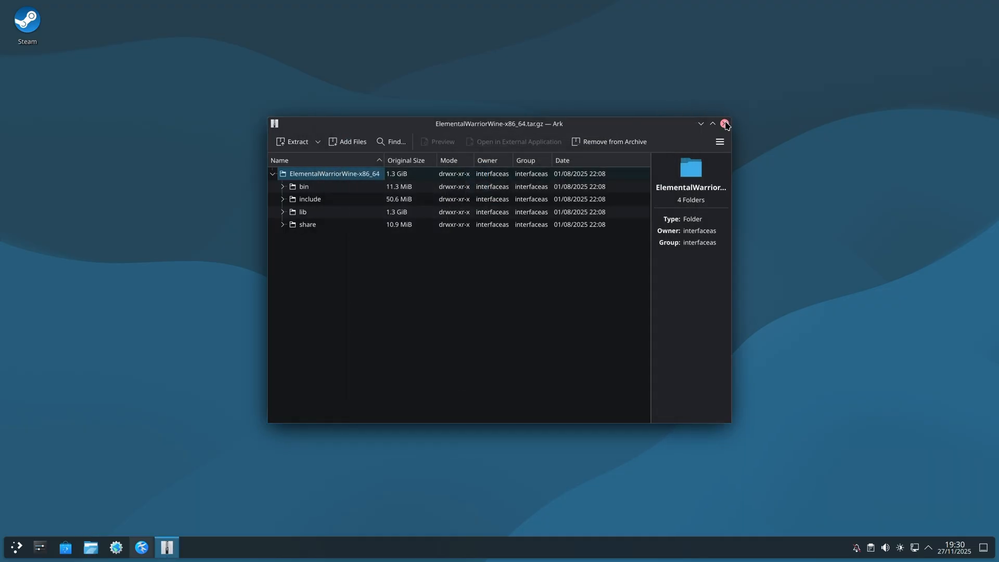
{"action": "left_click", "coordinate": [725, 123]}
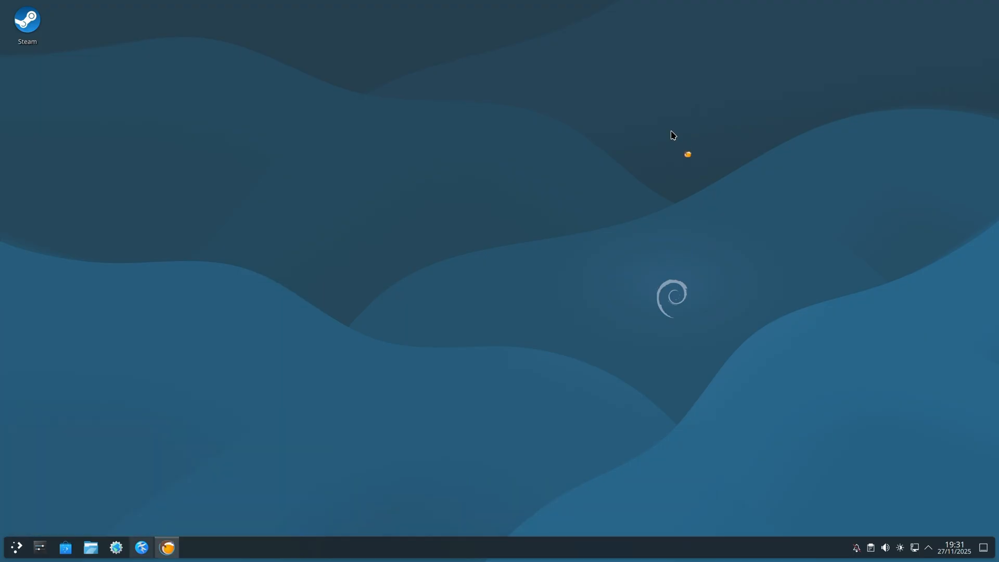
{"action": "left_click", "coordinate": [167, 547]}
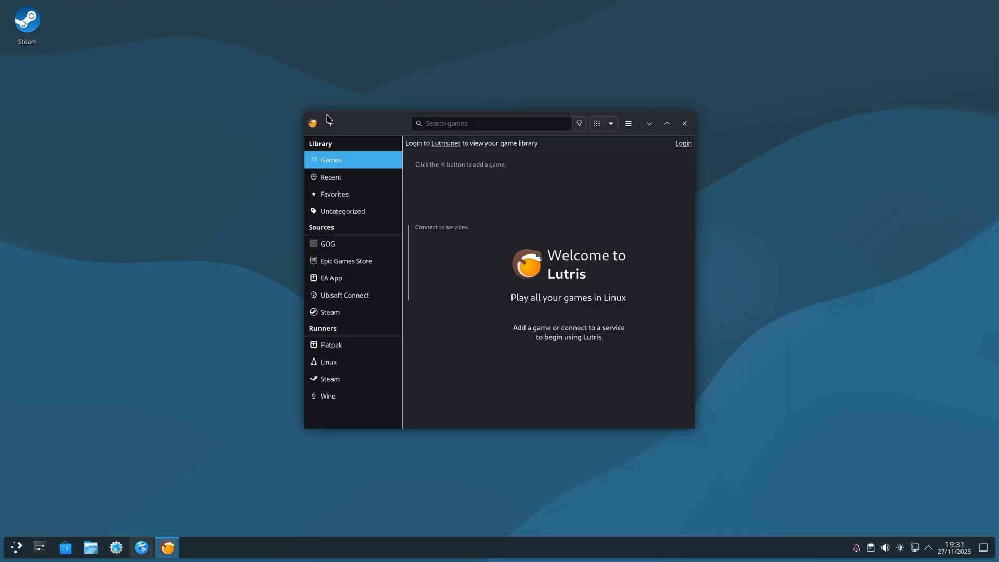
{"action": "mouse_move", "coordinate": [330, 123]}
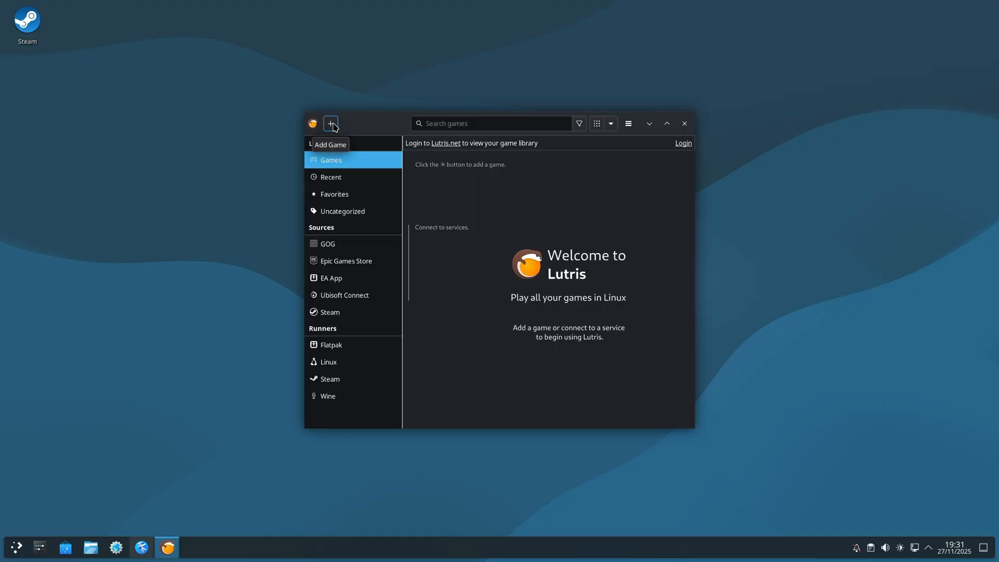
Add a game from the local install script Downloads/Affinity-ew.yaml.
{"action": "left_click", "coordinate": [330, 124]}
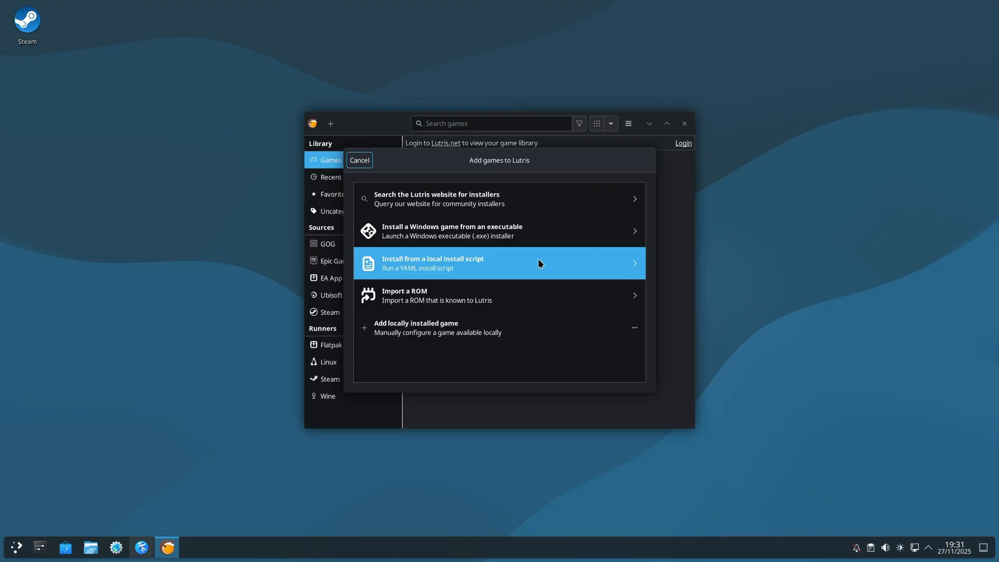
{"action": "left_click", "coordinate": [500, 263]}
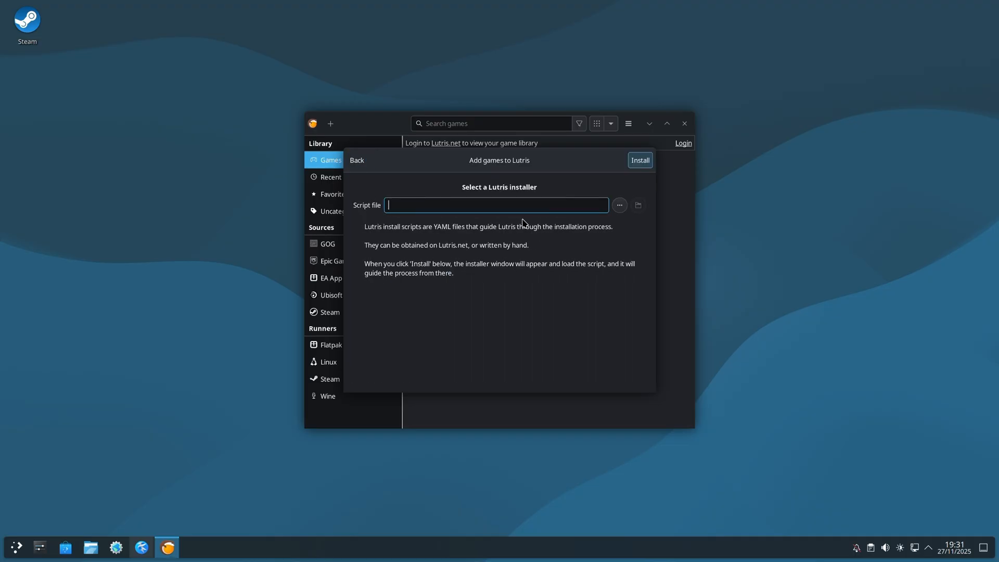
{"action": "left_click", "coordinate": [620, 205]}
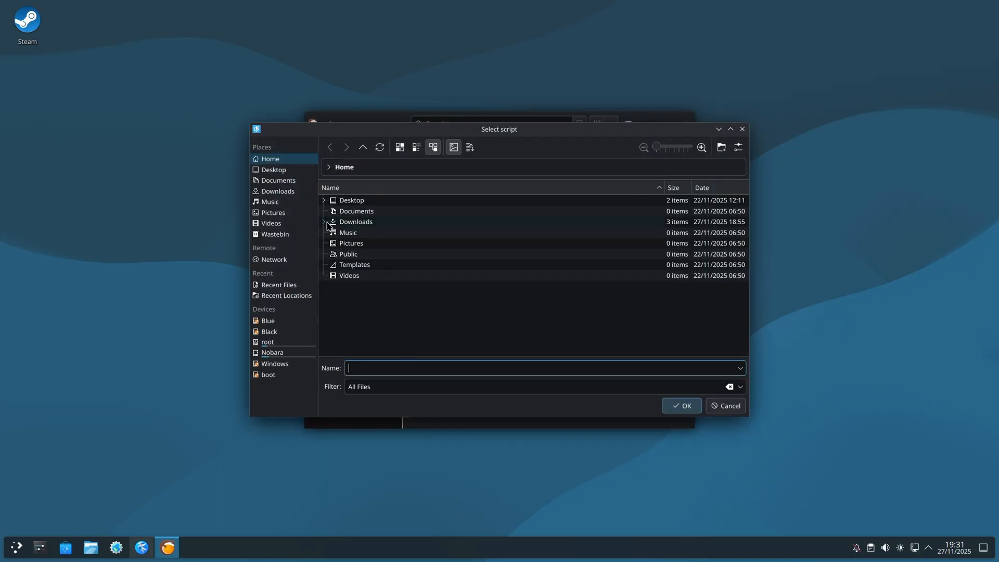
{"action": "left_click", "coordinate": [324, 222]}
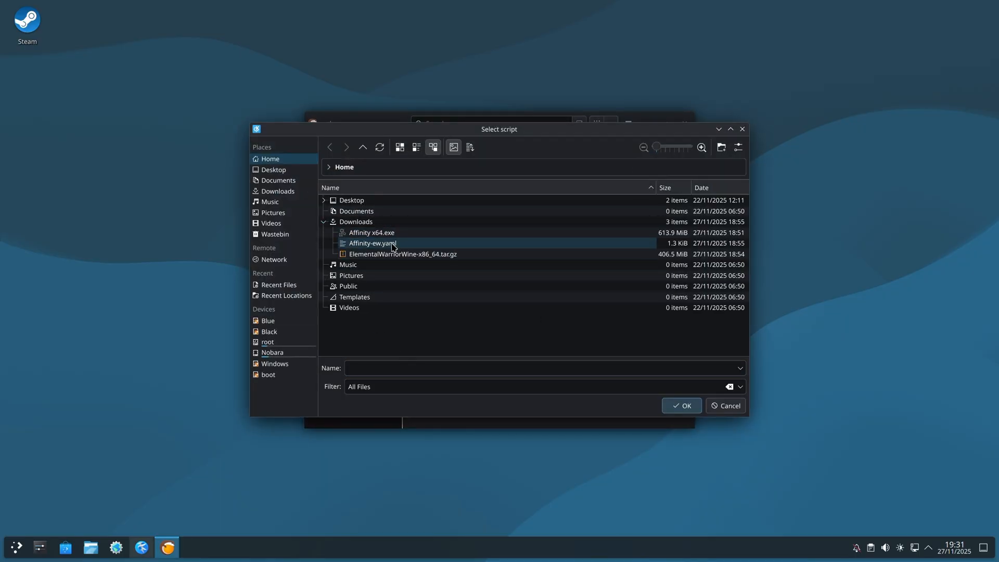
{"action": "mouse_move", "coordinate": [402, 245]}
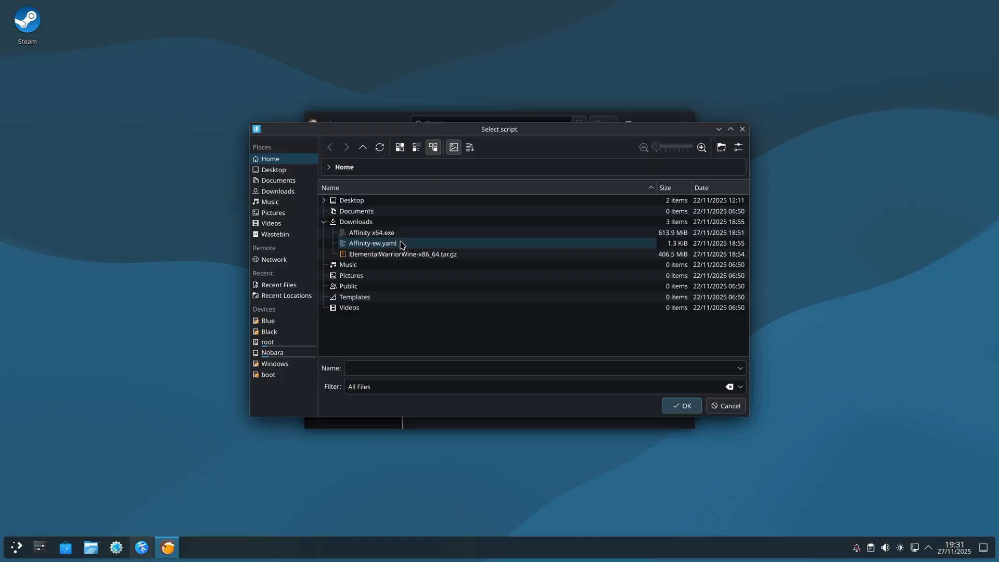
{"action": "double_click", "coordinate": [373, 243]}
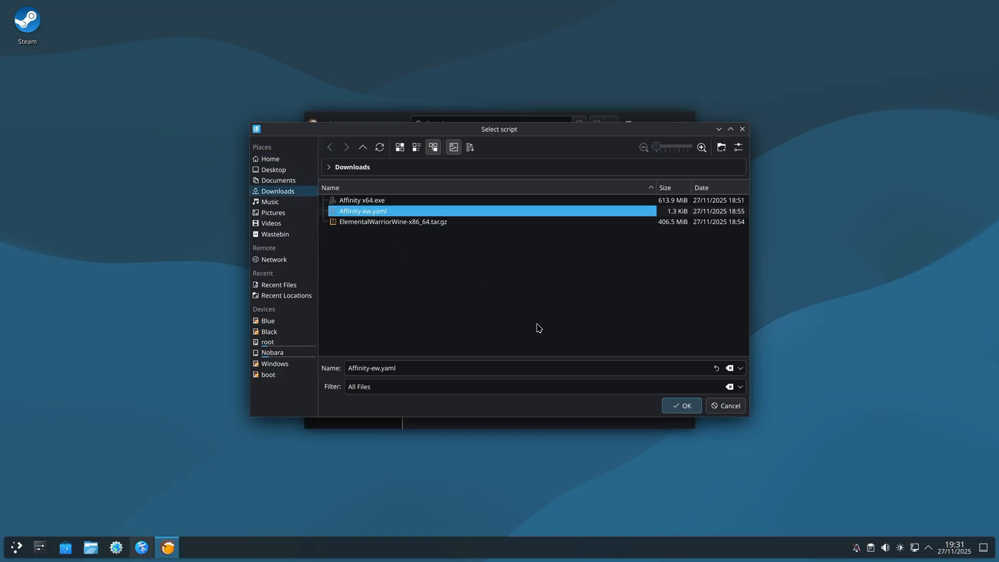
{"action": "left_click", "coordinate": [681, 406]}
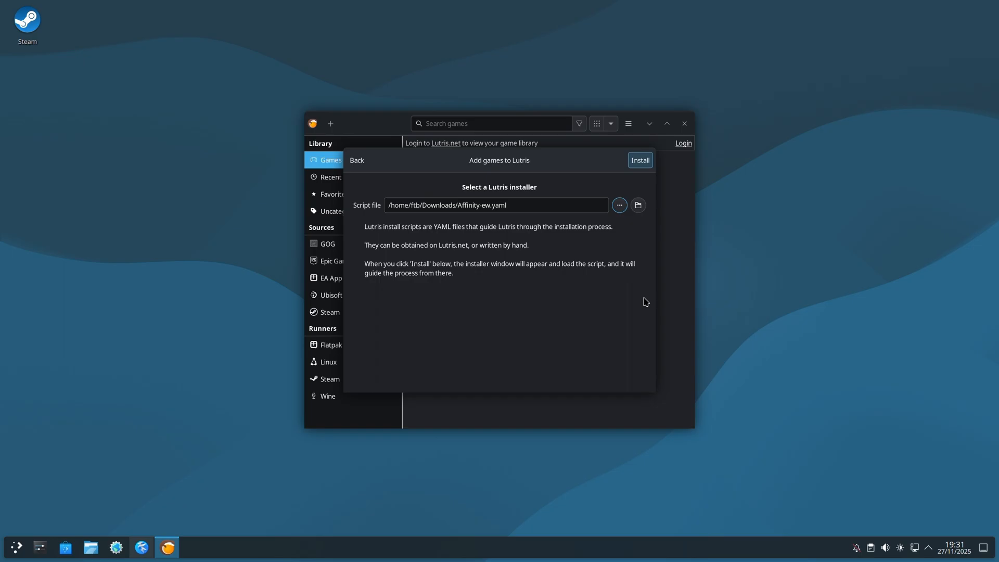
{"action": "mouse_move", "coordinate": [640, 166]}
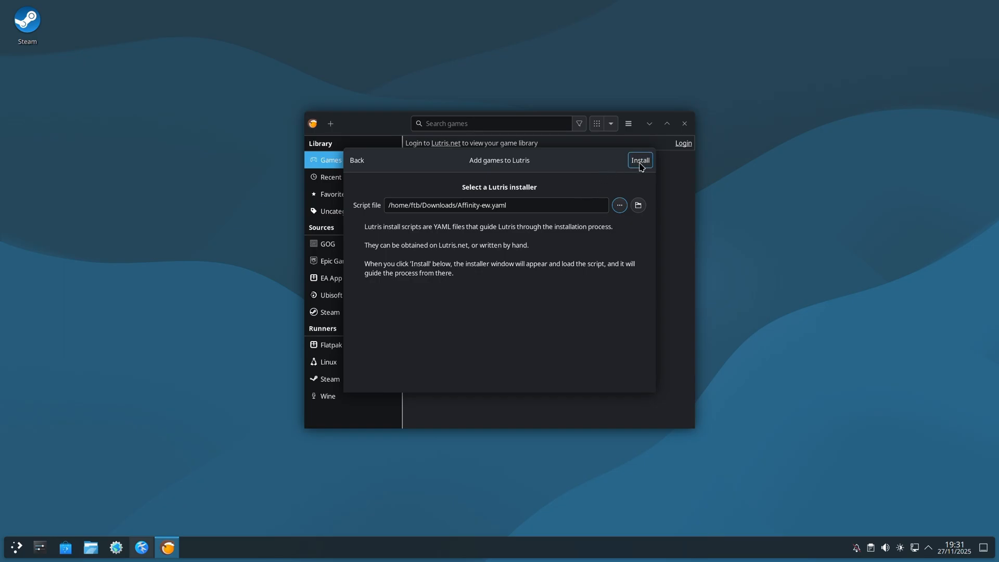
Install with the ElementalWarriorWine Affinity Suite installer into /home/ftb/Apps/affinity.
{"action": "left_click", "coordinate": [640, 160]}
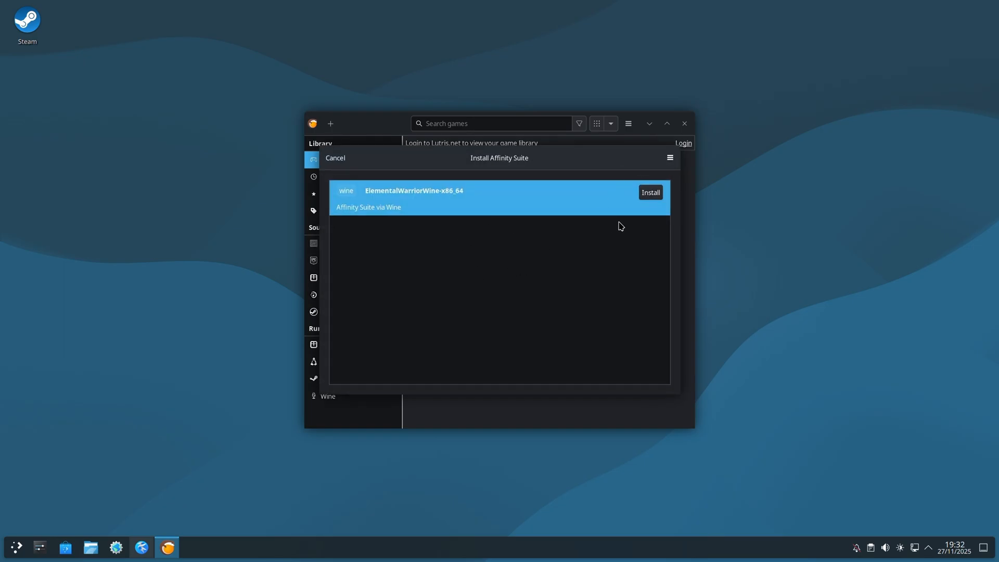
{"action": "left_click", "coordinate": [650, 192]}
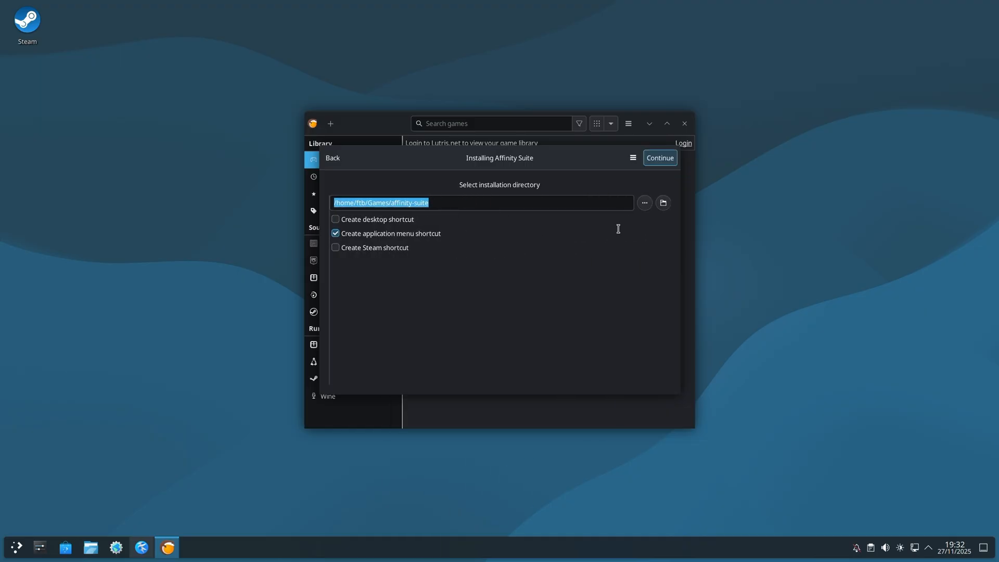
{"action": "mouse_move", "coordinate": [488, 263]}
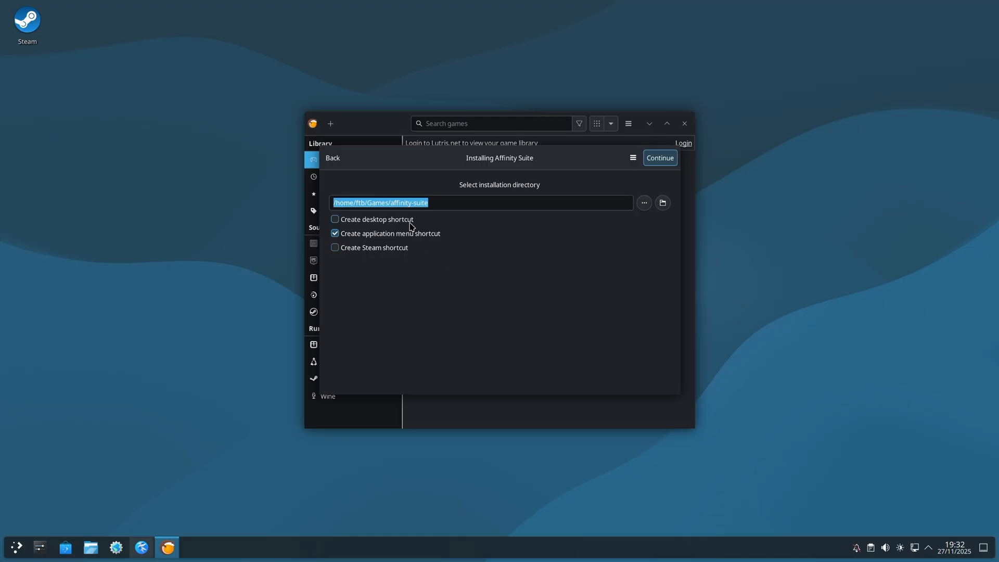
{"action": "mouse_move", "coordinate": [480, 216]}
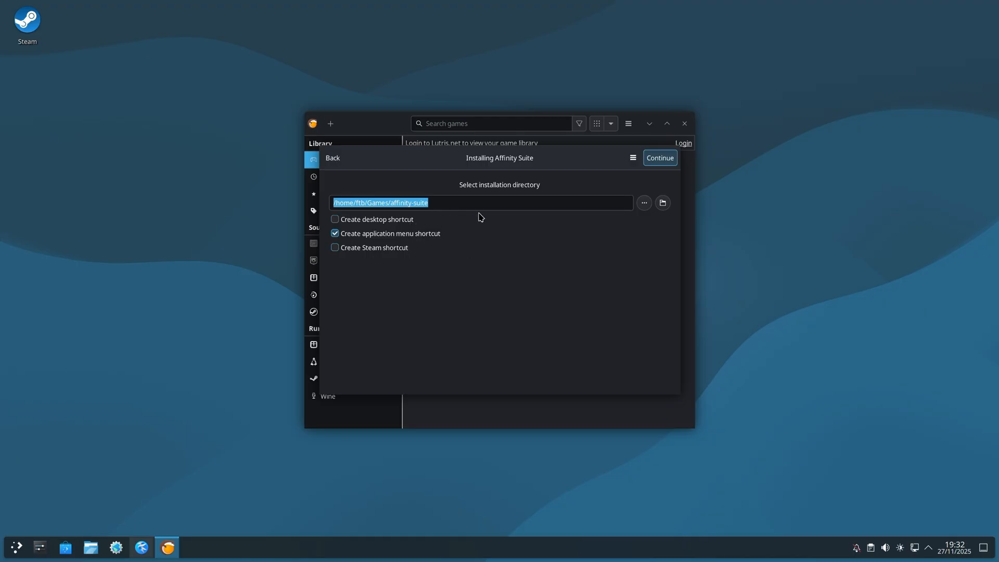
{"action": "left_click", "coordinate": [477, 203]}
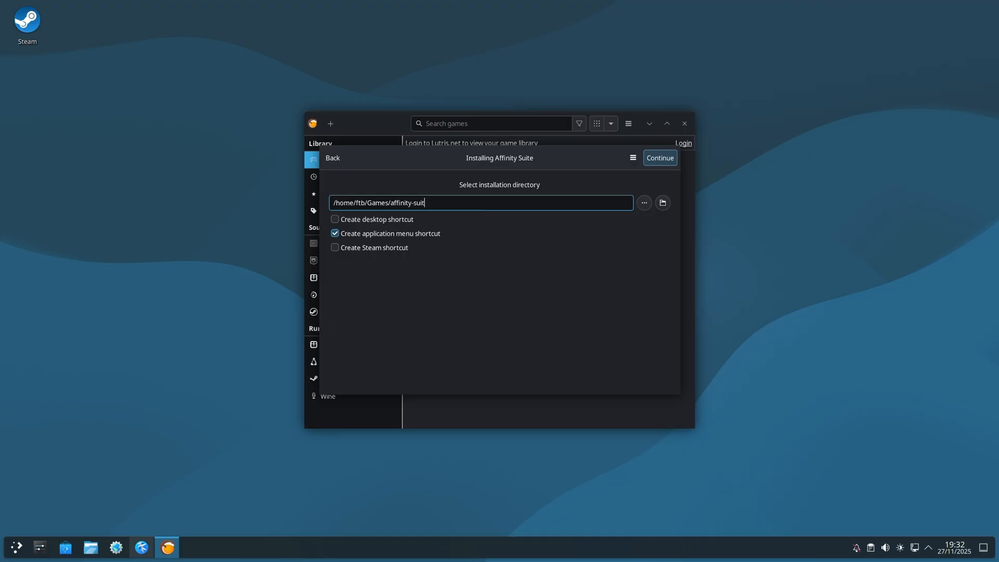
{"action": "key", "text": "BackSpace"}
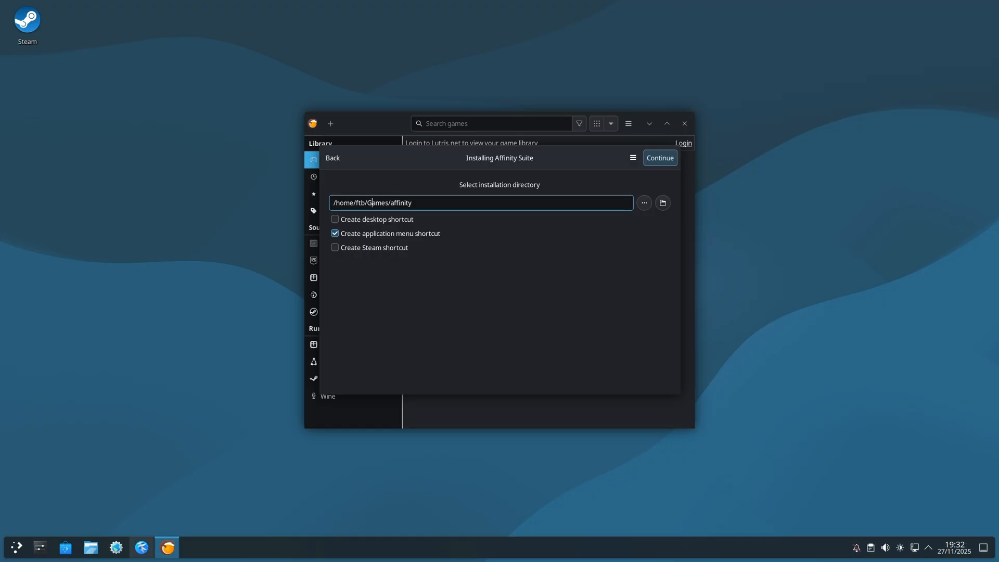
{"action": "double_click", "coordinate": [377, 203]}
{"action": "type", "text": "App"}
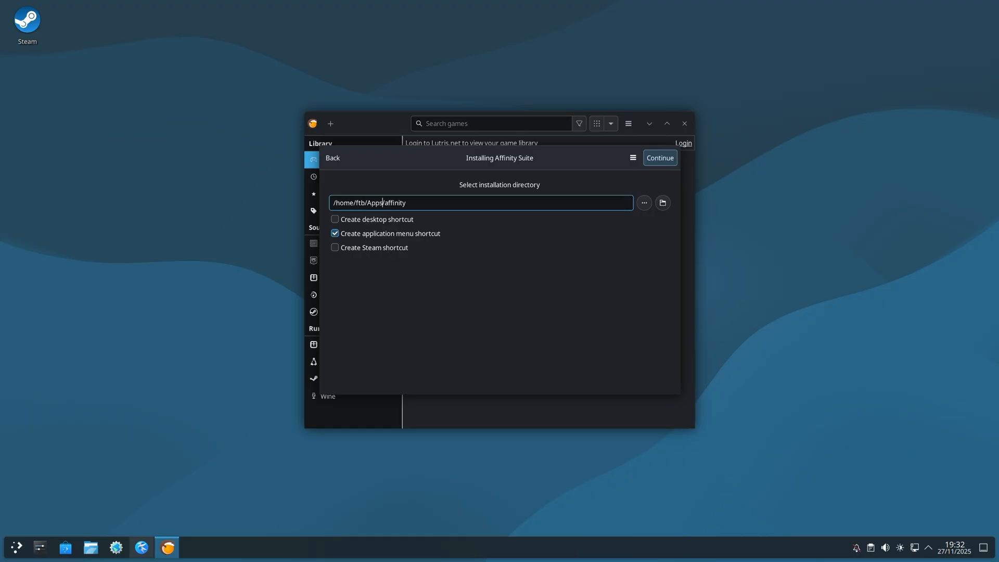
{"action": "mouse_move", "coordinate": [569, 287]}
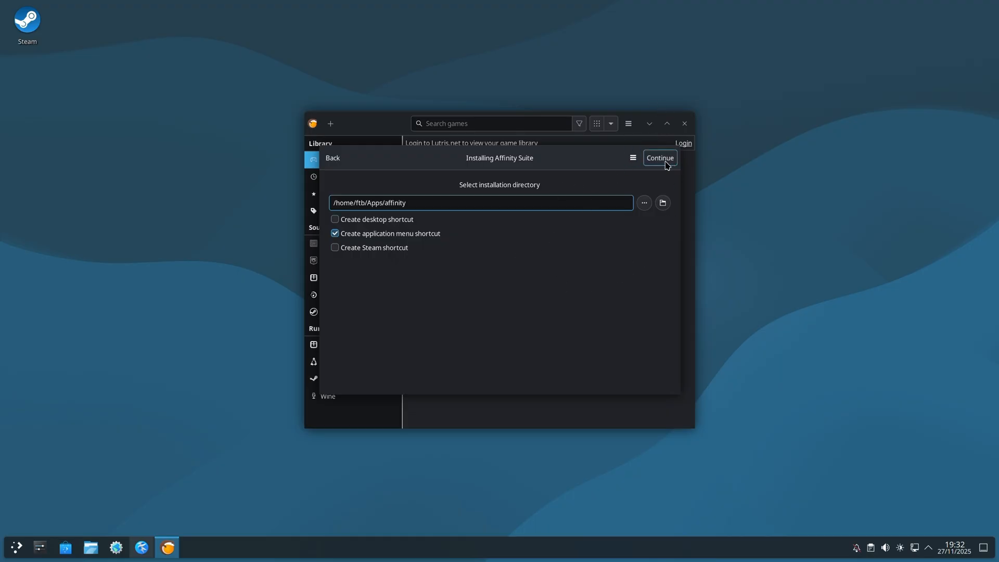
{"action": "left_click", "coordinate": [660, 158]}
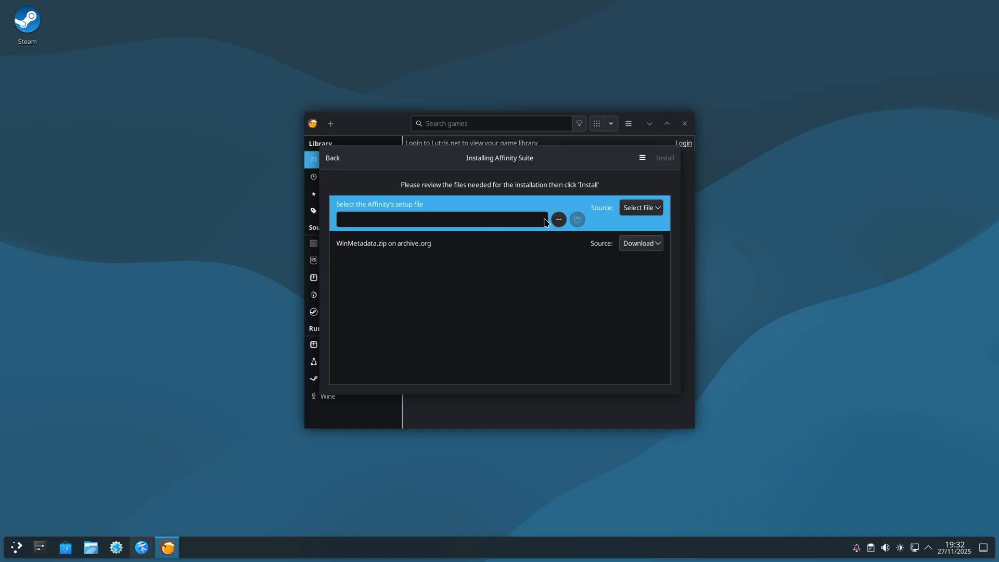
{"action": "mouse_move", "coordinate": [559, 220]}
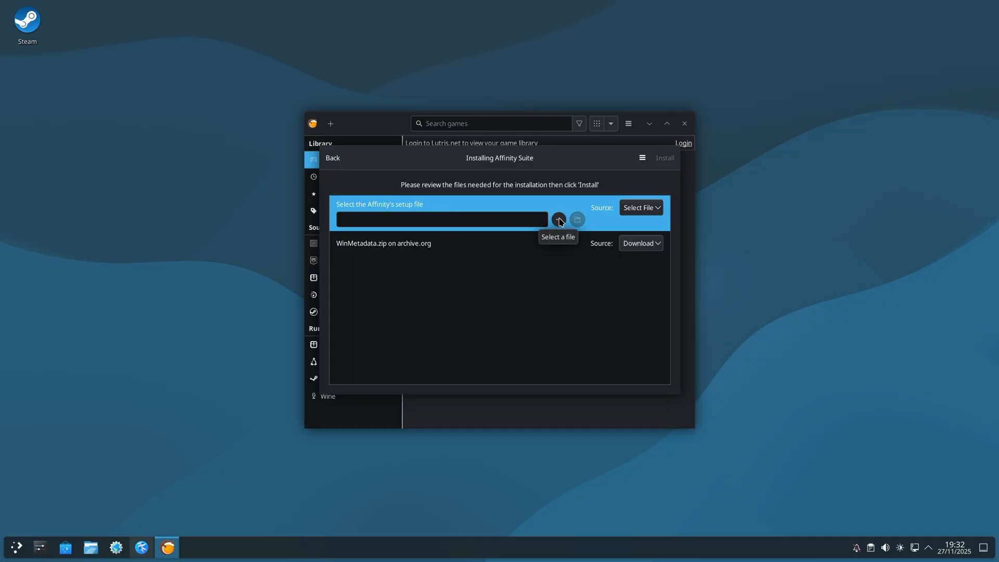
Choose Downloads/Affinity x64.exe as the setup file and start installing Affinity Suite.
{"action": "left_click", "coordinate": [559, 219]}
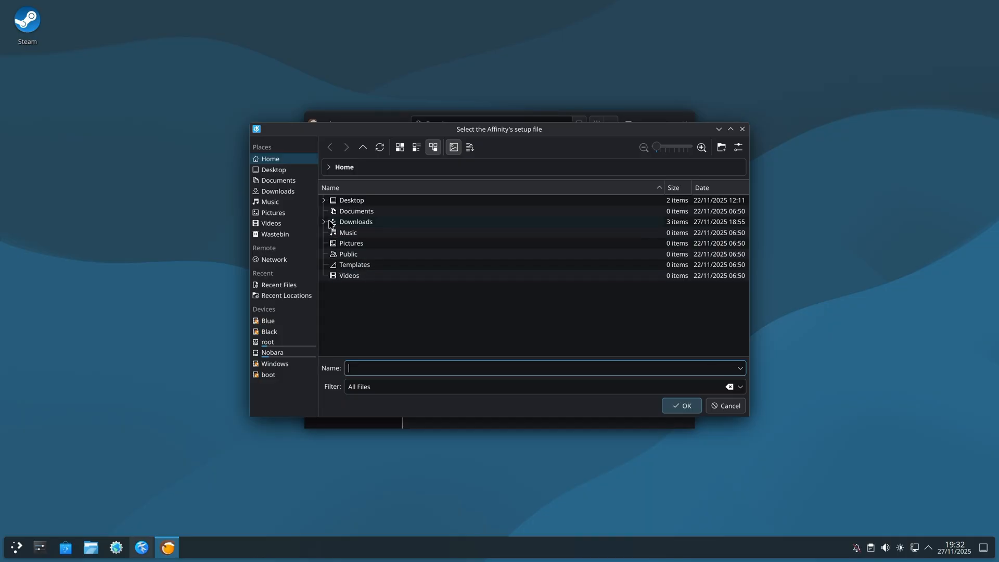
{"action": "left_click", "coordinate": [324, 222]}
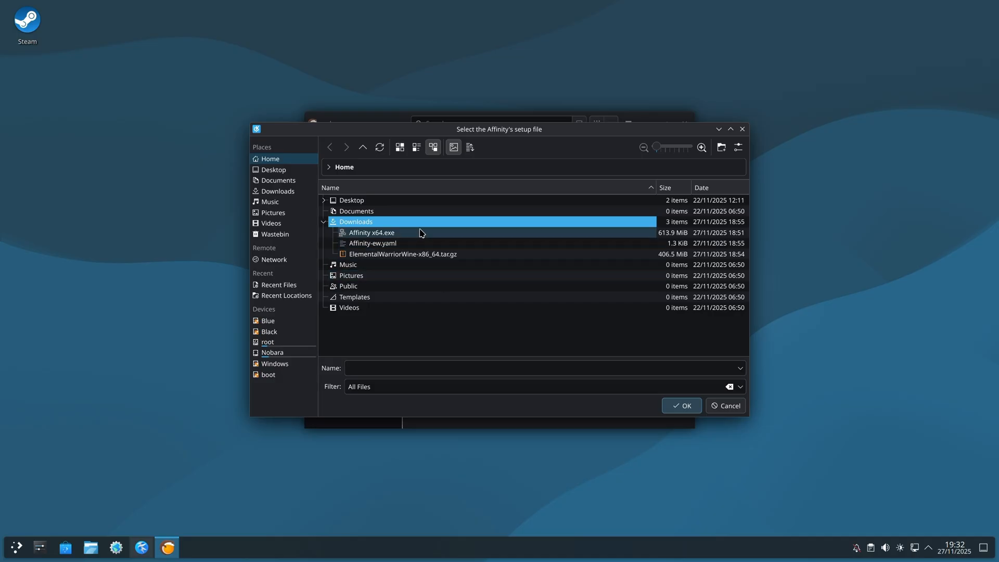
{"action": "double_click", "coordinate": [372, 233]}
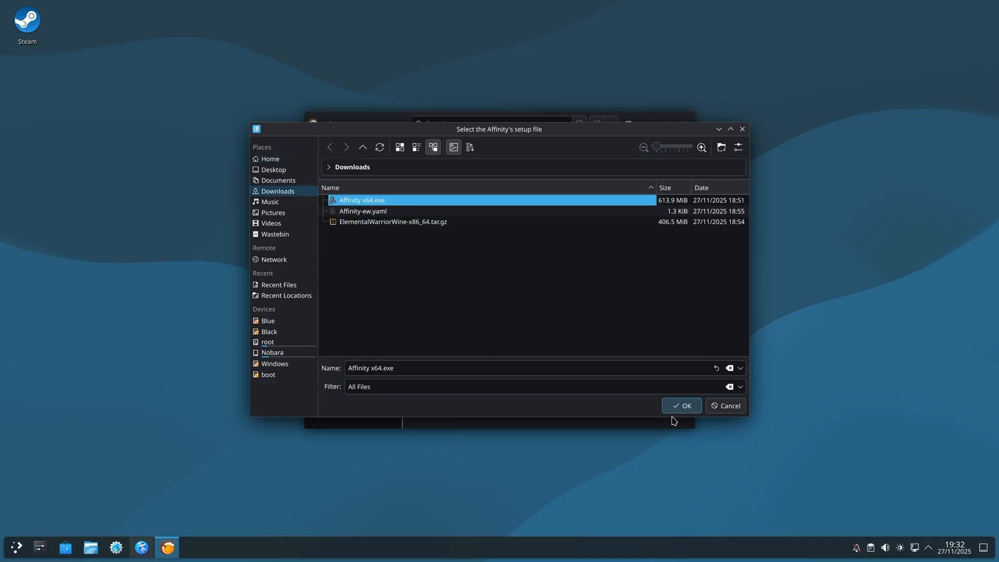
{"action": "left_click", "coordinate": [681, 405]}
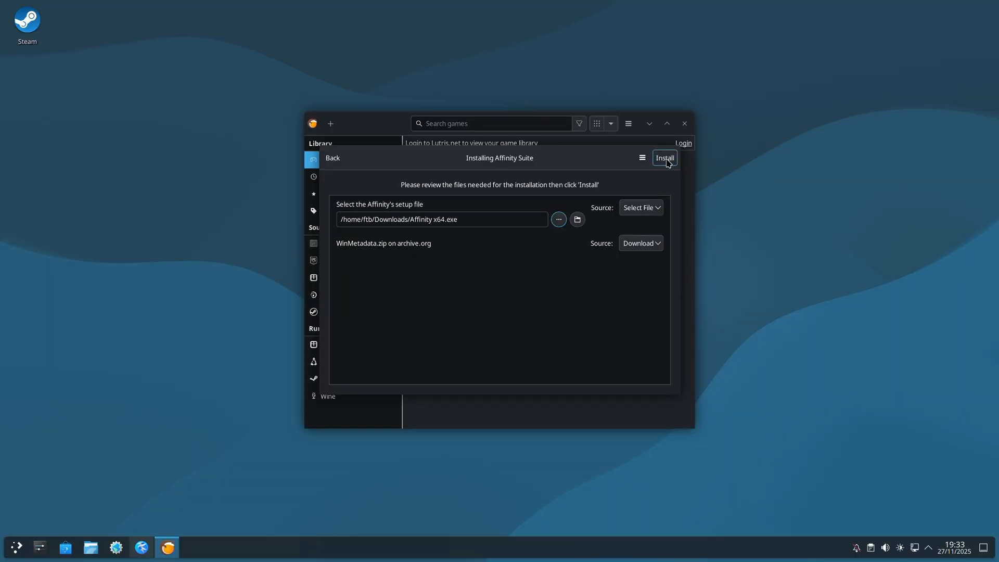
{"action": "left_click", "coordinate": [665, 158]}
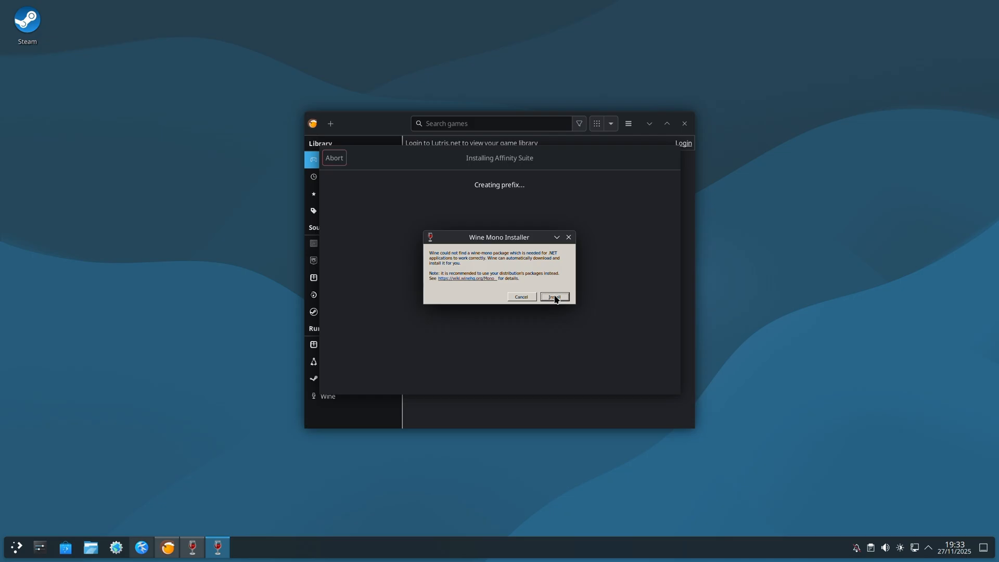
Accept the Wine Mono Installer prompt to download the missing Mono package.
{"action": "left_click", "coordinate": [554, 297]}
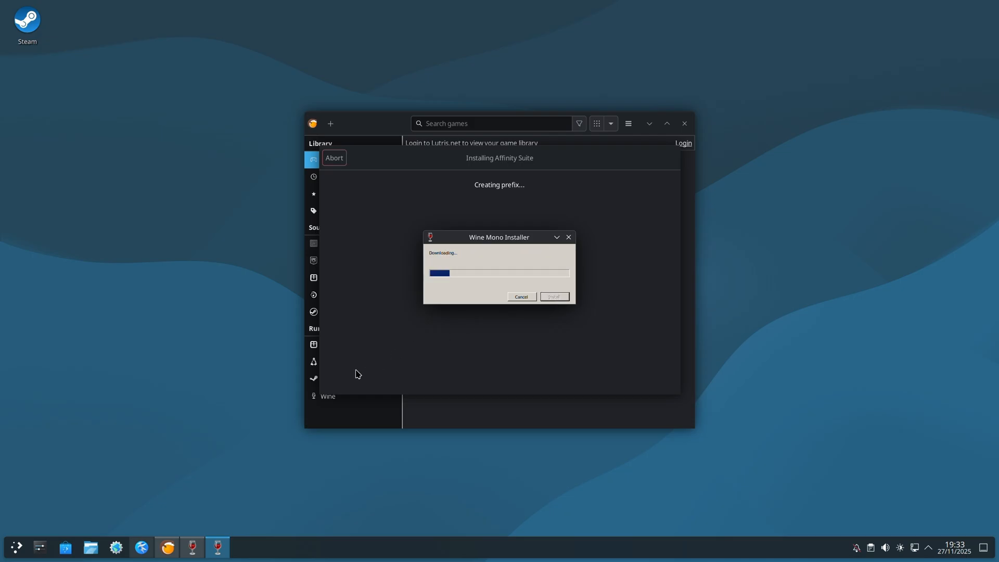
{"action": "mouse_move", "coordinate": [340, 368]}
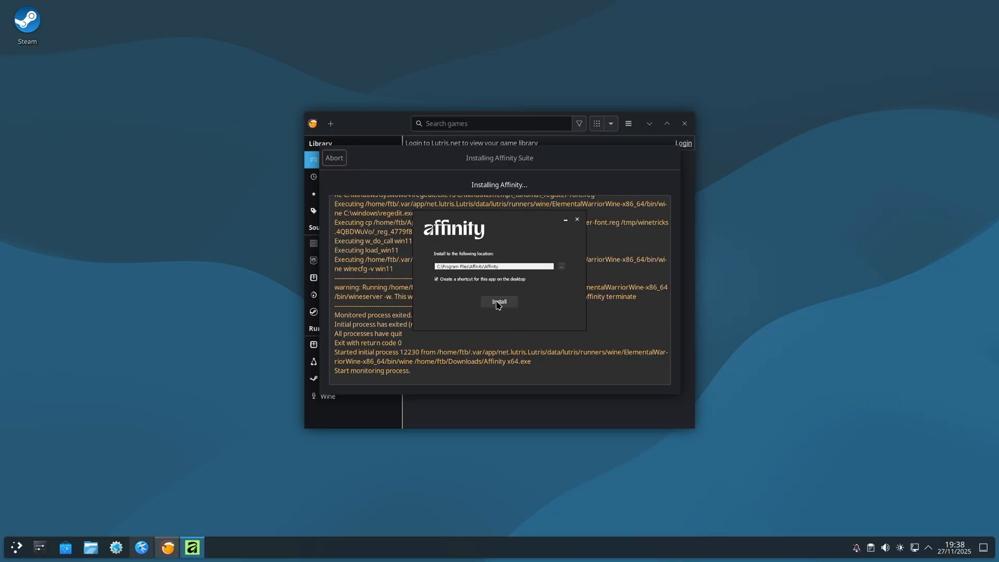
Run Affinity's setup to its default location and close the success message.
{"action": "left_click", "coordinate": [499, 302]}
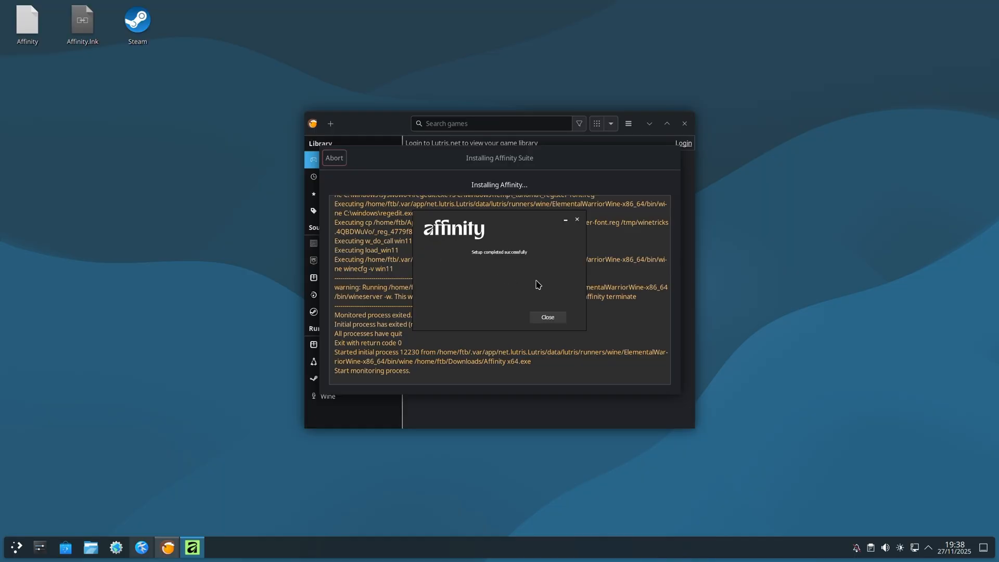
{"action": "mouse_move", "coordinate": [552, 320]}
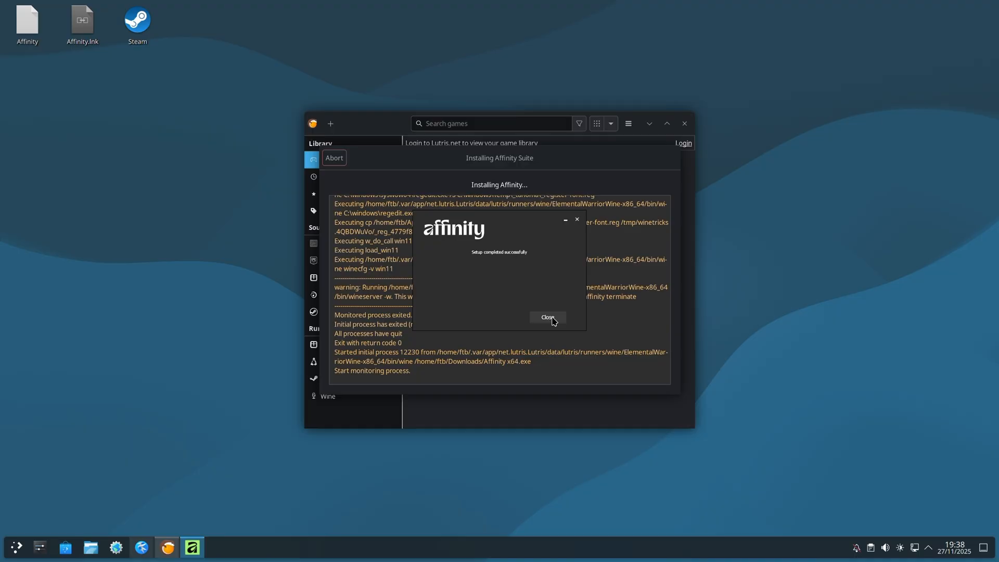
{"action": "left_click", "coordinate": [548, 318]}
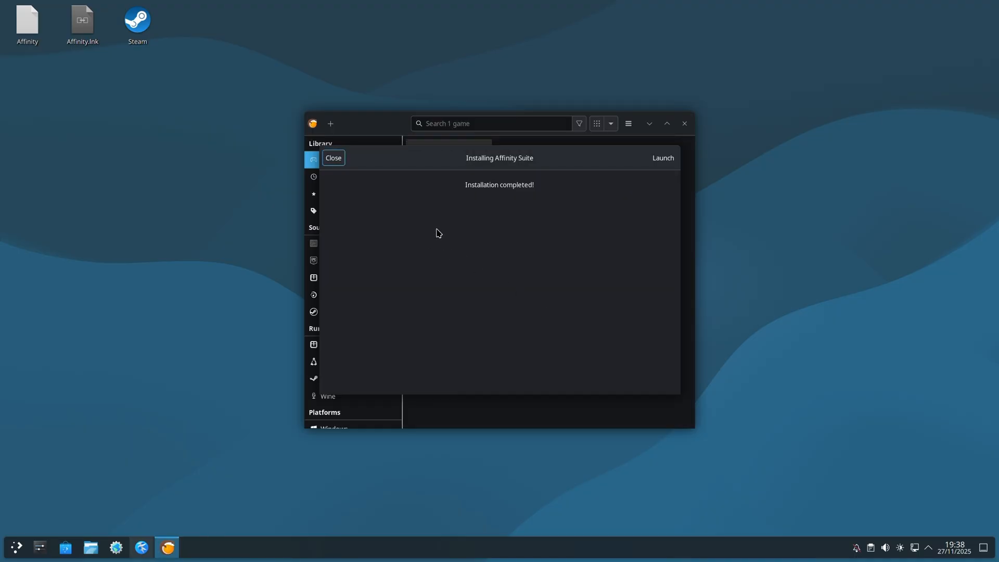
{"action": "mouse_move", "coordinate": [386, 181]}
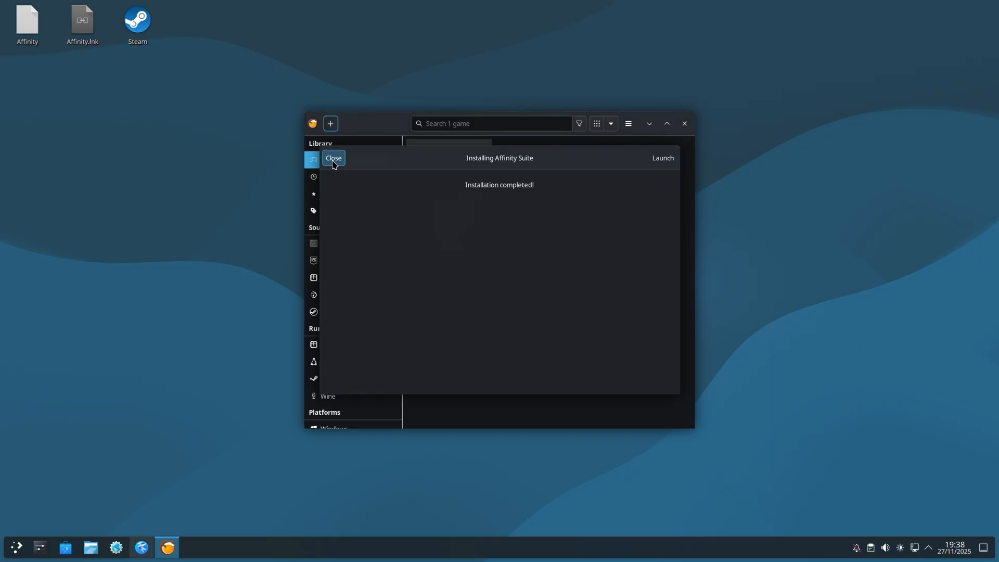
Close the finished Lutris installer to reveal the Affinity Suite library entry.
{"action": "left_click", "coordinate": [333, 158]}
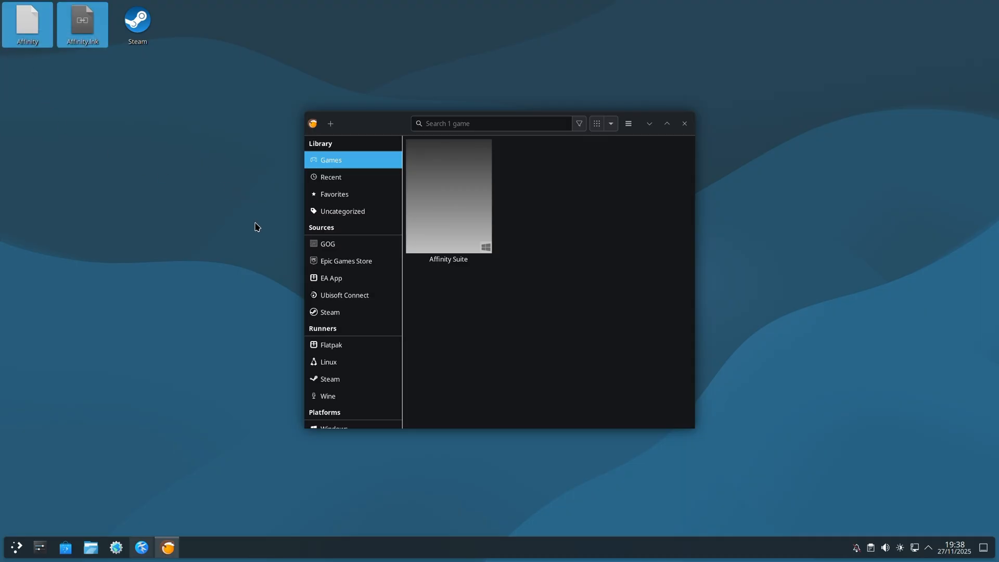
{"action": "mouse_move", "coordinate": [605, 310]}
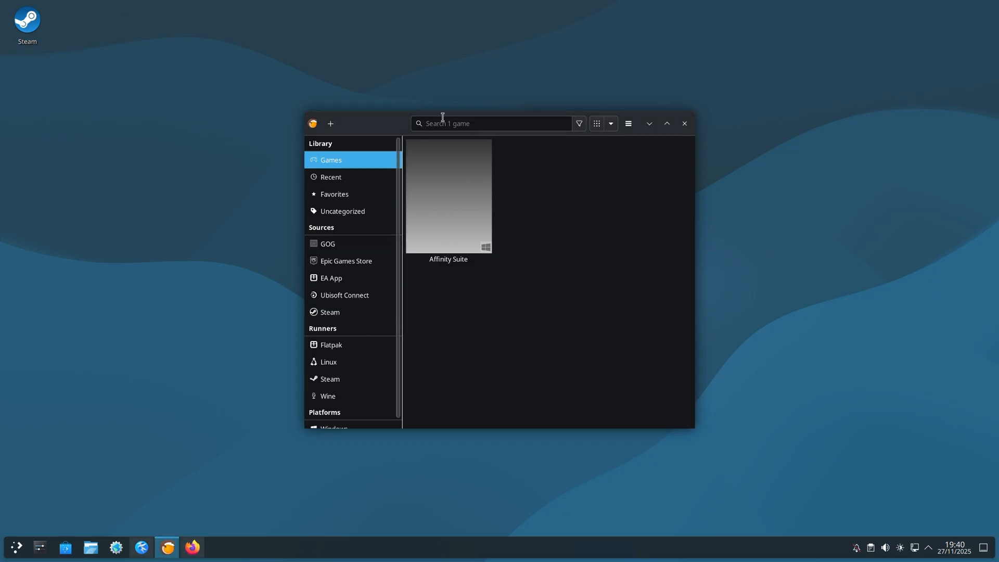
{"action": "mouse_move", "coordinate": [570, 227]}
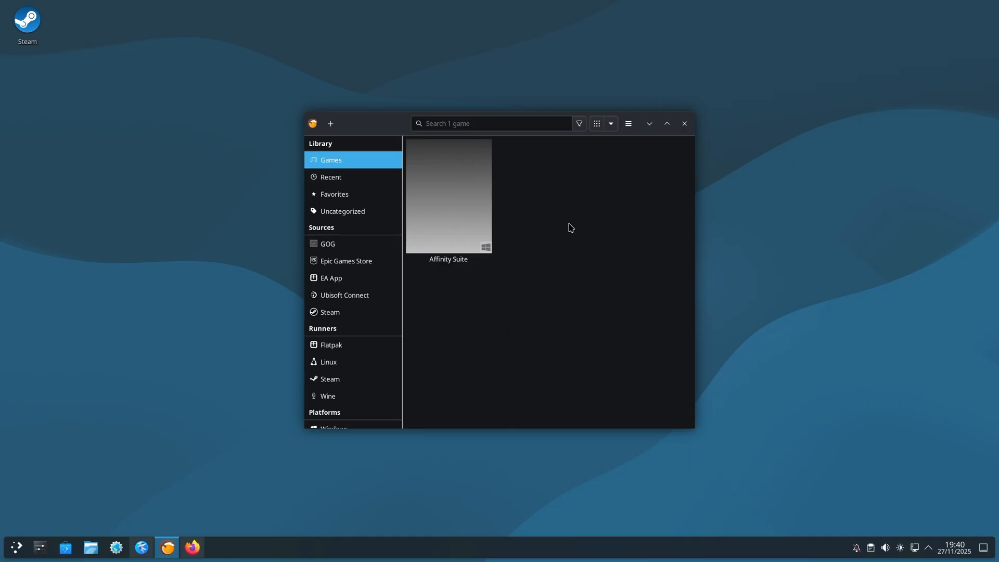
{"action": "mouse_move", "coordinate": [521, 279]}
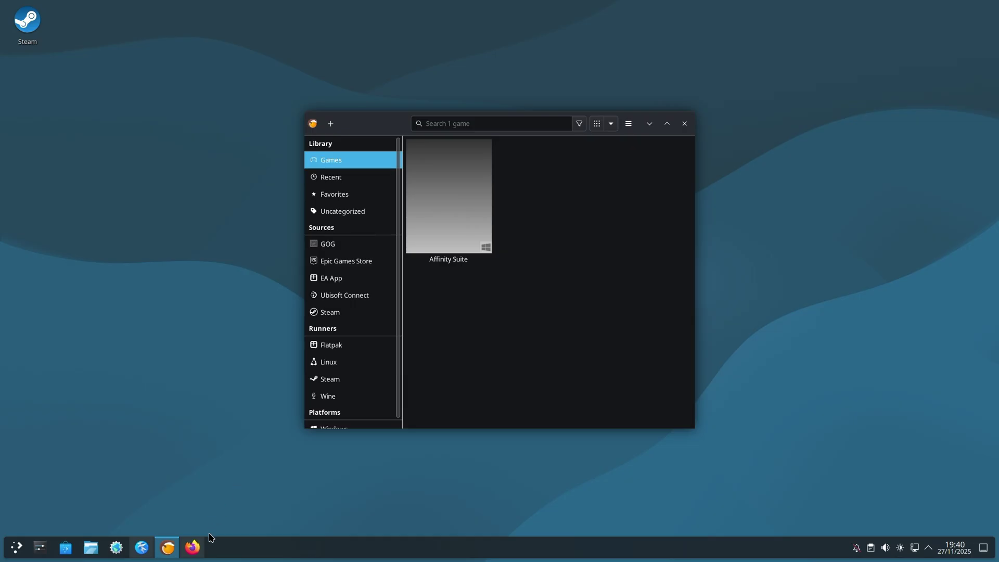
{"action": "mouse_move", "coordinate": [193, 547]}
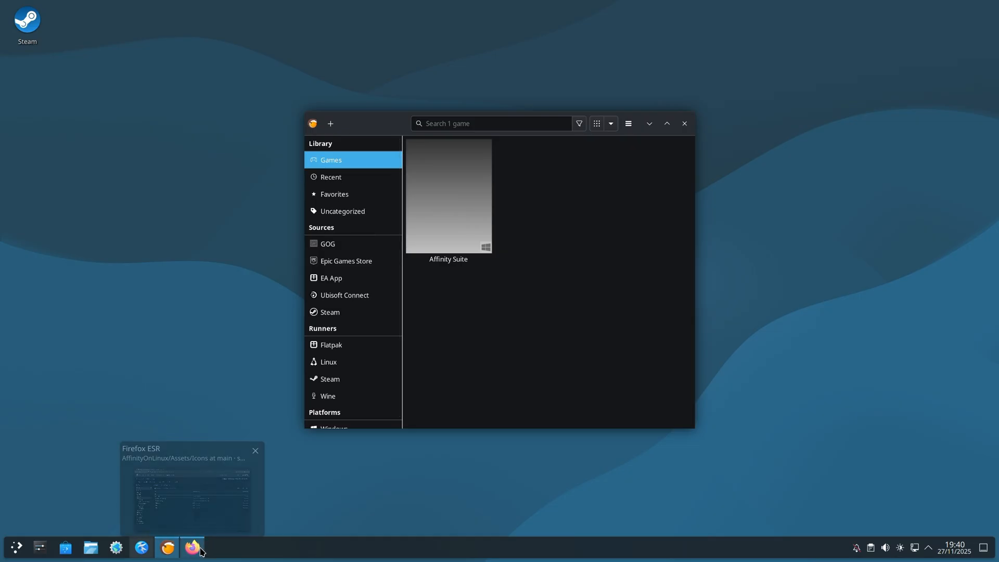
Bring Firefox back and download the raw Assets/Icons/Affinity-Canva.svg file.
{"action": "left_click", "coordinate": [191, 548]}
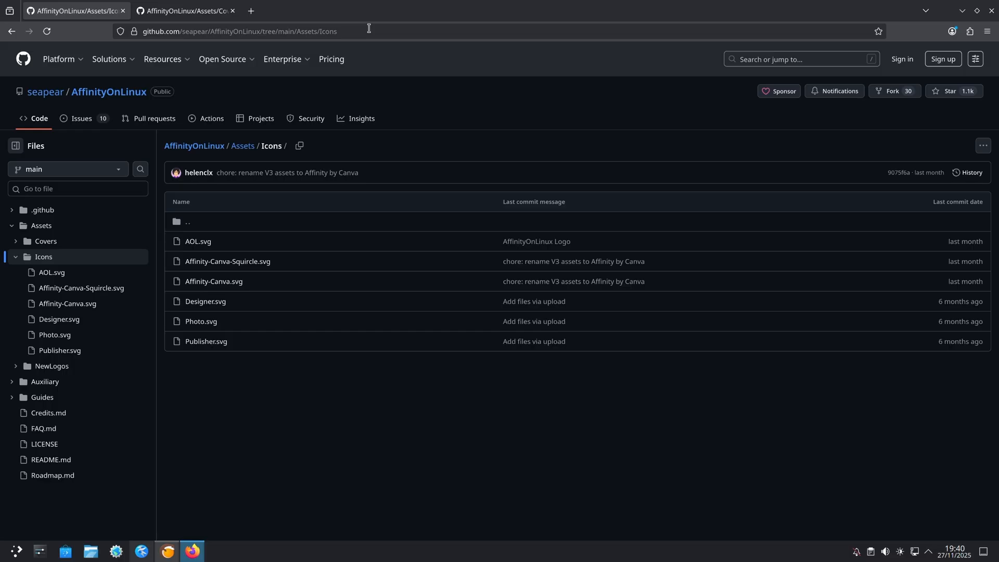
{"action": "left_click", "coordinate": [182, 11]}
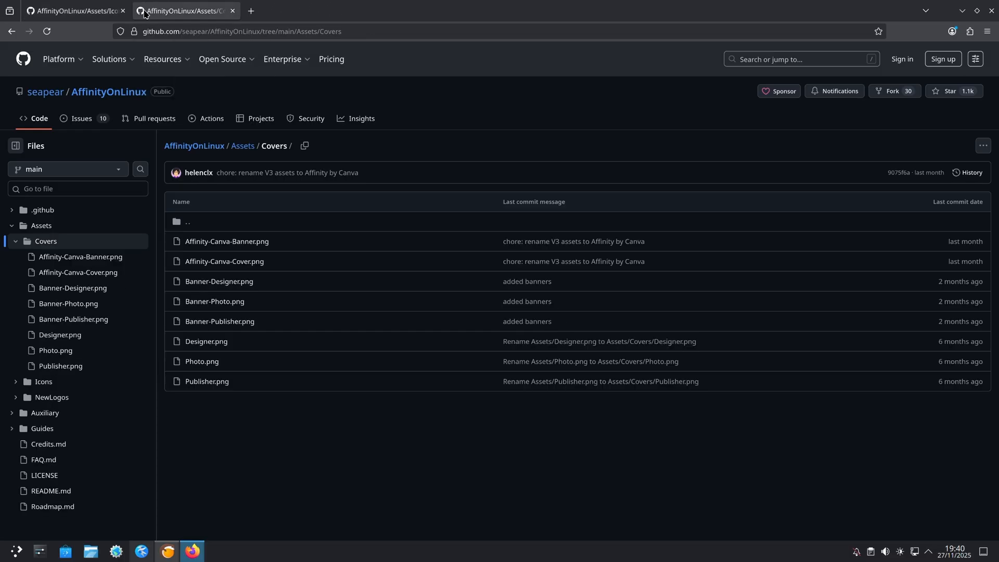
{"action": "mouse_move", "coordinate": [318, 321]}
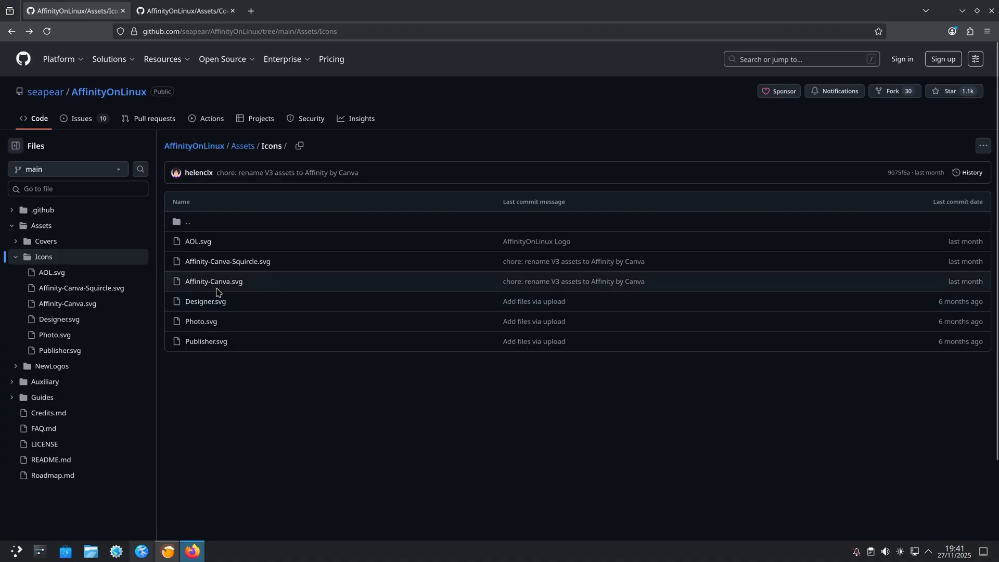
{"action": "mouse_move", "coordinate": [225, 283]}
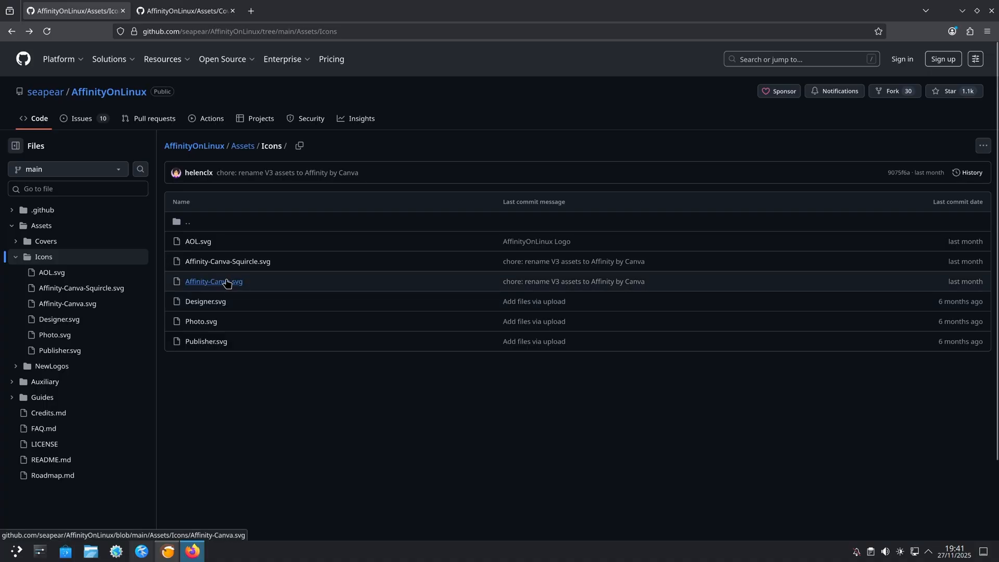
{"action": "left_click", "coordinate": [213, 282]}
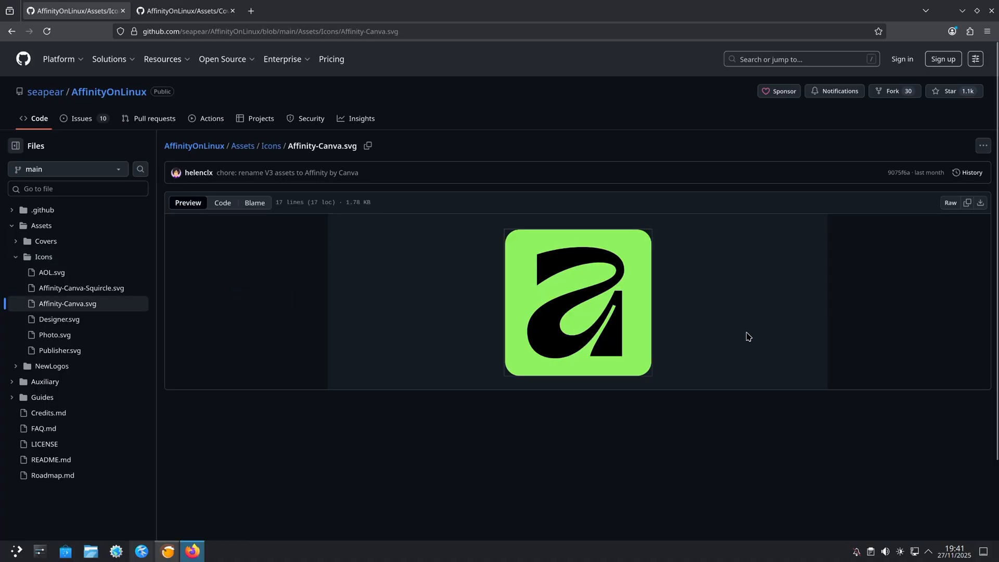
{"action": "mouse_move", "coordinate": [716, 269]}
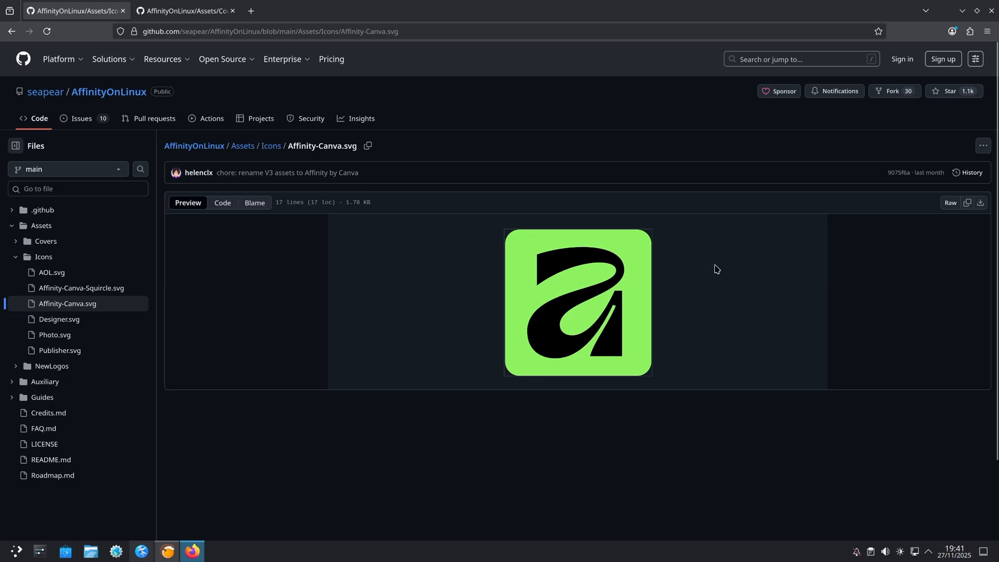
{"action": "mouse_move", "coordinate": [982, 203]}
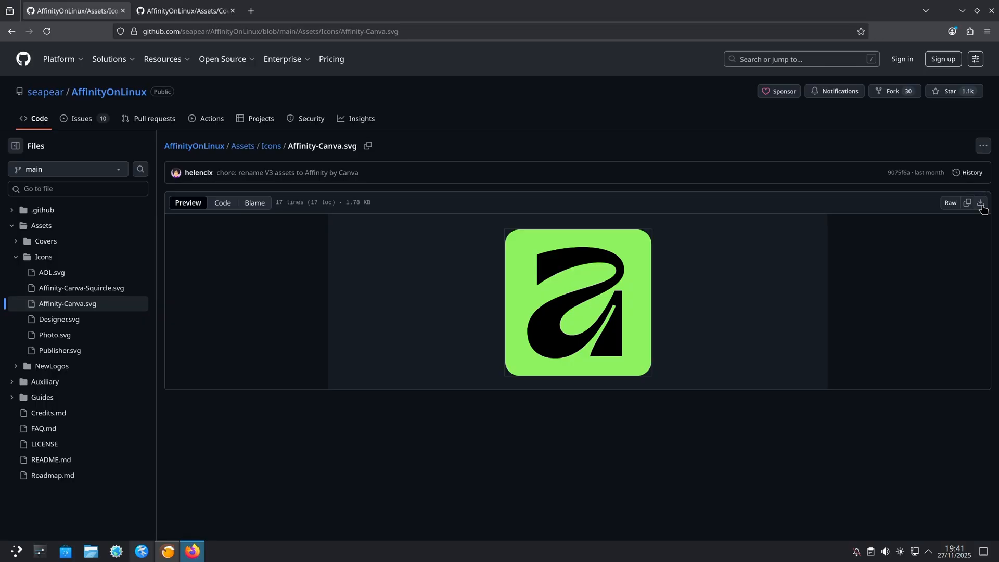
{"action": "left_click", "coordinate": [981, 203]}
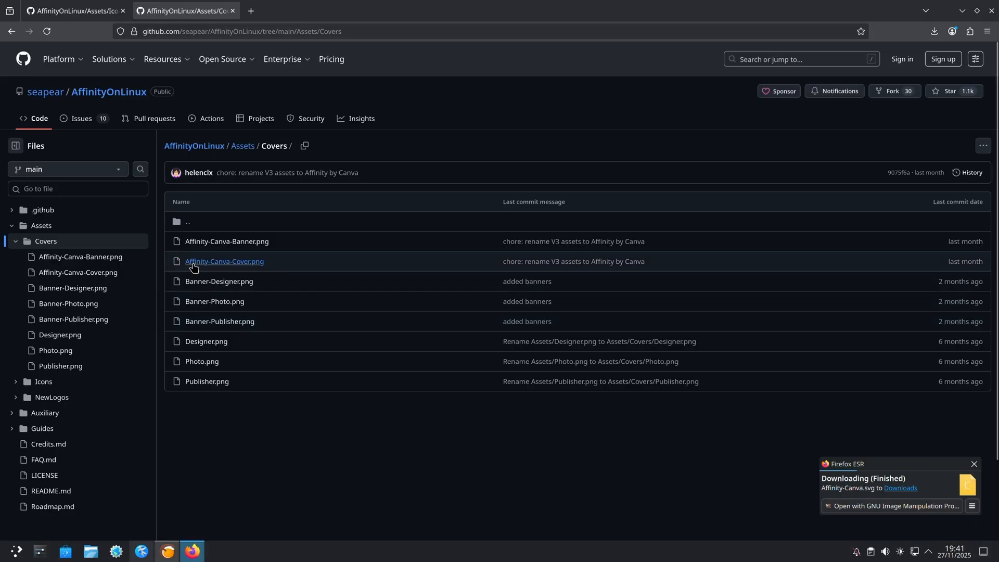
Download Affinity-Canva-Banner.png and Affinity-Canva-Cover.png, check the downloads, and close Firefox.
{"action": "left_click", "coordinate": [226, 242]}
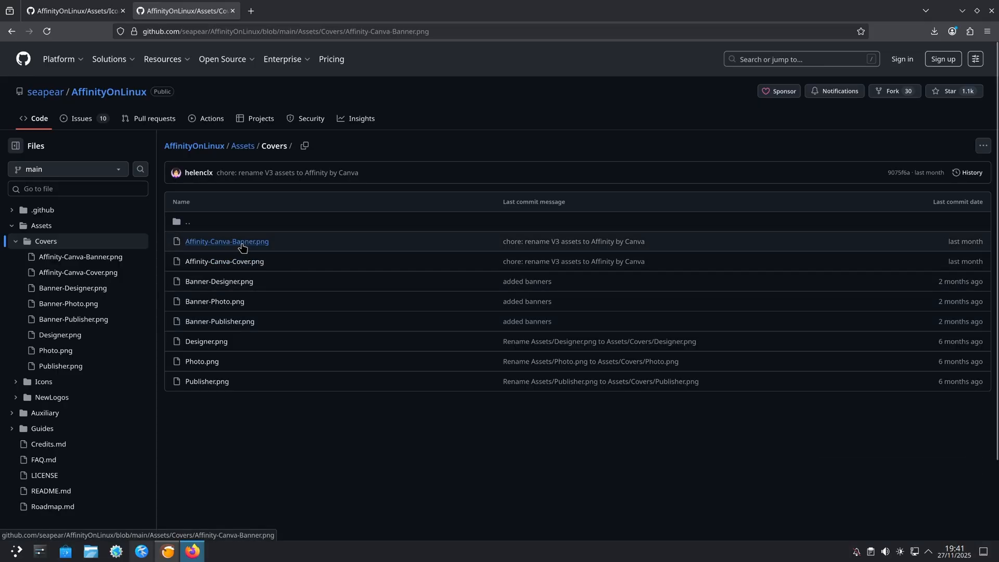
{"action": "left_click", "coordinate": [226, 241]}
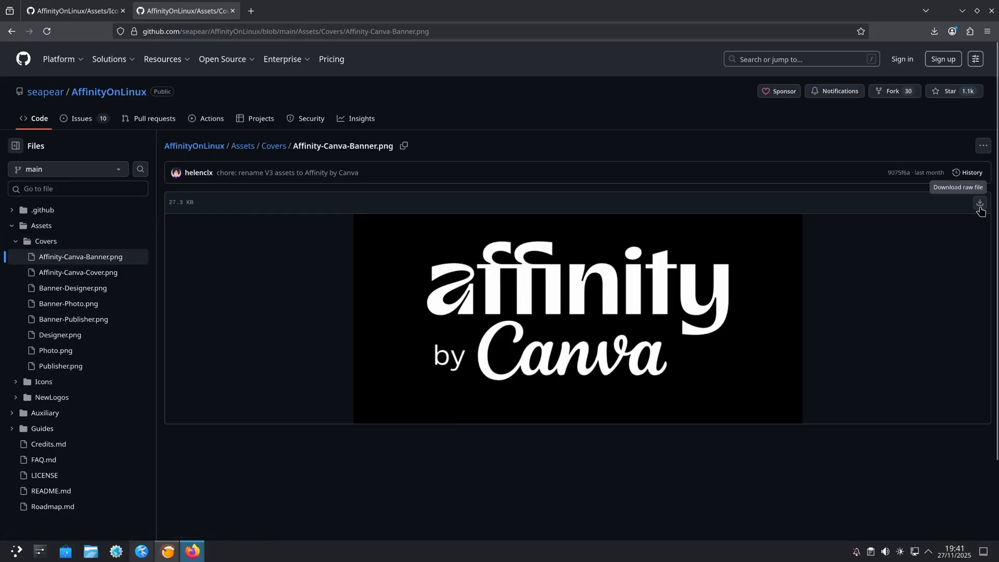
{"action": "mouse_move", "coordinate": [970, 194]}
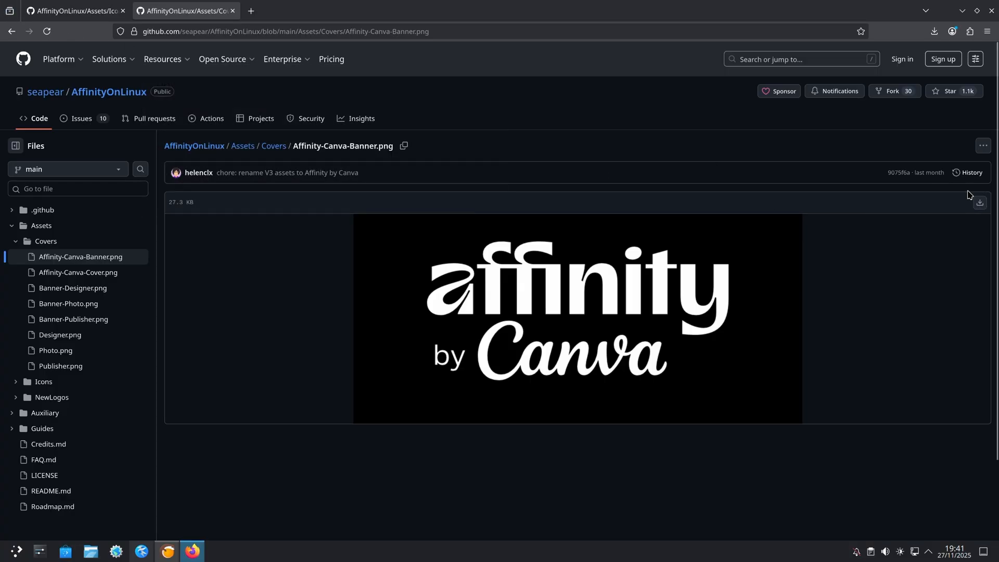
{"action": "left_click", "coordinate": [274, 145]}
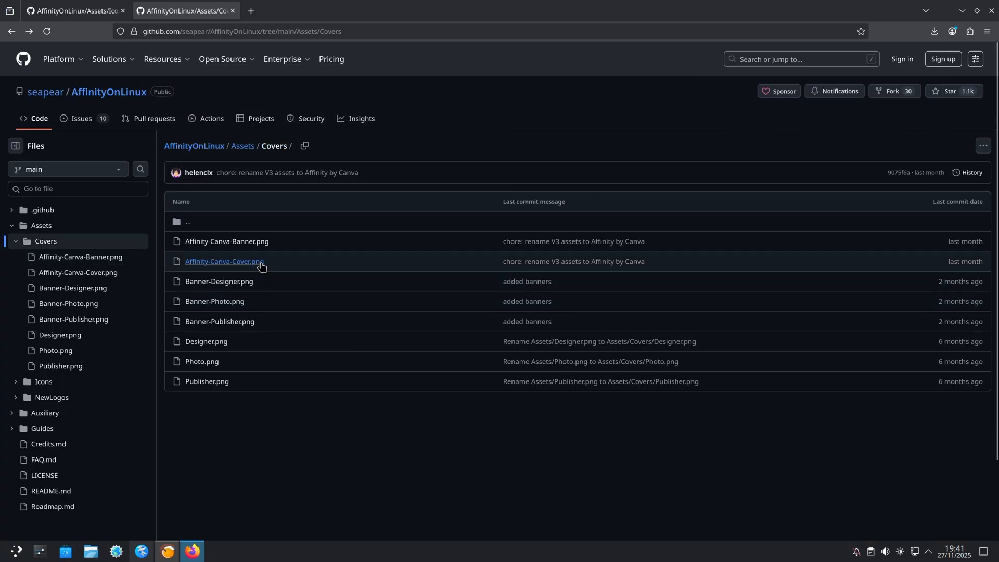
{"action": "left_click", "coordinate": [223, 261]}
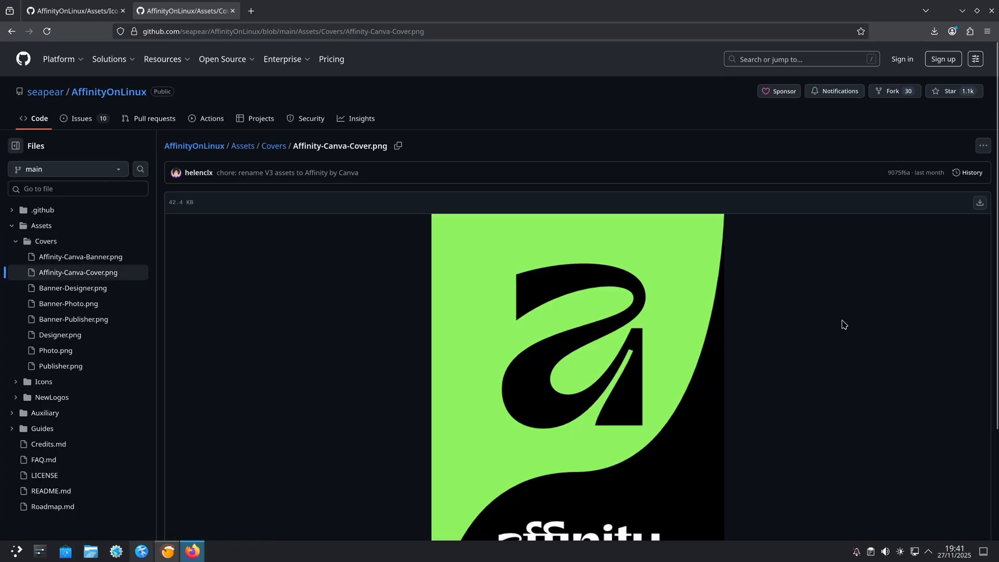
{"action": "left_click", "coordinate": [980, 202]}
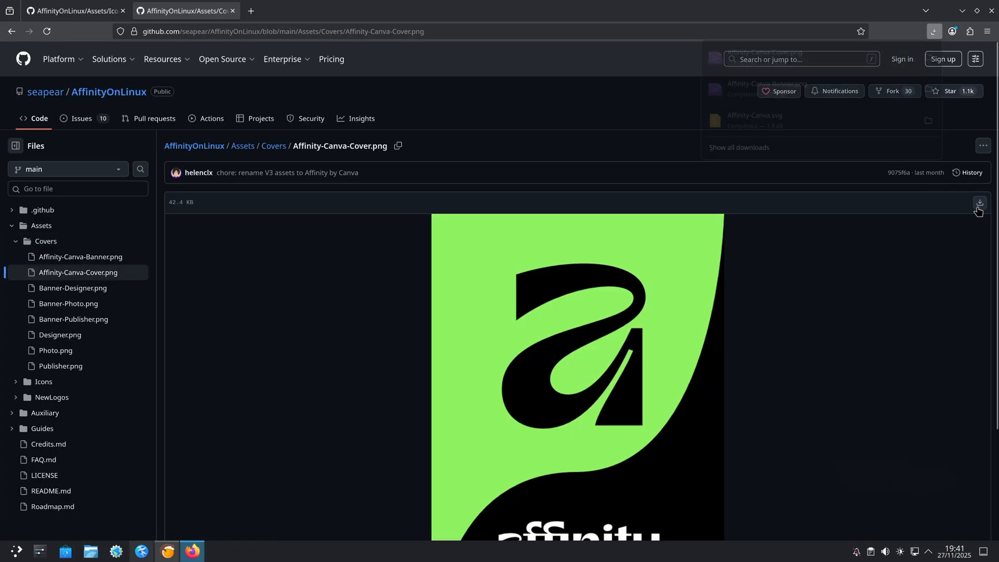
{"action": "left_click", "coordinate": [935, 32]}
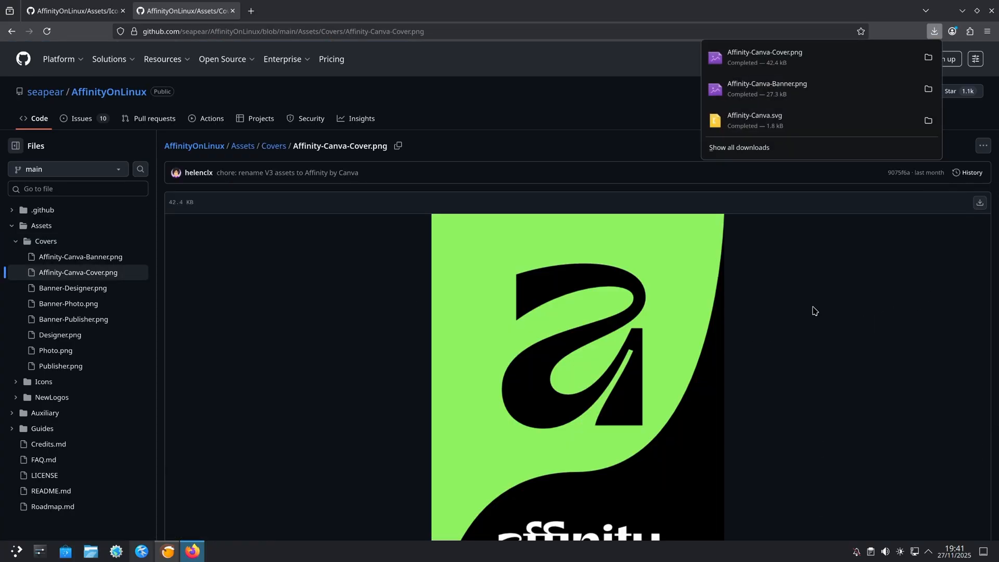
{"action": "left_click", "coordinate": [815, 310]}
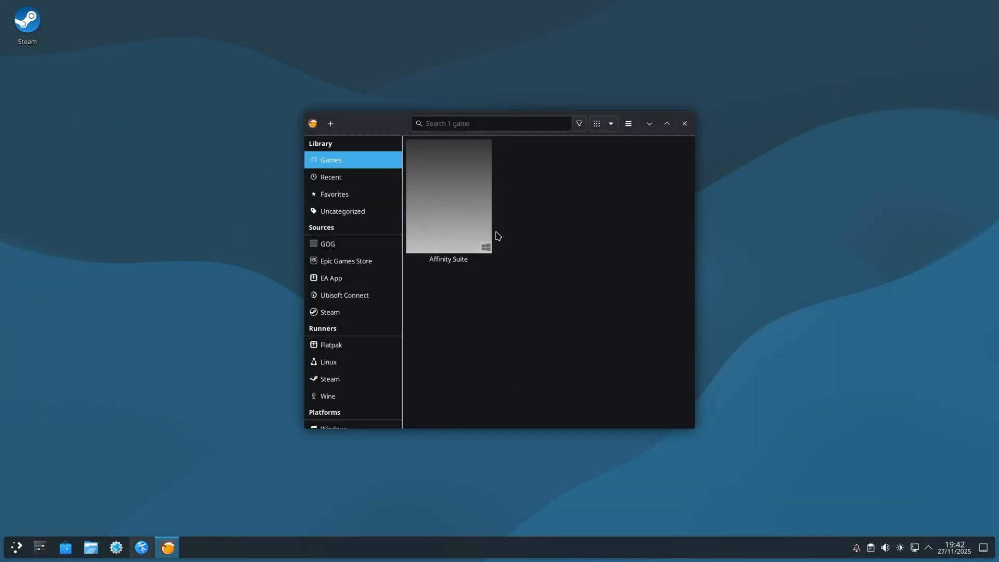
{"action": "mouse_move", "coordinate": [462, 215]}
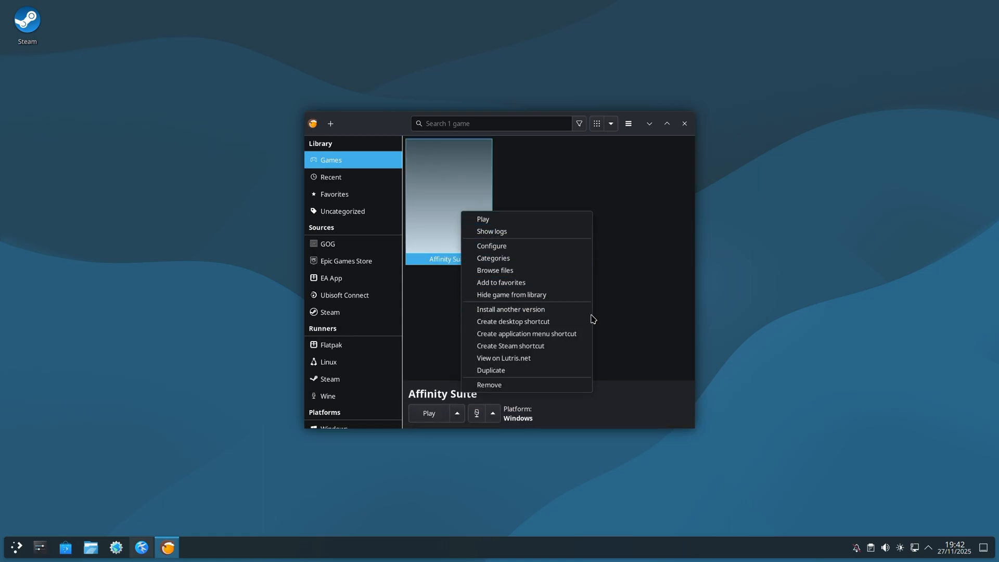
{"action": "mouse_move", "coordinate": [540, 389]}
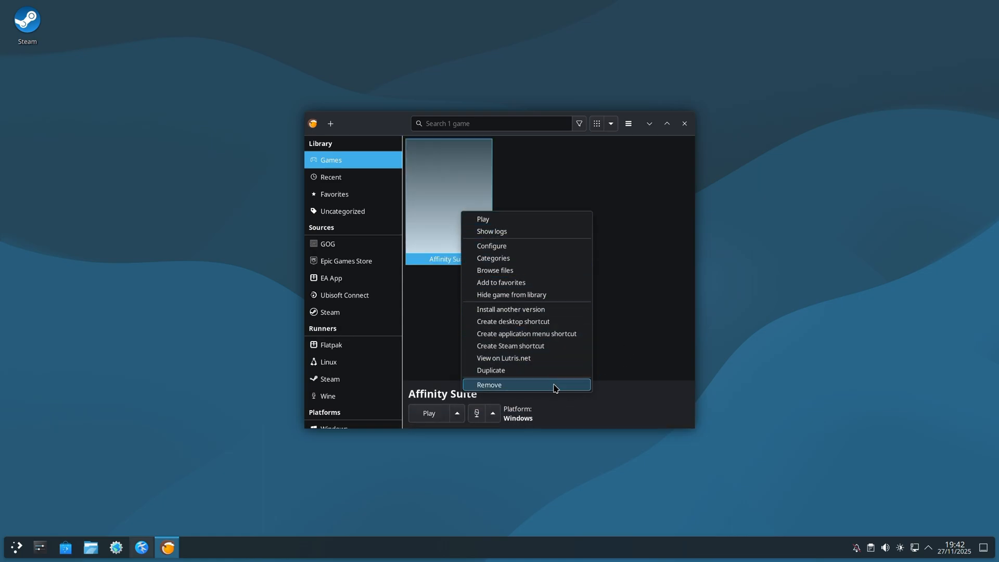
Set custom artwork from the downloaded files in Affinity Suite's configuration and save.
{"action": "left_click", "coordinate": [492, 246]}
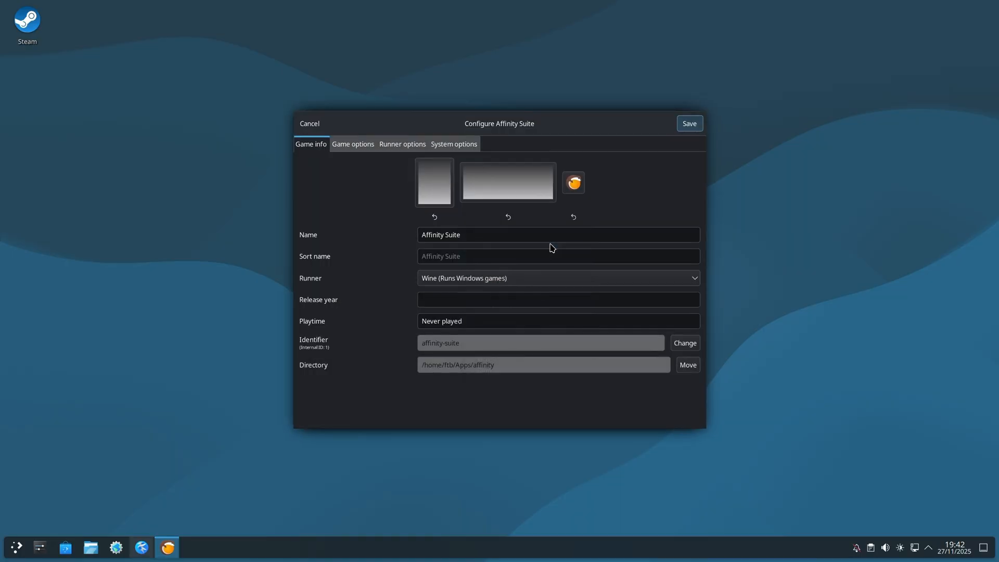
{"action": "mouse_move", "coordinate": [405, 159]}
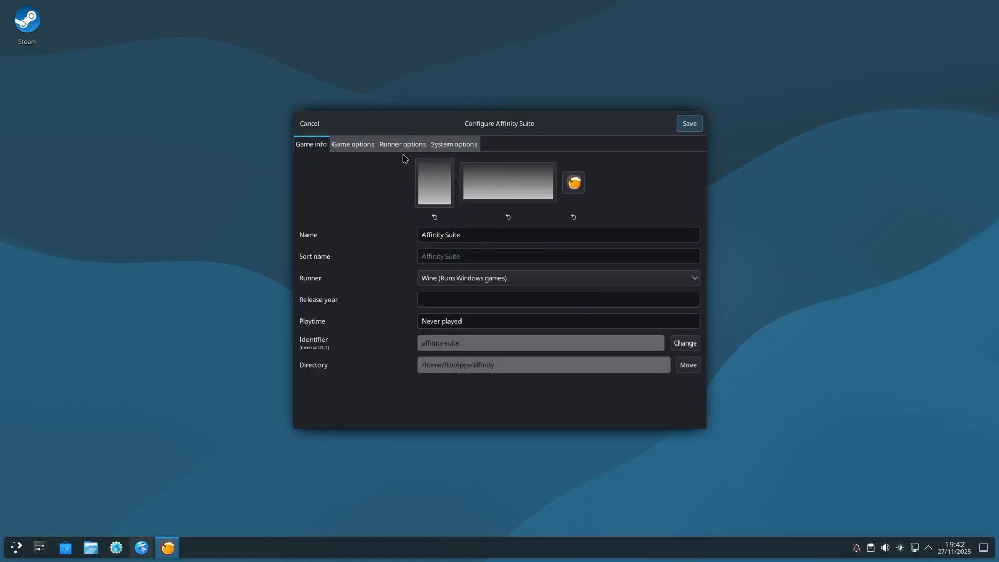
{"action": "mouse_move", "coordinate": [410, 186]}
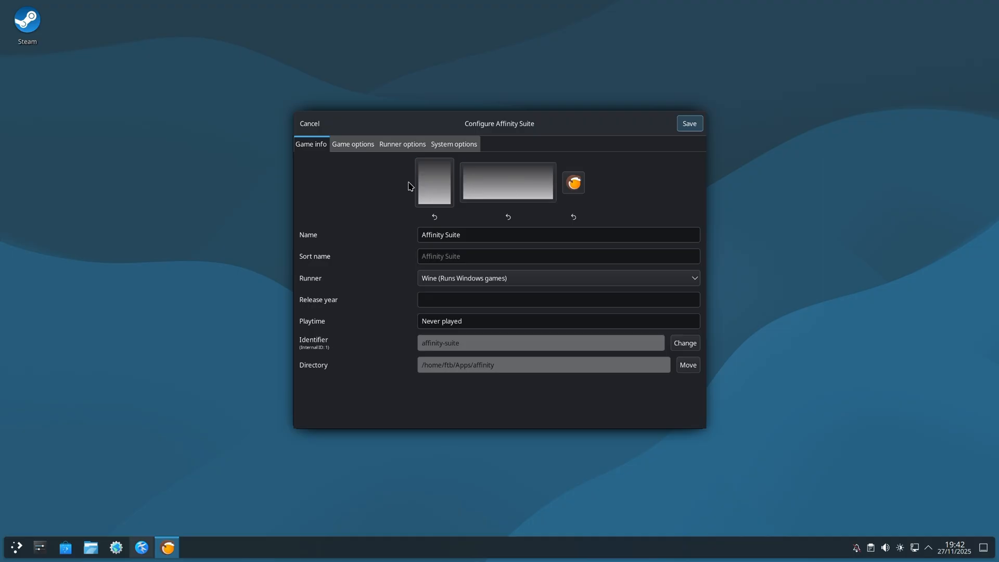
{"action": "left_click", "coordinate": [434, 182]}
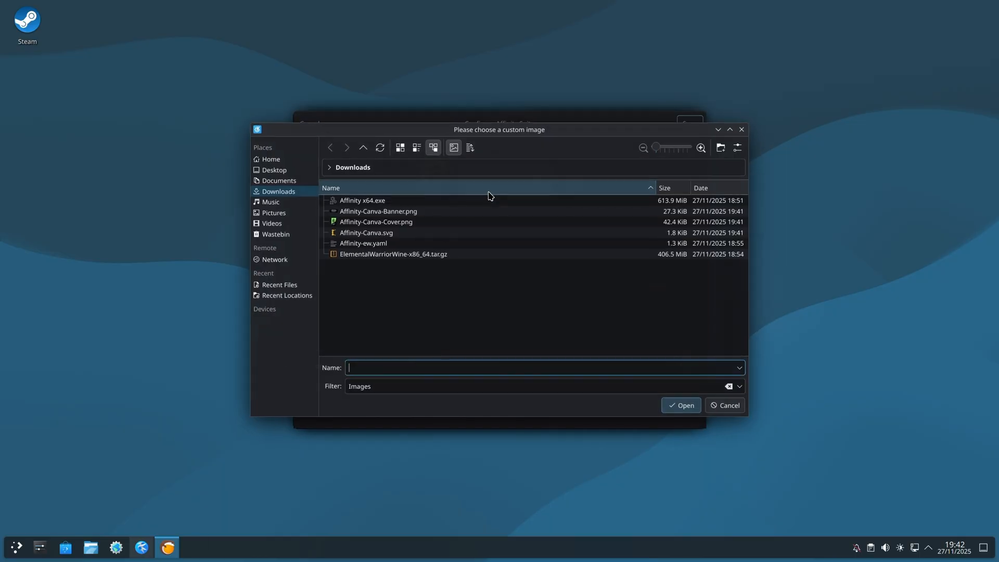
{"action": "left_click", "coordinate": [378, 211]}
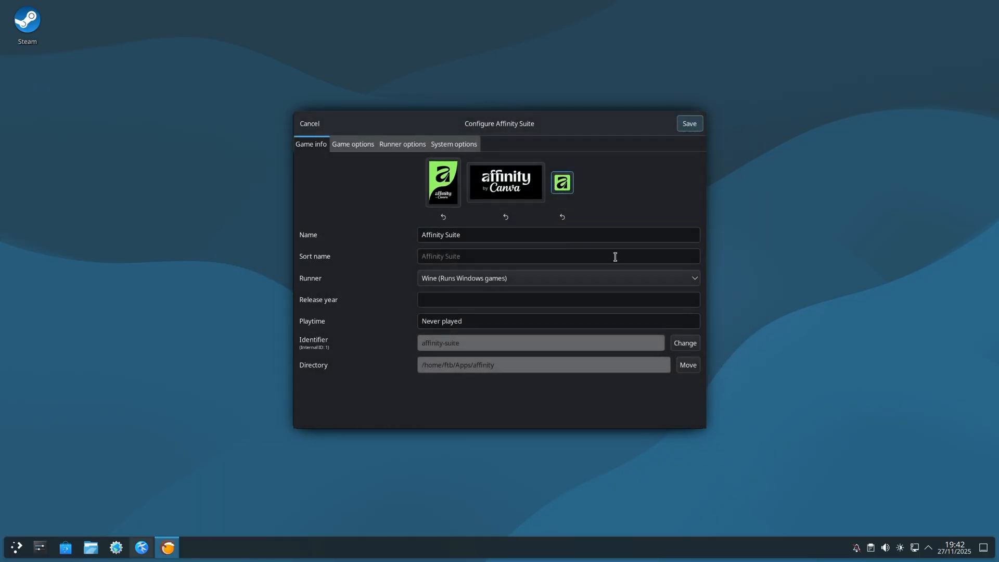
{"action": "mouse_move", "coordinate": [702, 127]}
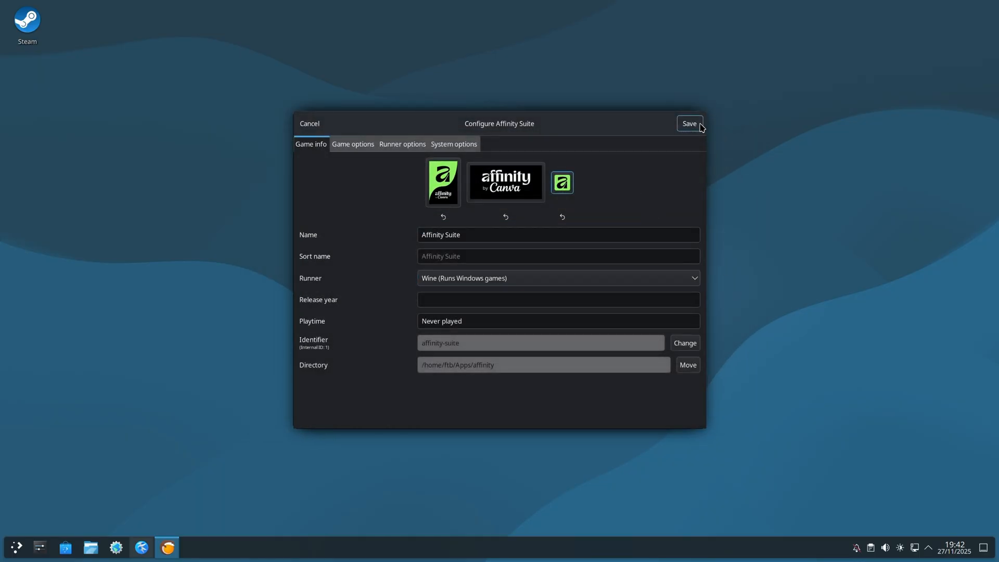
{"action": "left_click", "coordinate": [690, 123]}
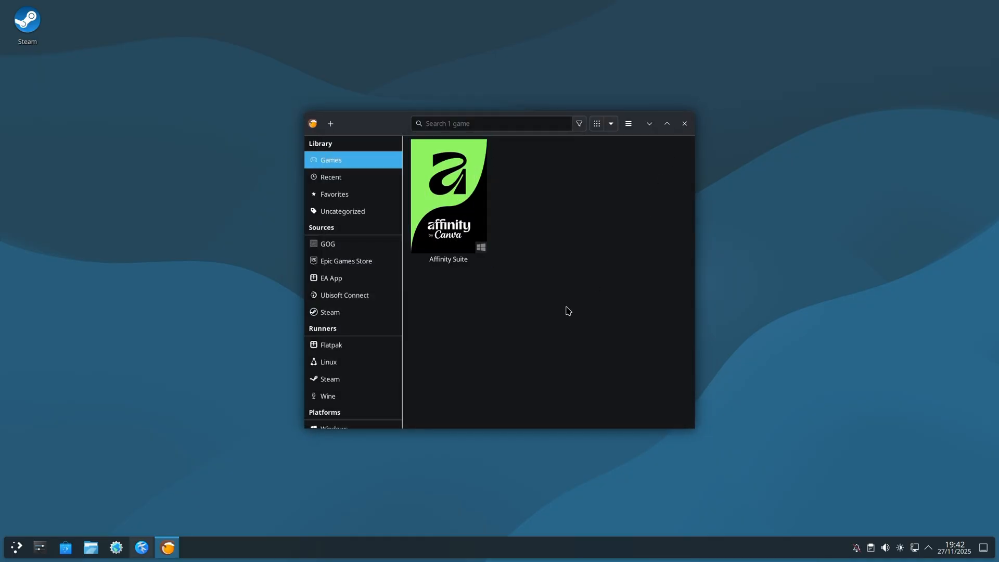
{"action": "mouse_move", "coordinate": [505, 328]}
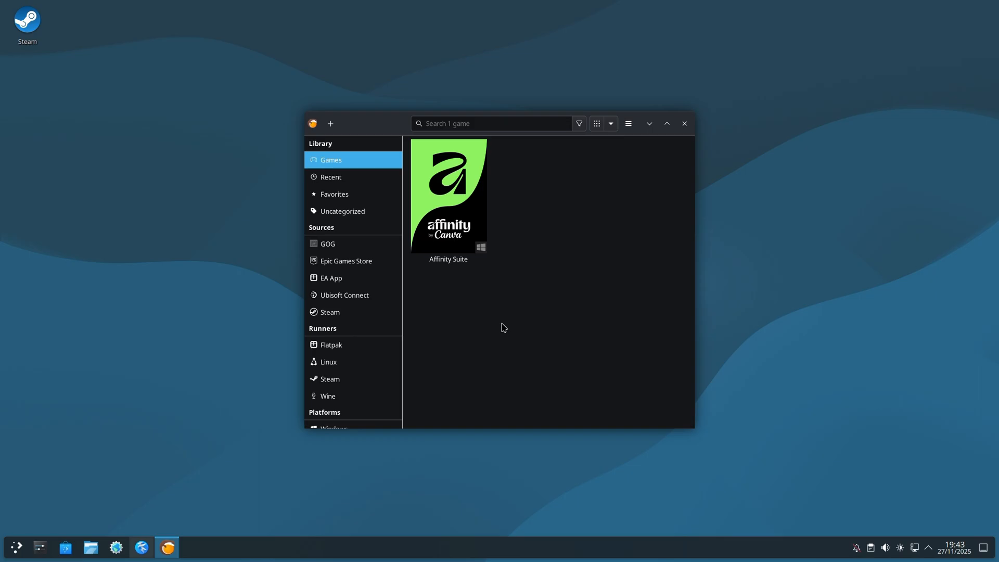
{"action": "mouse_move", "coordinate": [530, 257]}
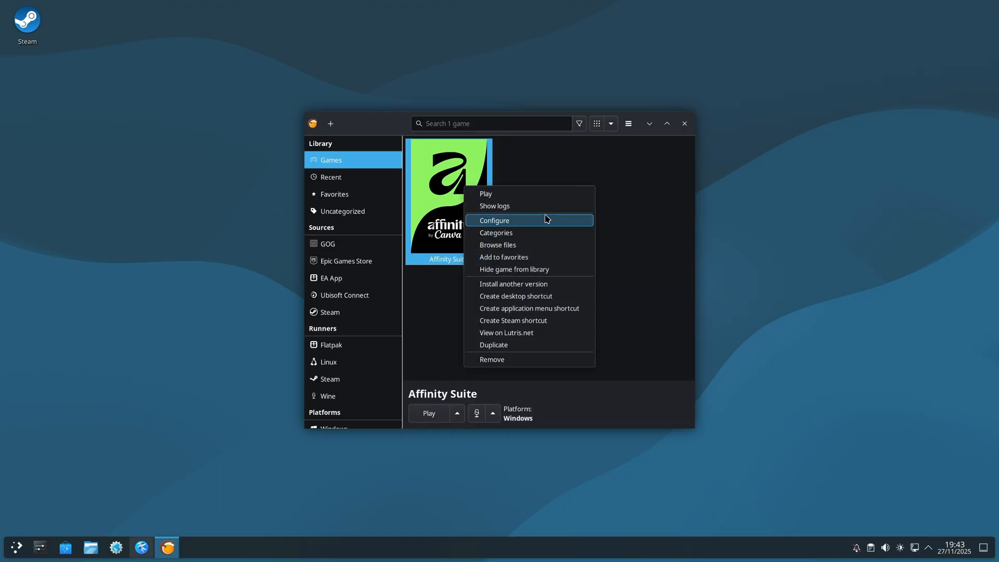
Rename the Affinity Suite entry to 'Affinity by Canva' and apply a matching 'canva' identifier.
{"action": "left_click", "coordinate": [494, 220]}
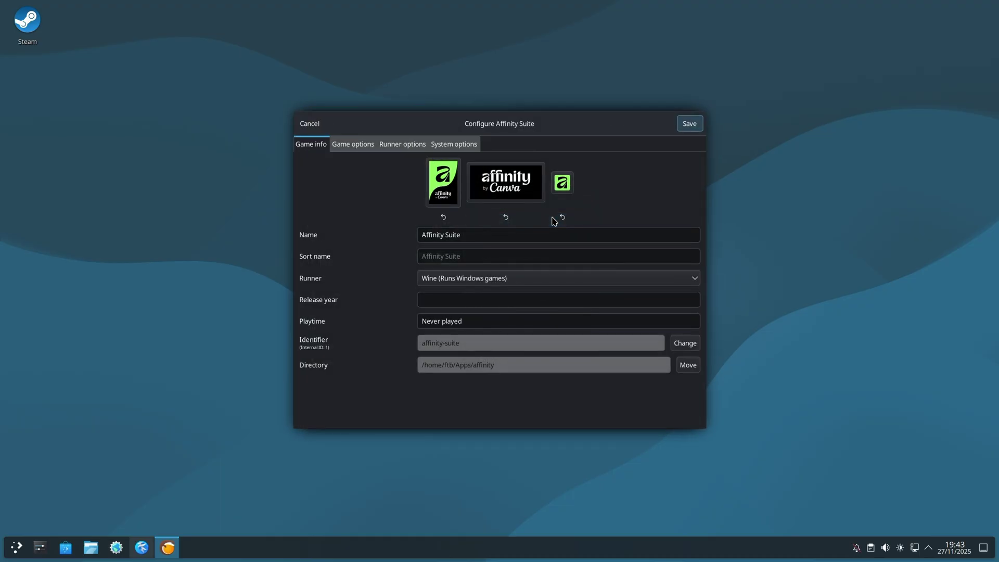
{"action": "left_click", "coordinate": [459, 235]}
{"action": "type", "text": "by"}
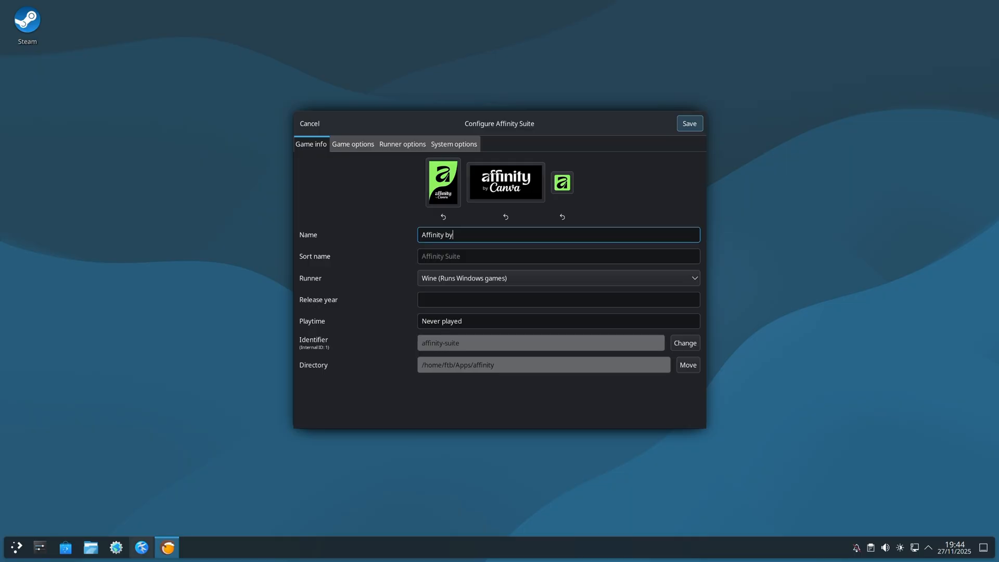
{"action": "type", "text": "Canva"}
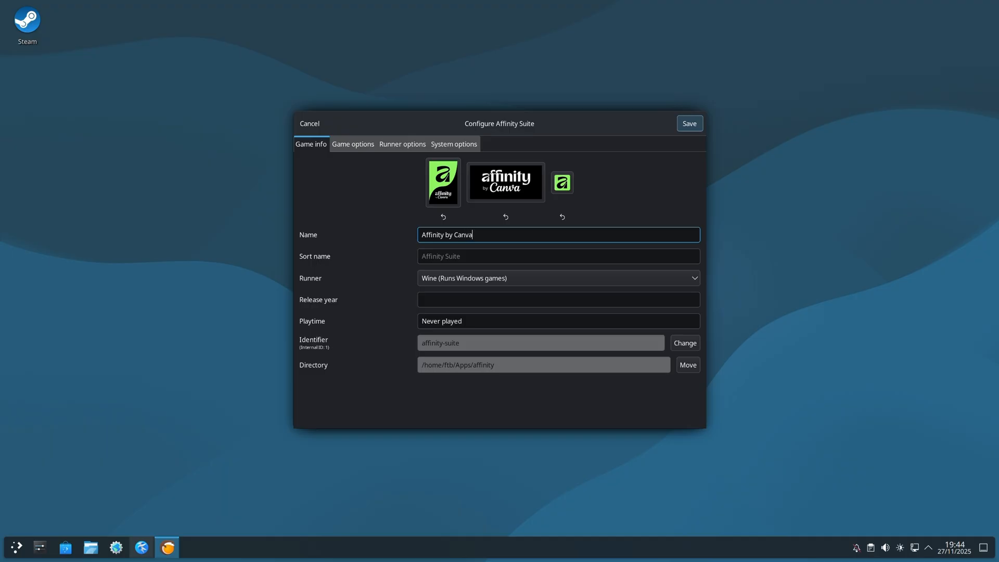
{"action": "mouse_move", "coordinate": [485, 344]}
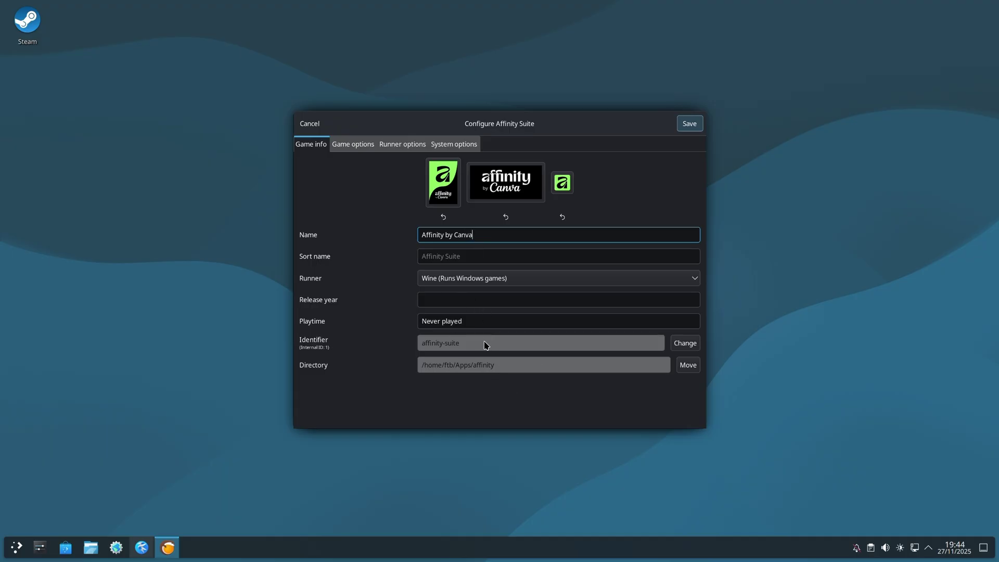
{"action": "left_click", "coordinate": [685, 342]}
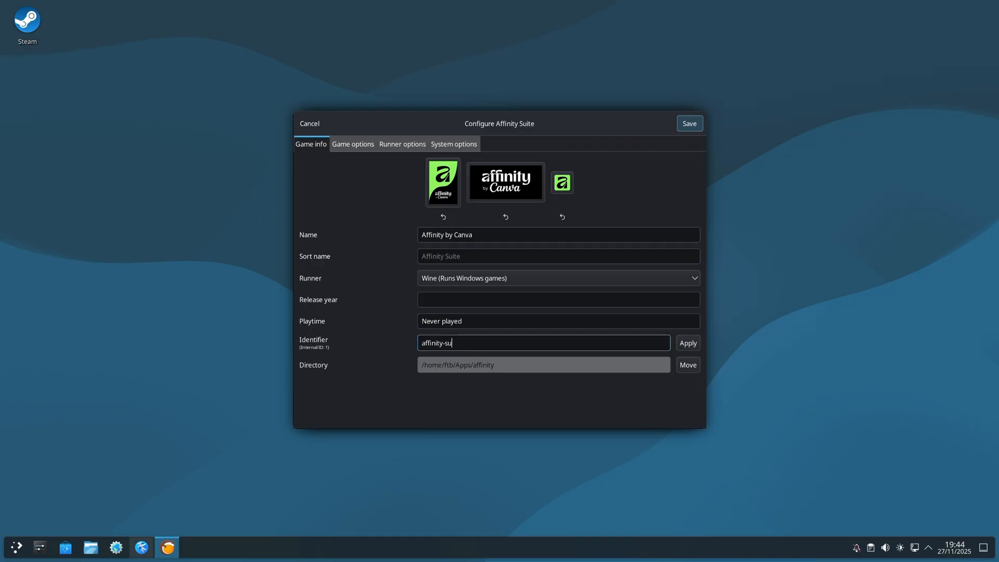
{"action": "type", "text": "canva"}
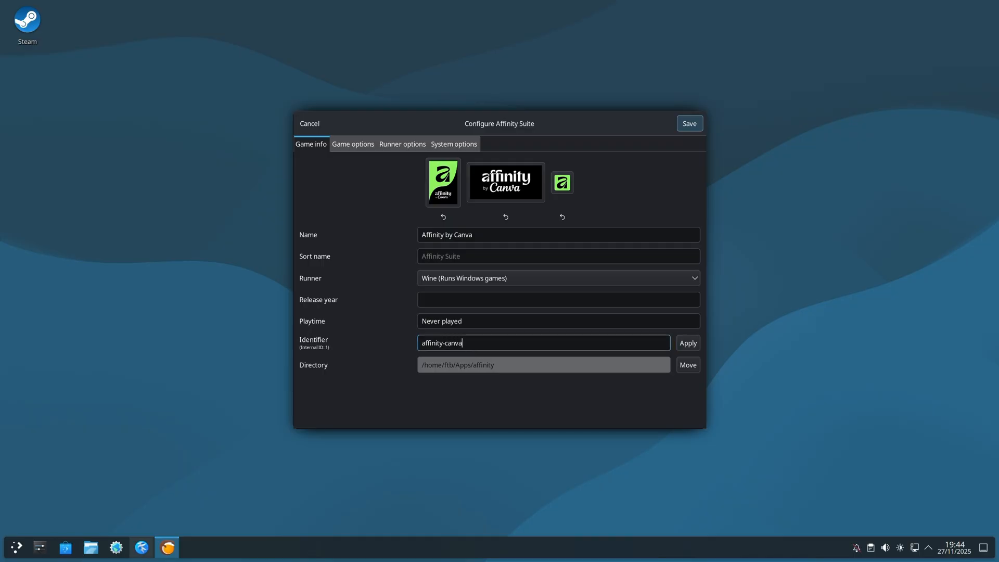
{"action": "left_click", "coordinate": [688, 343]}
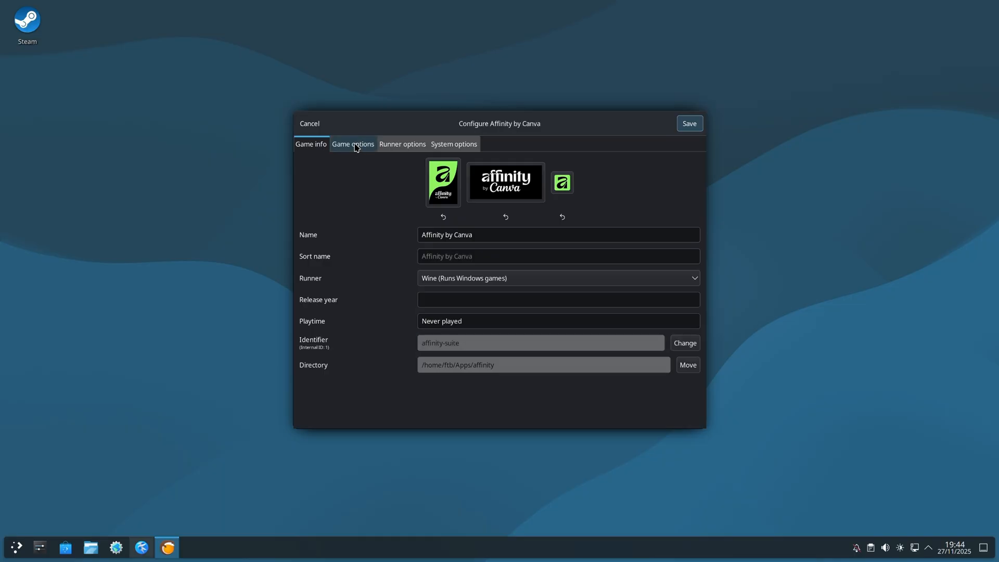
Set the executable to drive_c/Program Files/Affinity/Affinity/Affinity.exe and save the entry.
{"action": "left_click", "coordinate": [353, 144]}
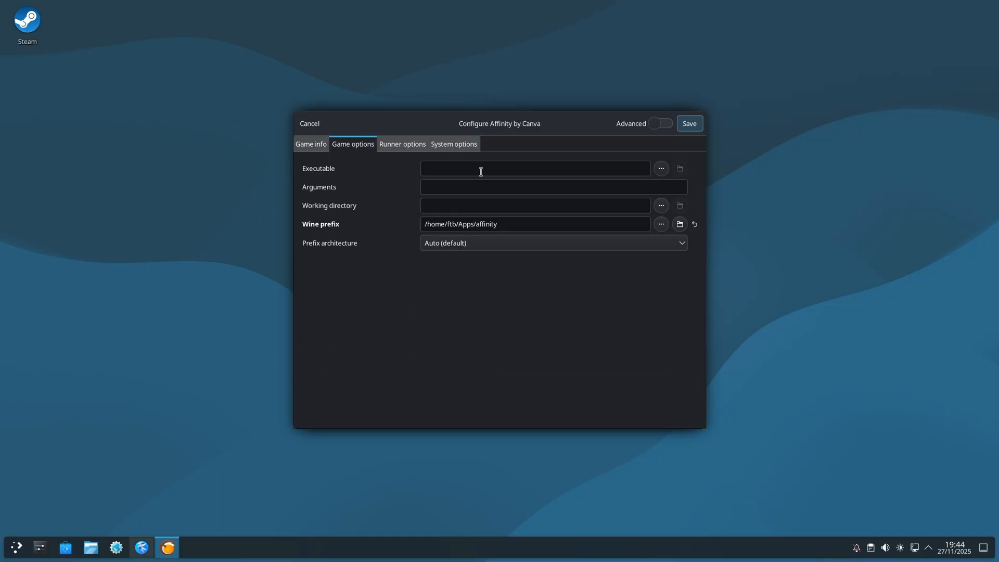
{"action": "type", "text": "drive_c/Program Files/Affinity/Affinity/Affinity.exe"}
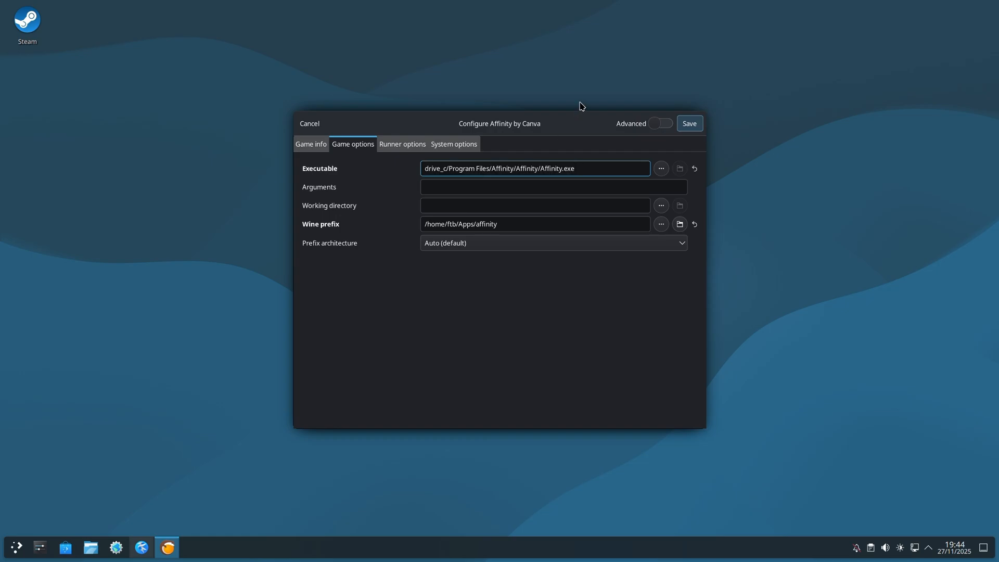
{"action": "left_click", "coordinate": [556, 168]}
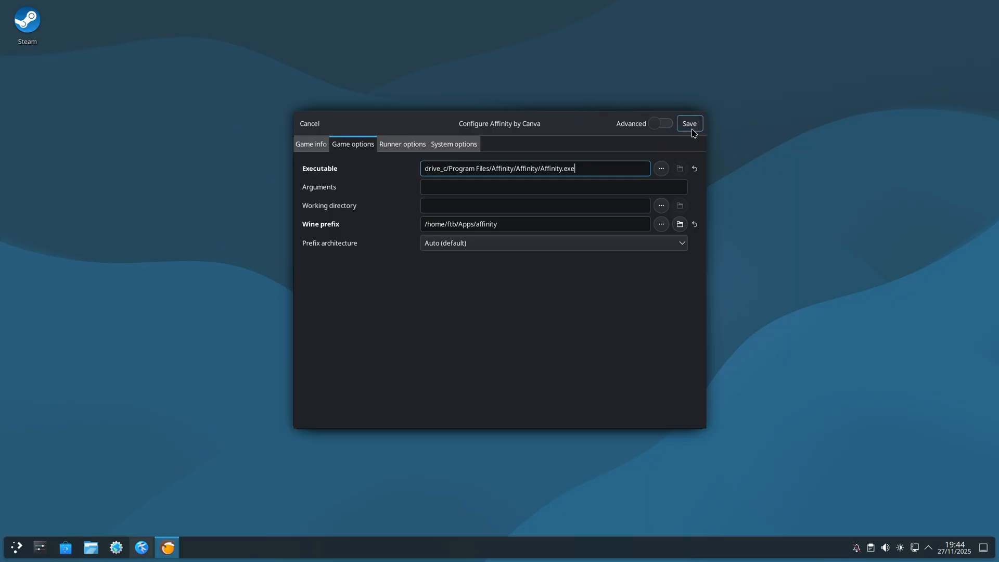
{"action": "left_click", "coordinate": [690, 123]}
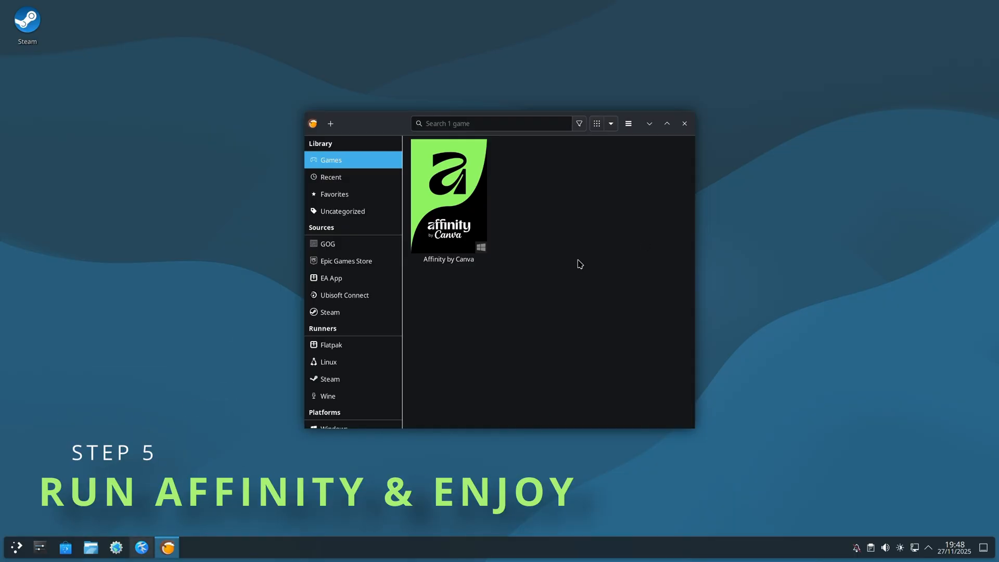
{"action": "mouse_move", "coordinate": [560, 296]}
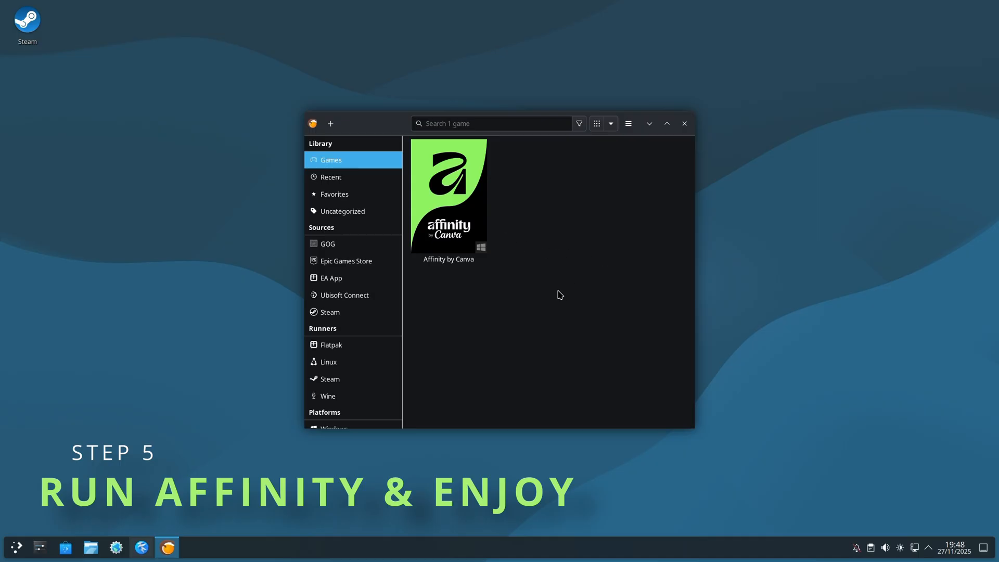
Select Affinity by Canva in the library and launch it with Play.
{"action": "left_click", "coordinate": [448, 196]}
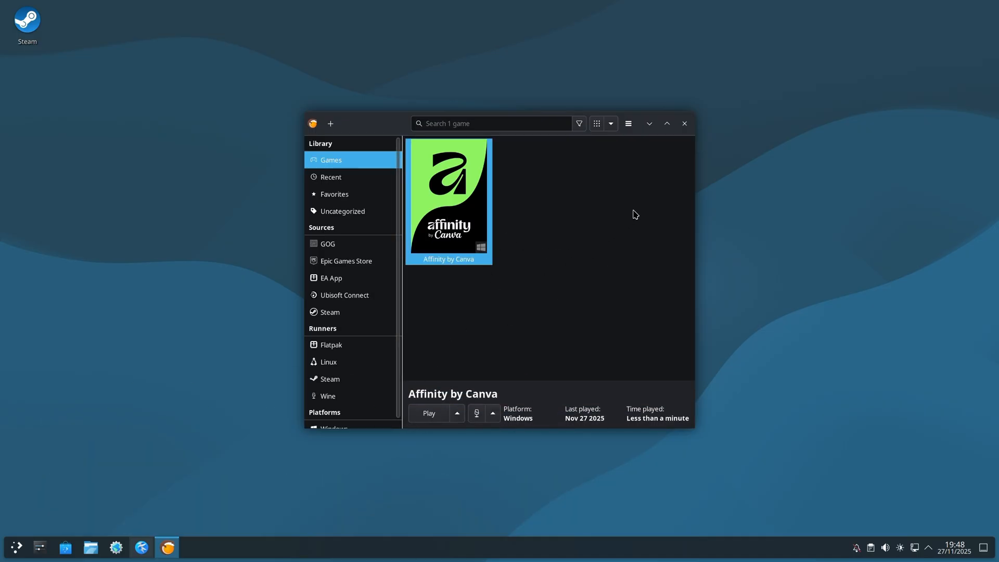
{"action": "mouse_move", "coordinate": [523, 433]}
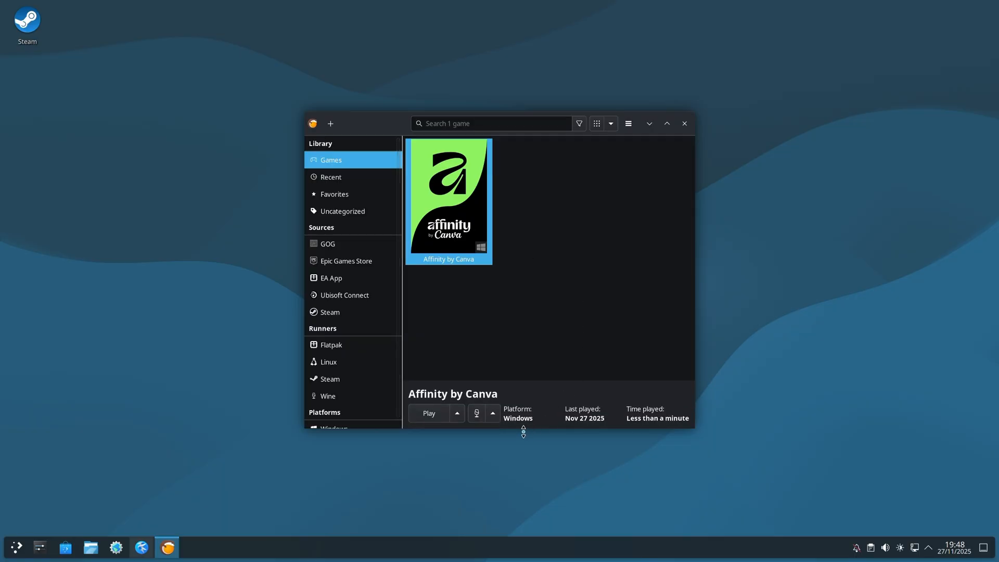
{"action": "left_click", "coordinate": [428, 413]}
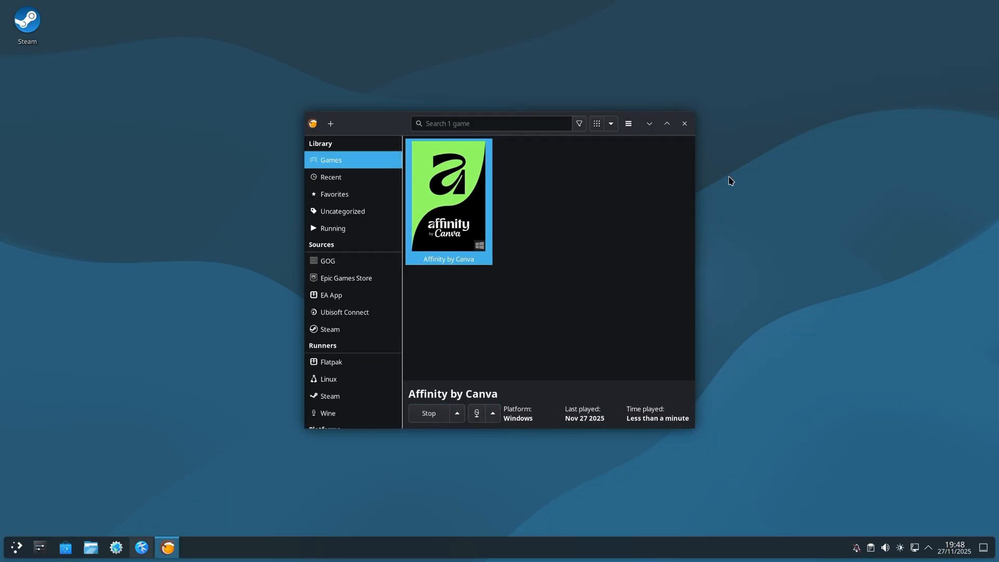
{"action": "mouse_move", "coordinate": [623, 192]}
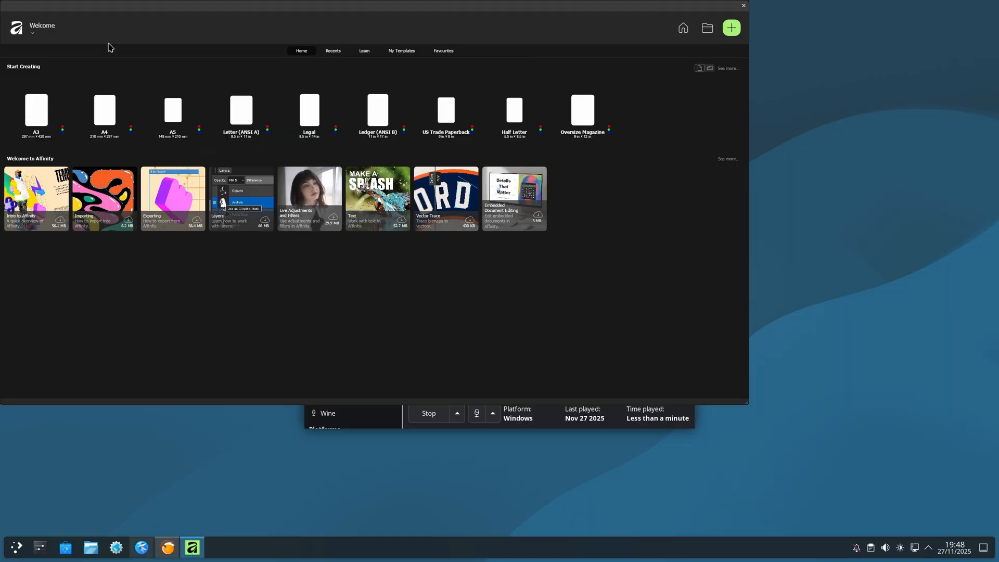
{"action": "mouse_move", "coordinate": [41, 114]}
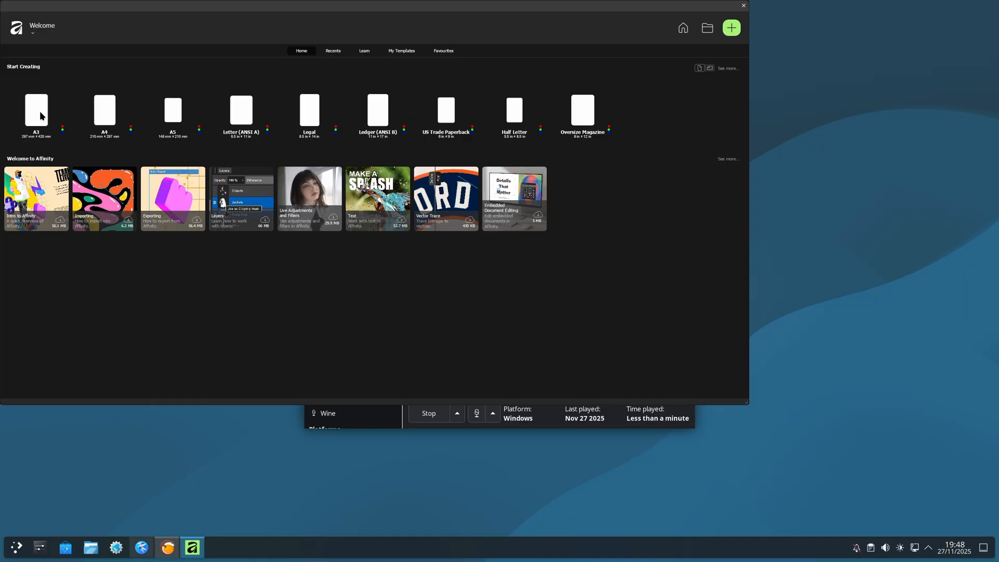
Create a blank A3 document and switch to the Path Brush Tool.
{"action": "left_click", "coordinate": [37, 106]}
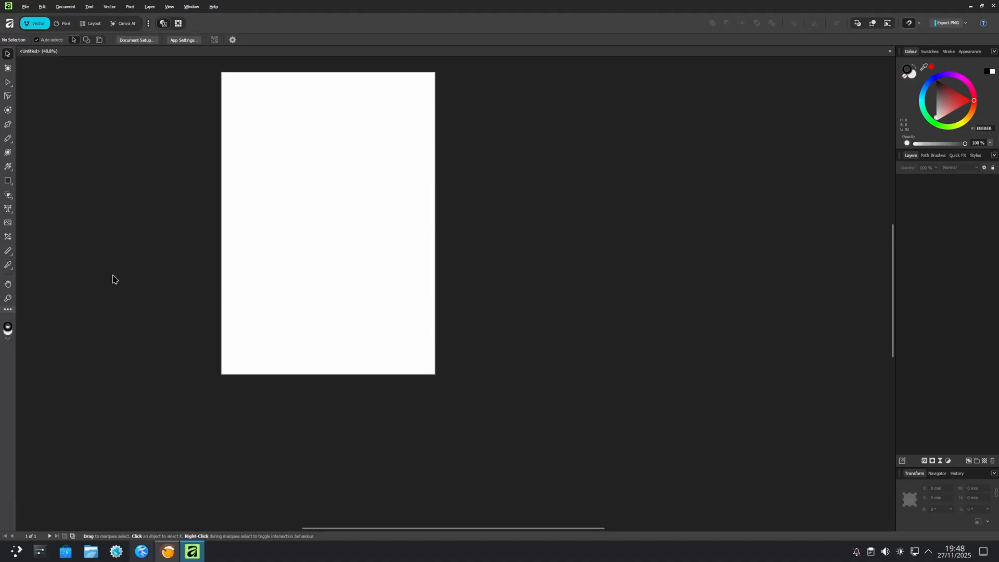
{"action": "mouse_move", "coordinate": [9, 137]}
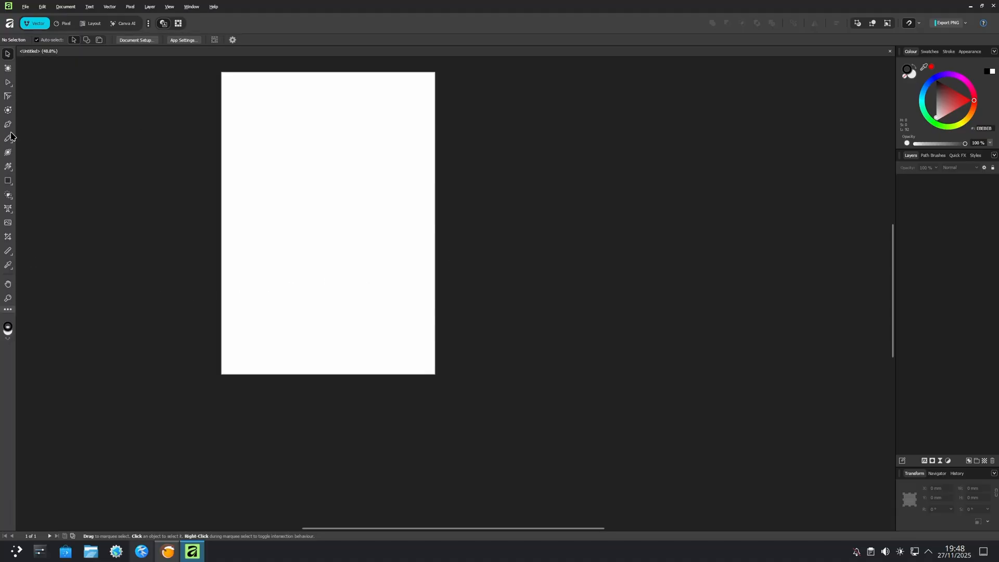
{"action": "right_click", "coordinate": [7, 136]}
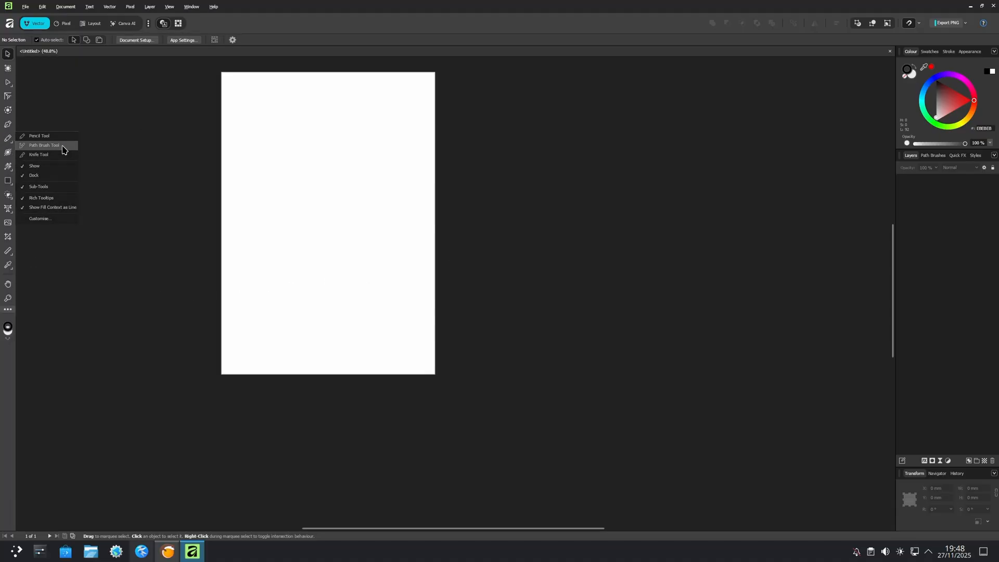
{"action": "left_click", "coordinate": [47, 145]}
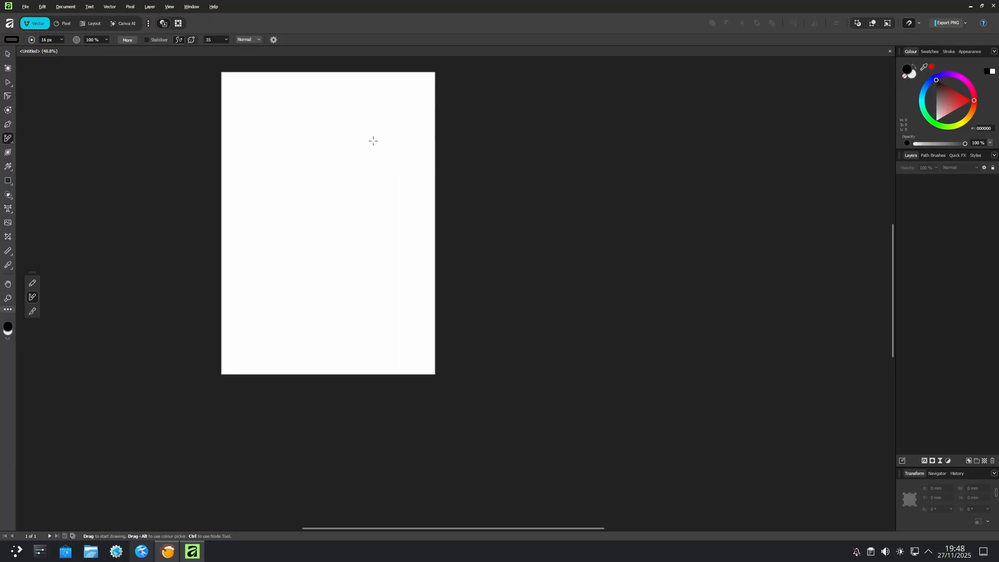
Draw the smiley's eyes and smile, then a tongue with a centre line.
{"action": "left_click_drag", "start_coordinate": [281, 104], "coordinate": [286, 142]}
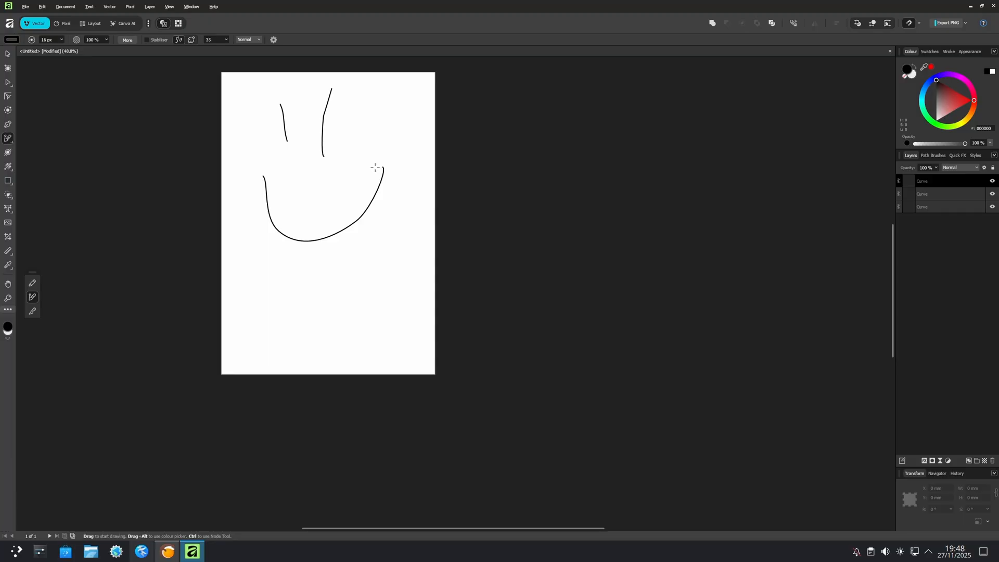
{"action": "left_click_drag", "start_coordinate": [384, 168], "coordinate": [386, 236]}
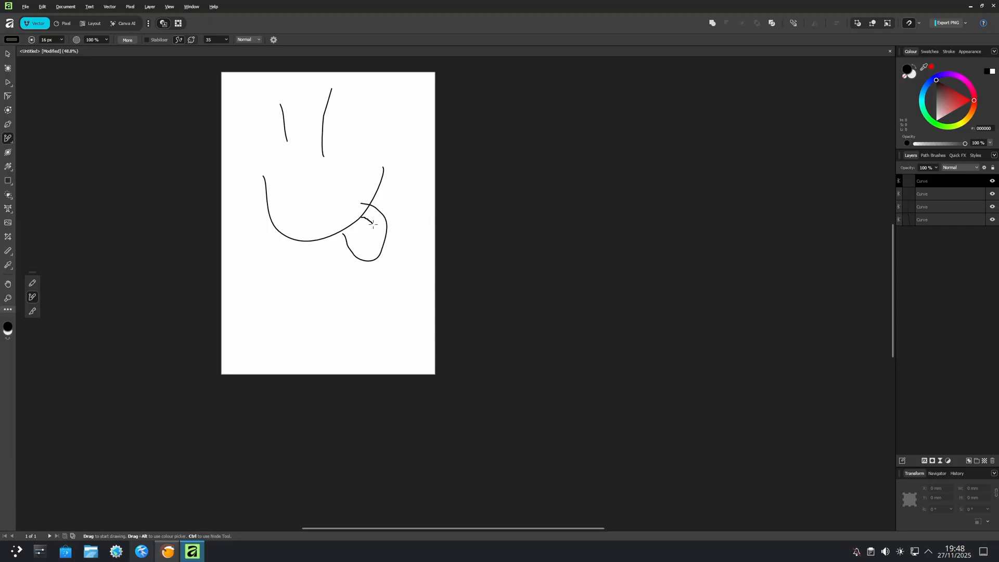
{"action": "left_click_drag", "start_coordinate": [380, 220], "coordinate": [370, 236]}
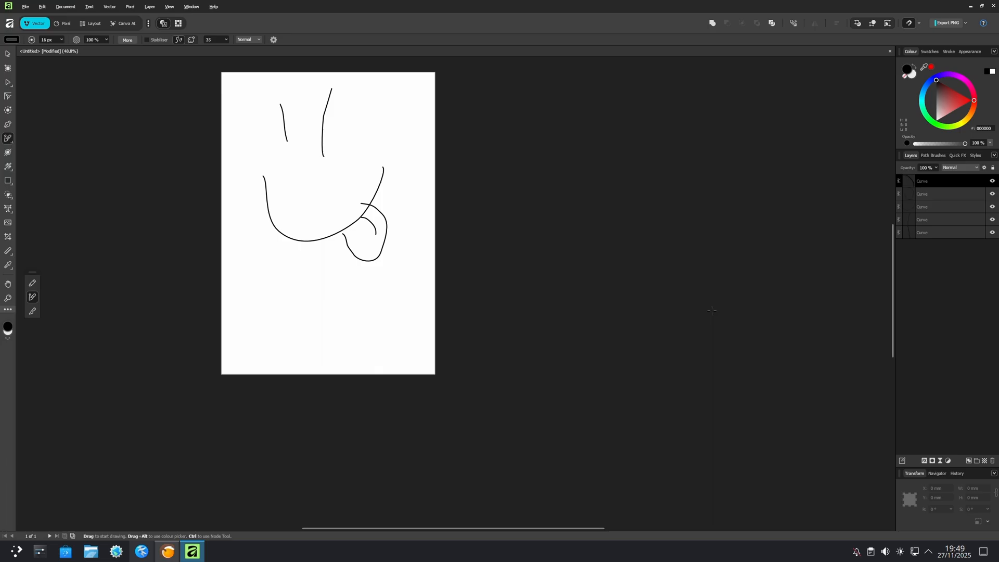